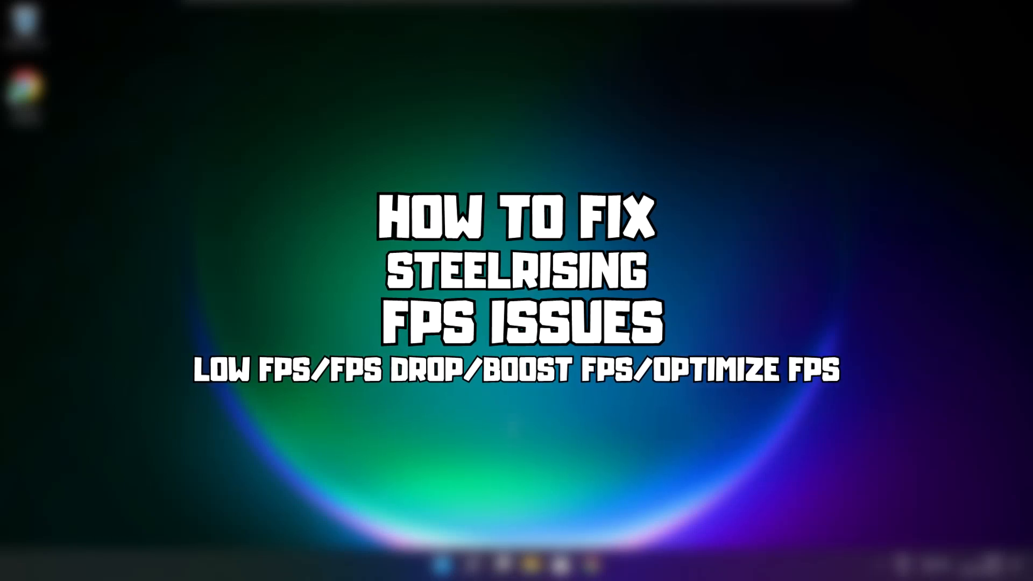
# Search Windows for 'device manager' so Device Manager appears as the best match.
pyautogui.click(473, 565)
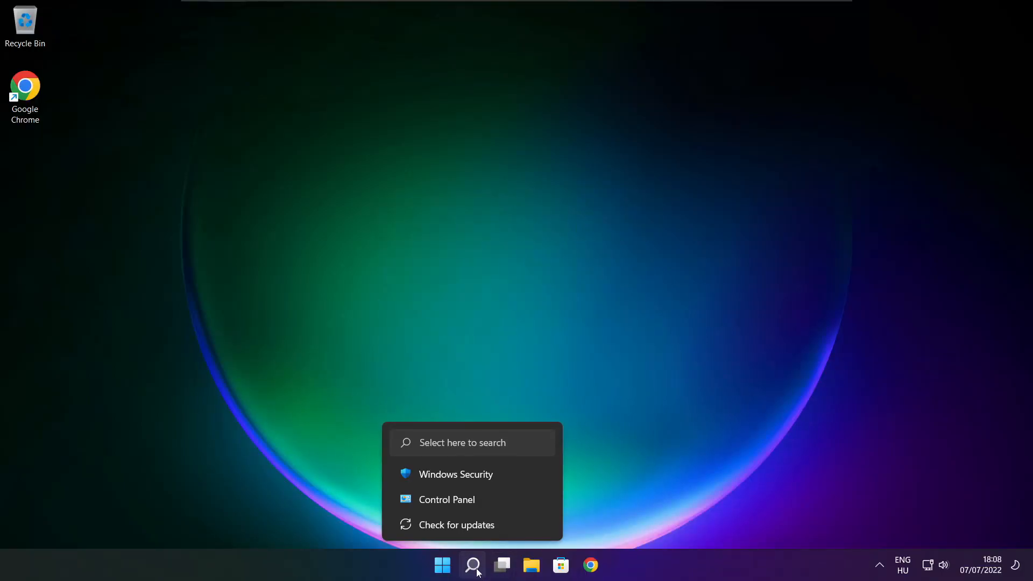
pyautogui.click(472, 565)
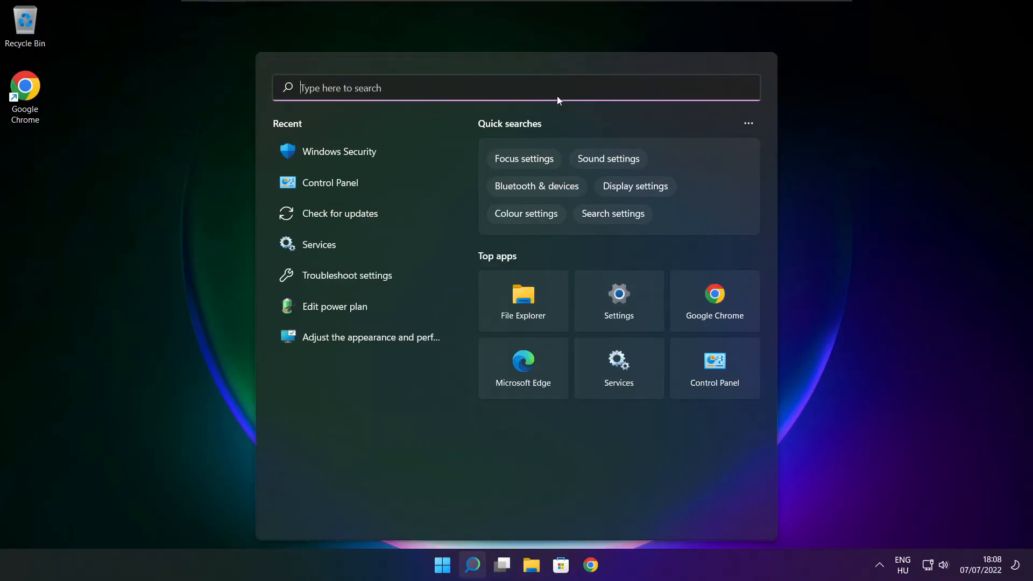
pyautogui.write('d')
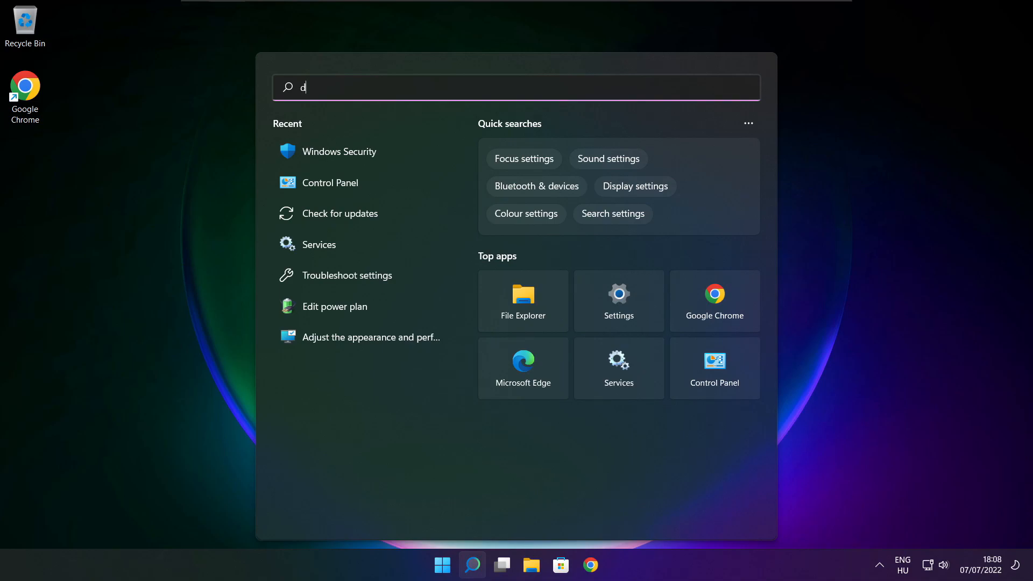
pyautogui.write('evice manager')
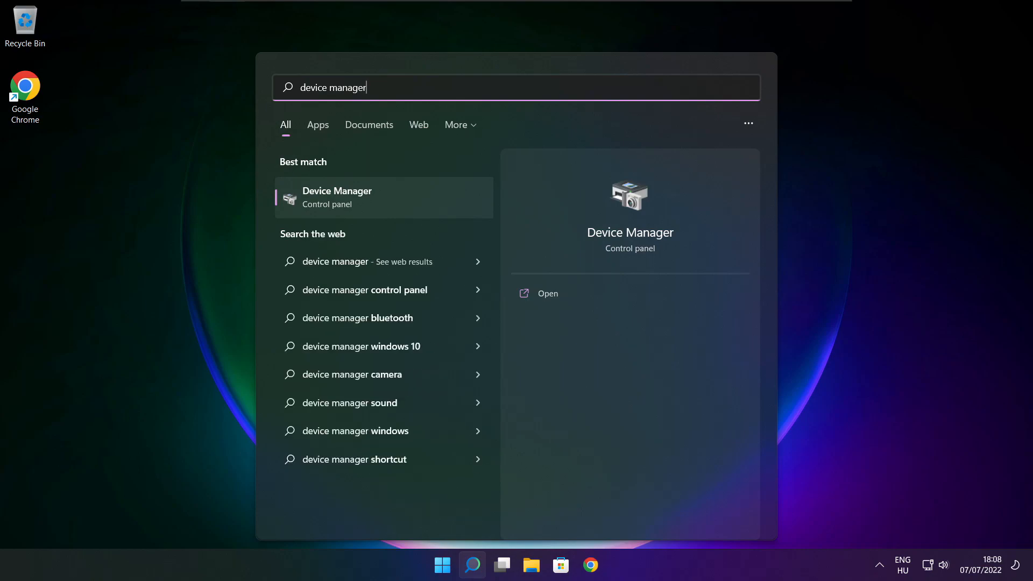
pyautogui.moveTo(400, 199)
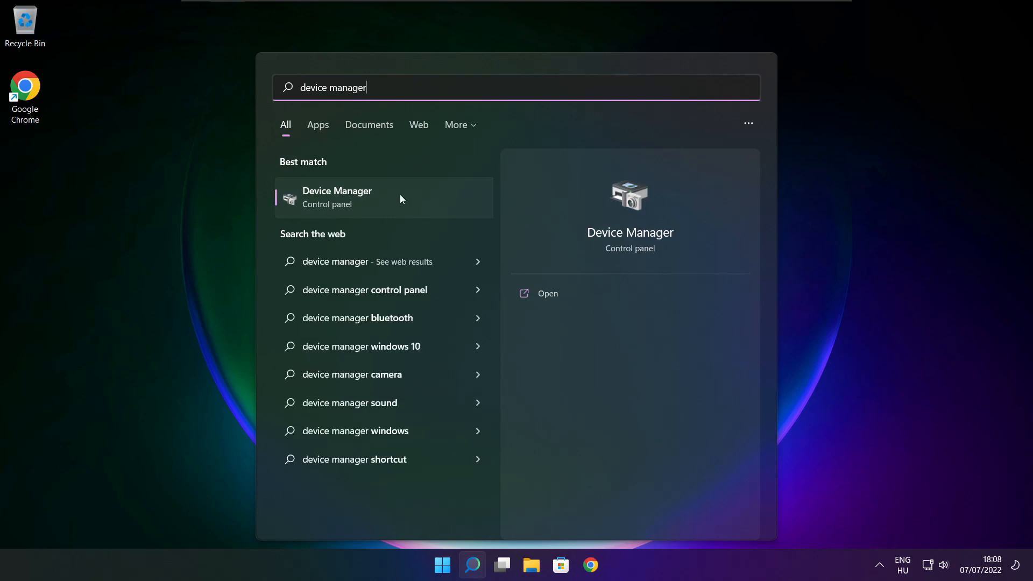
pyautogui.moveTo(421, 206)
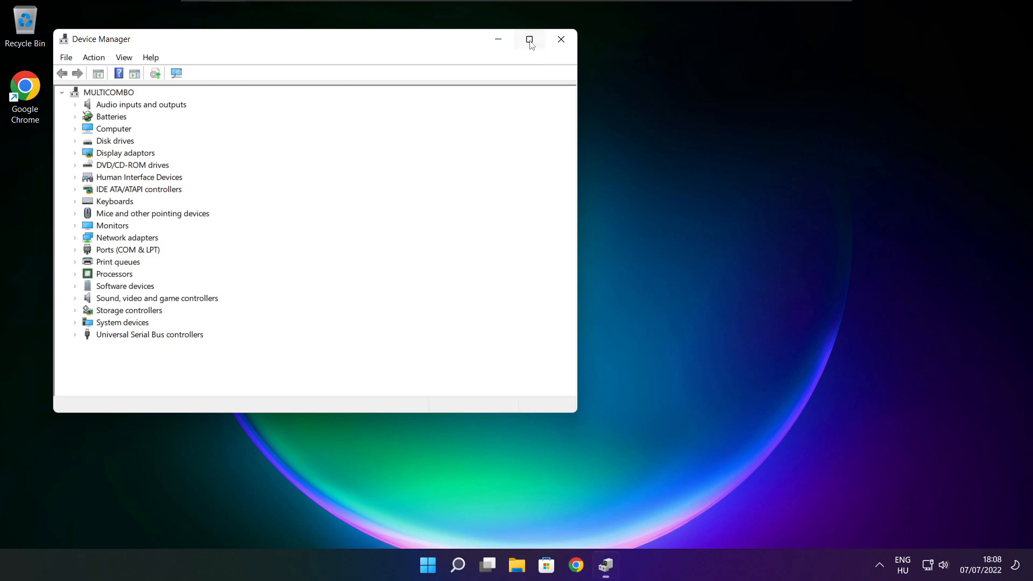
# Maximize Device Manager and select the VMware SVGA 3D adapter under Display adaptors.
pyautogui.click(529, 39)
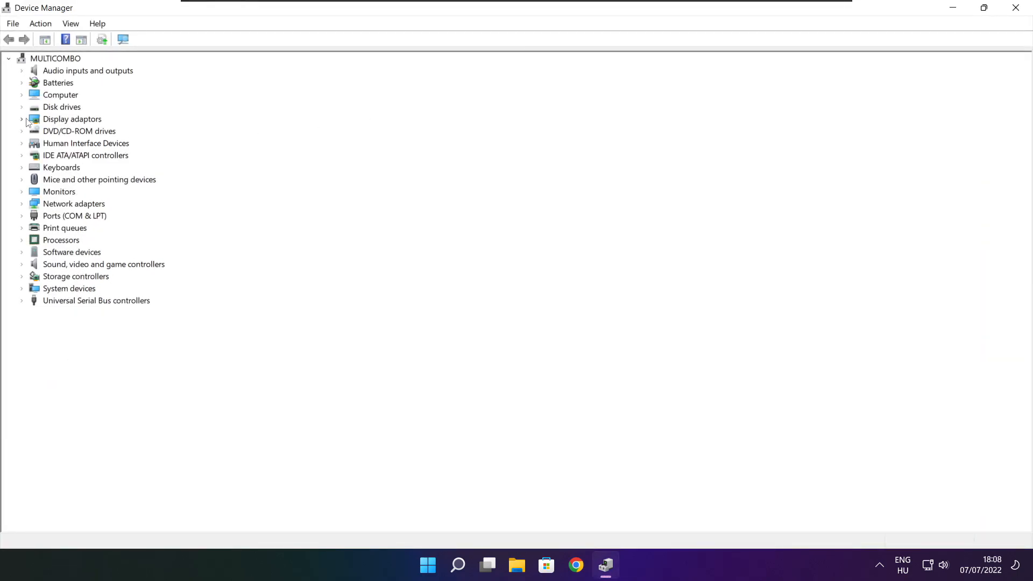
pyautogui.click(72, 119)
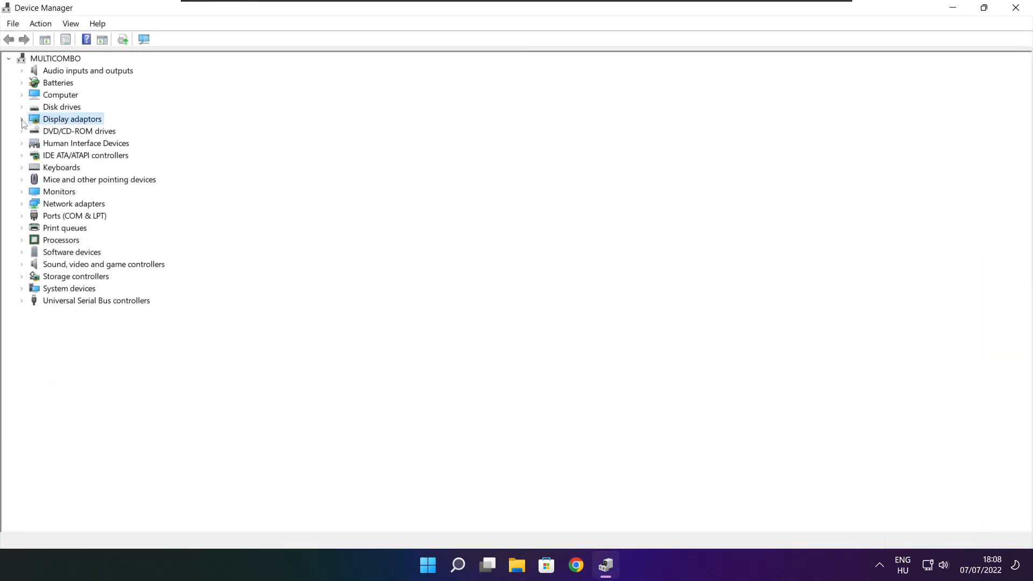
pyautogui.click(21, 119)
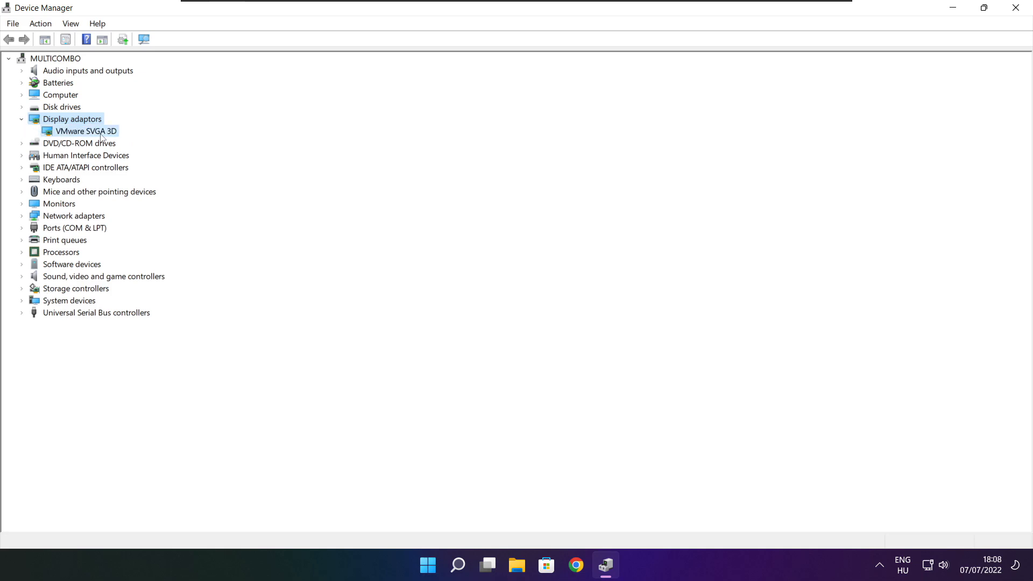
pyautogui.click(87, 131)
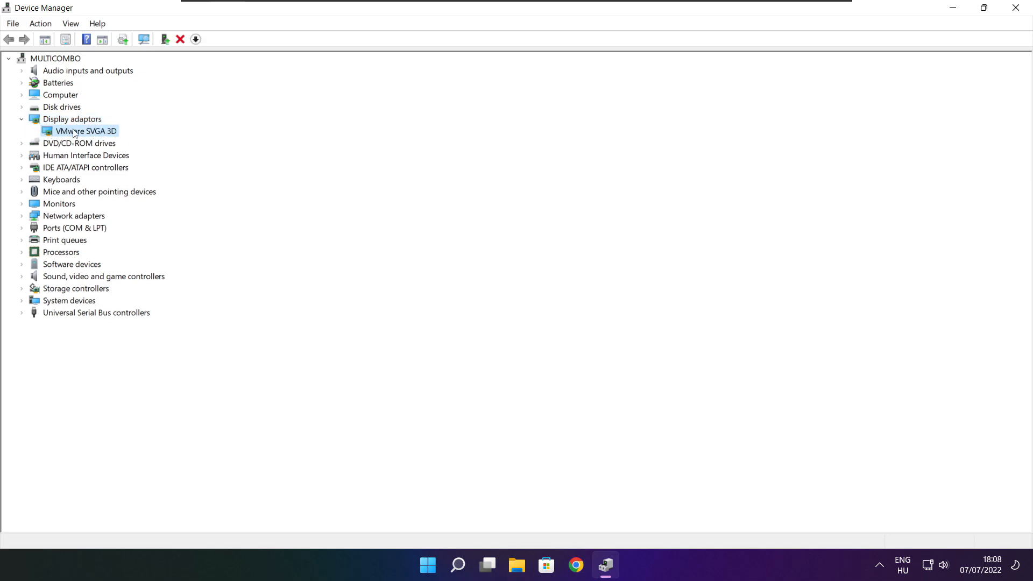
pyautogui.rightClick(84, 132)
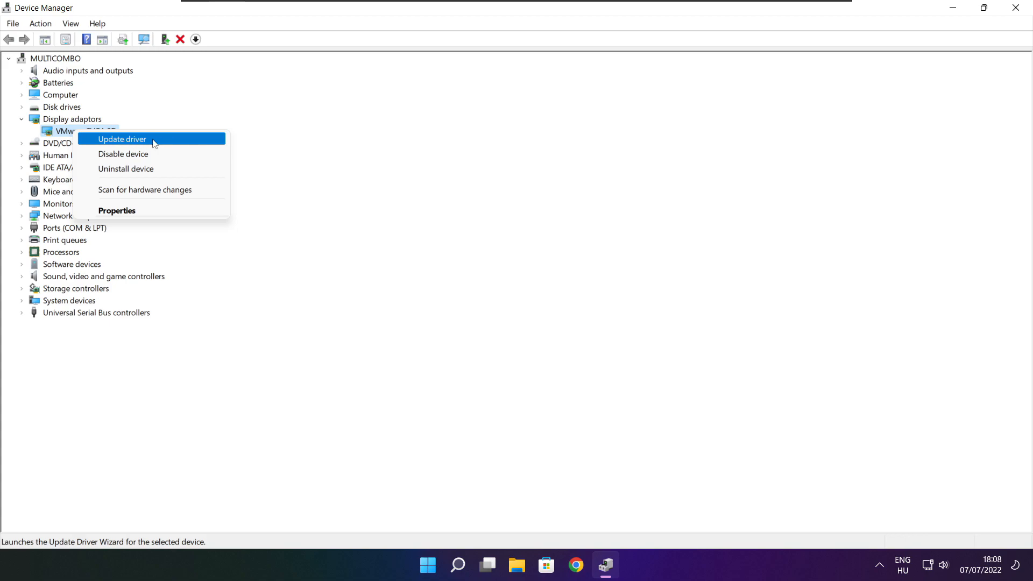
# Run an automatic driver search for VMware SVGA 3D, confirming the best driver is installed.
pyautogui.click(122, 139)
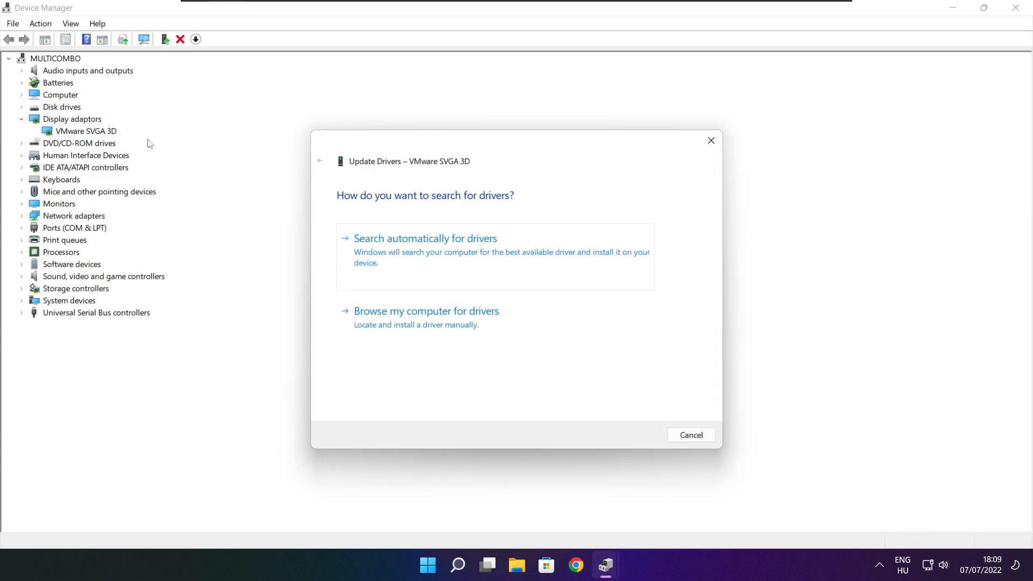
pyautogui.moveTo(513, 264)
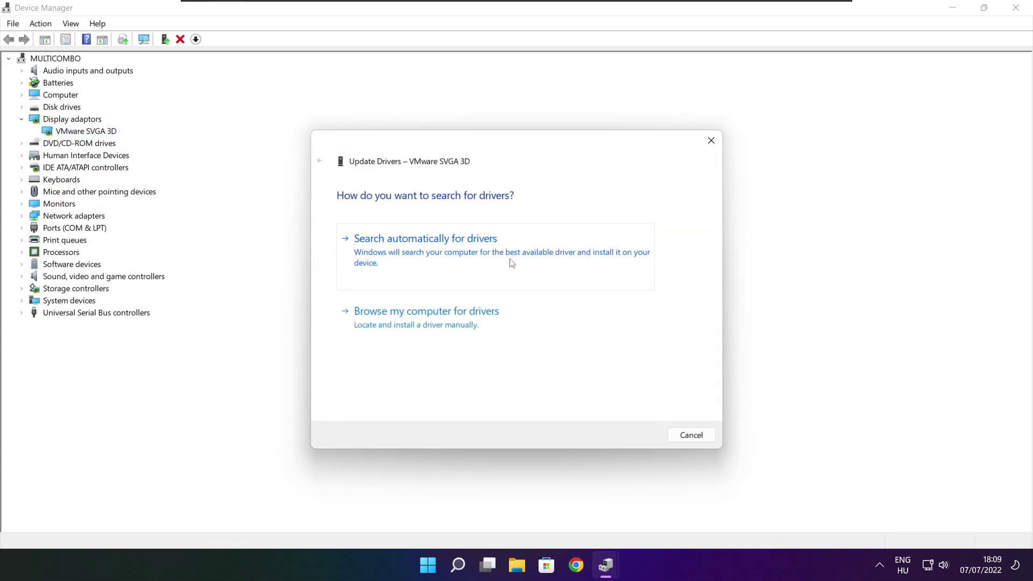
pyautogui.moveTo(436, 261)
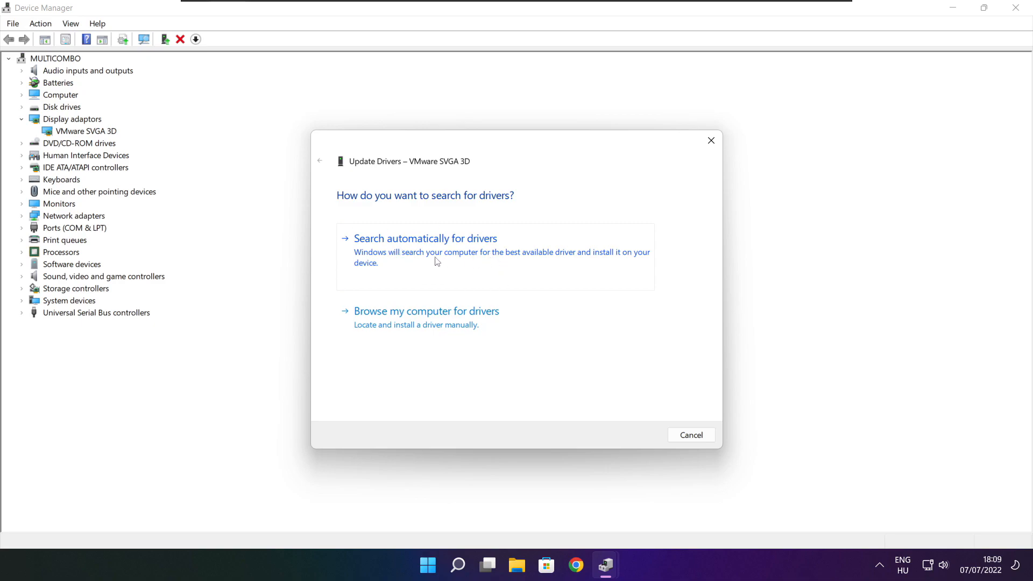
pyautogui.click(425, 238)
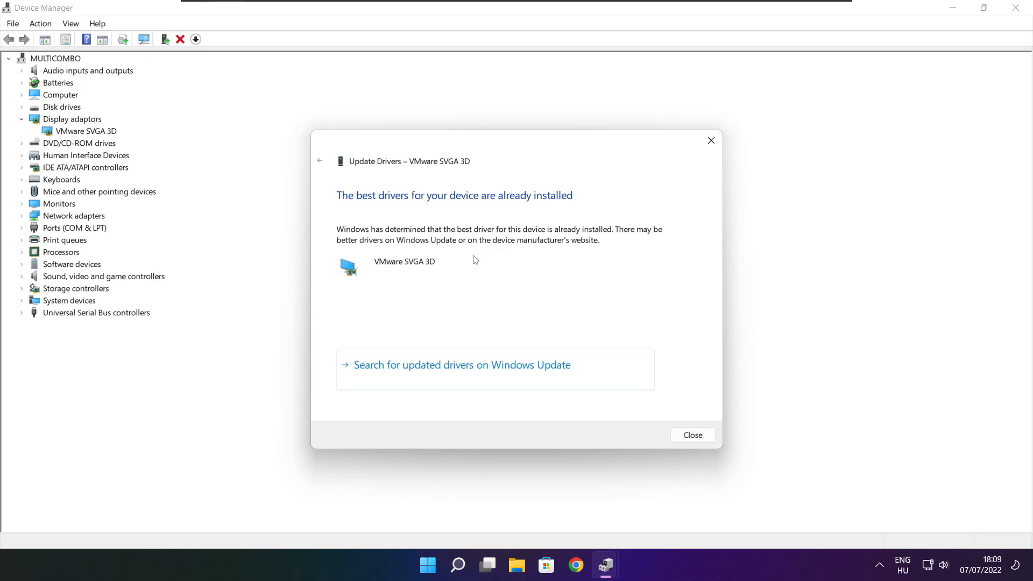
pyautogui.moveTo(397, 169)
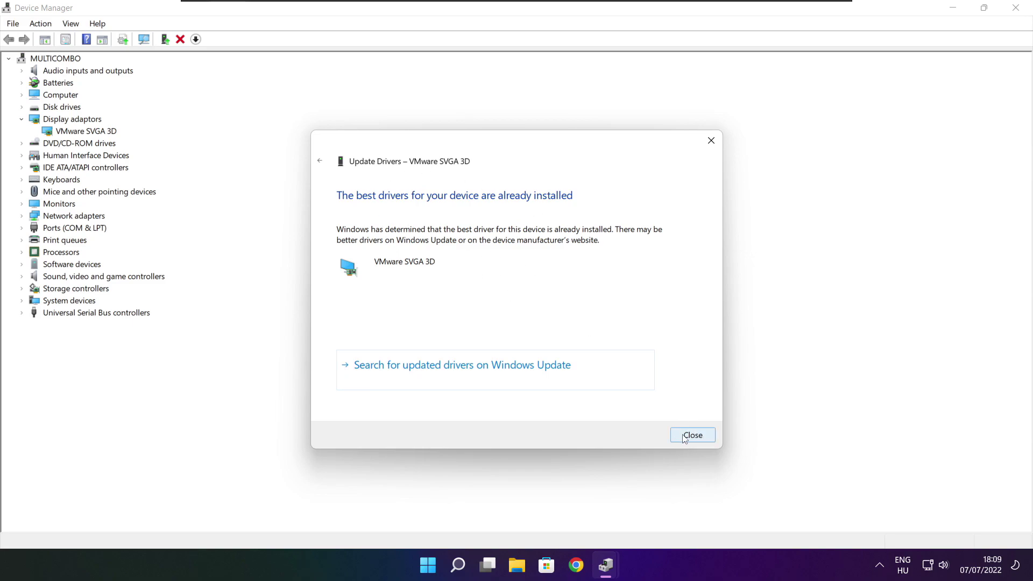
pyautogui.click(692, 435)
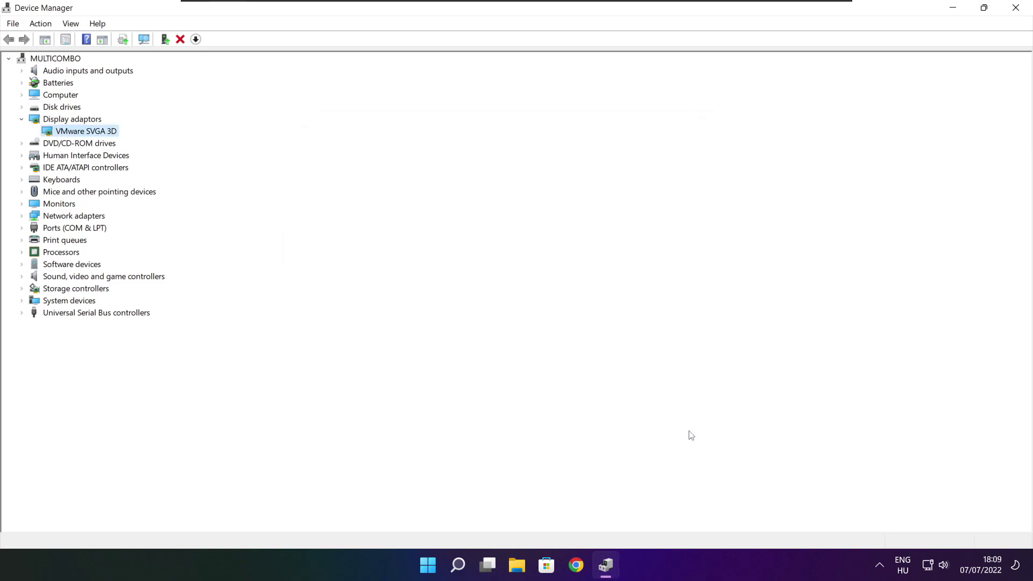
pyautogui.moveTo(21, 277)
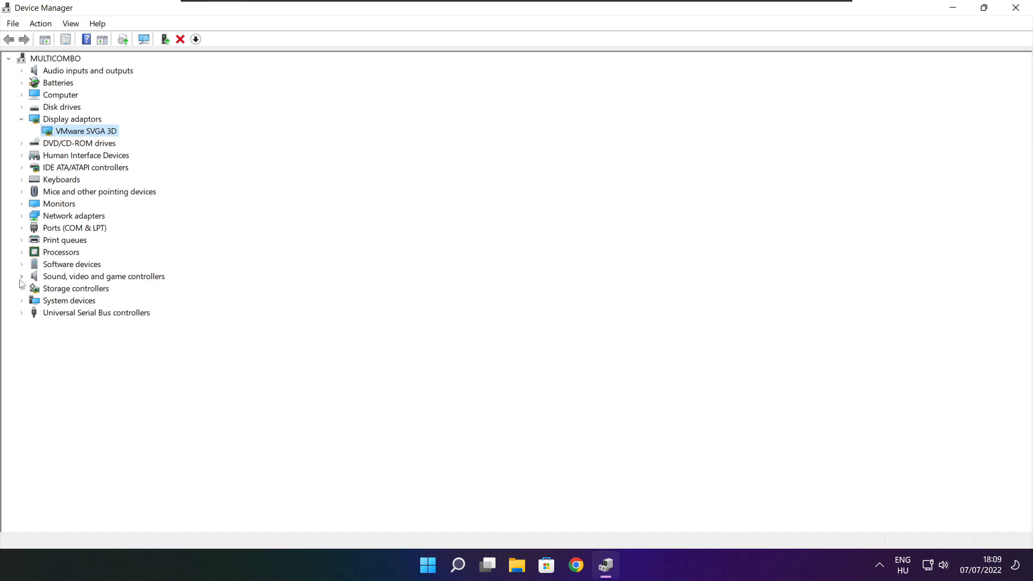
# Select the High Definition Audio Device under Sound, video and game controllers.
pyautogui.click(103, 277)
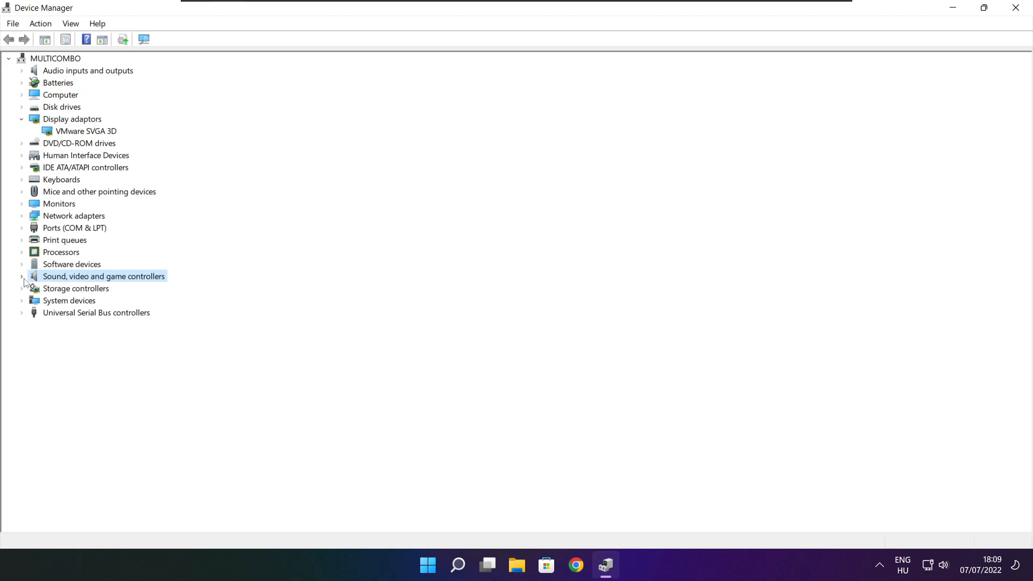
pyautogui.click(21, 276)
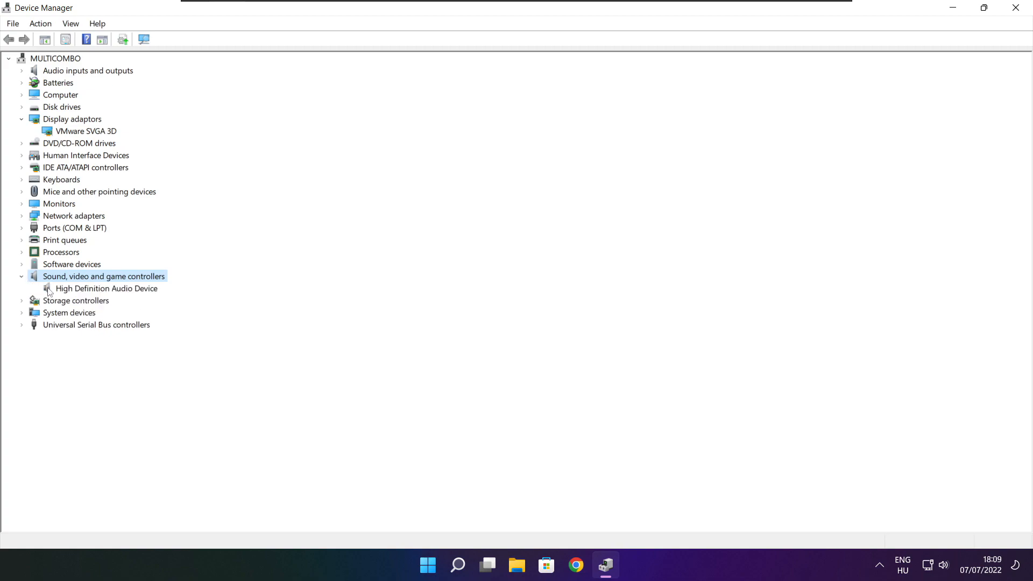
pyautogui.click(106, 288)
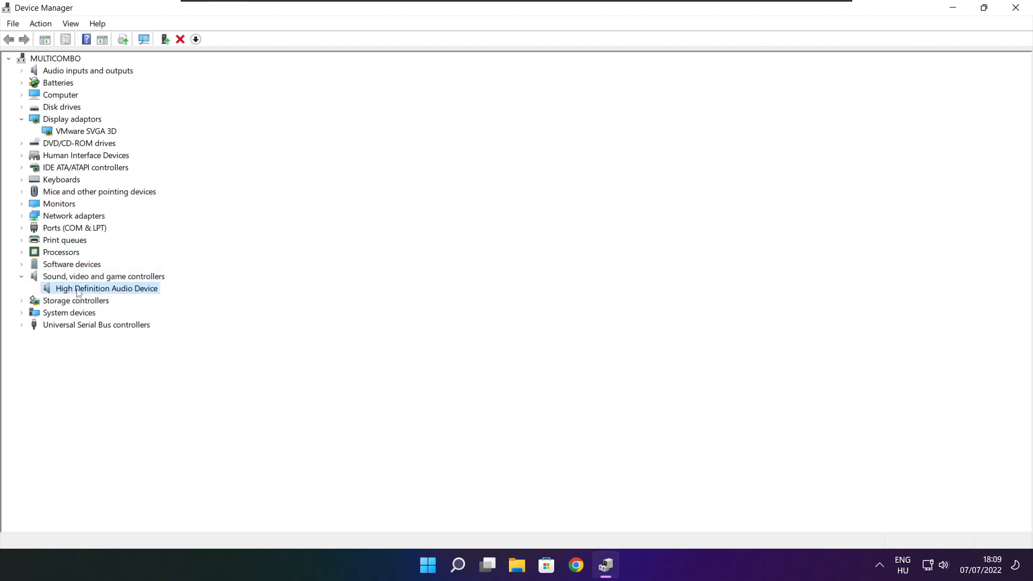
pyautogui.rightClick(107, 288)
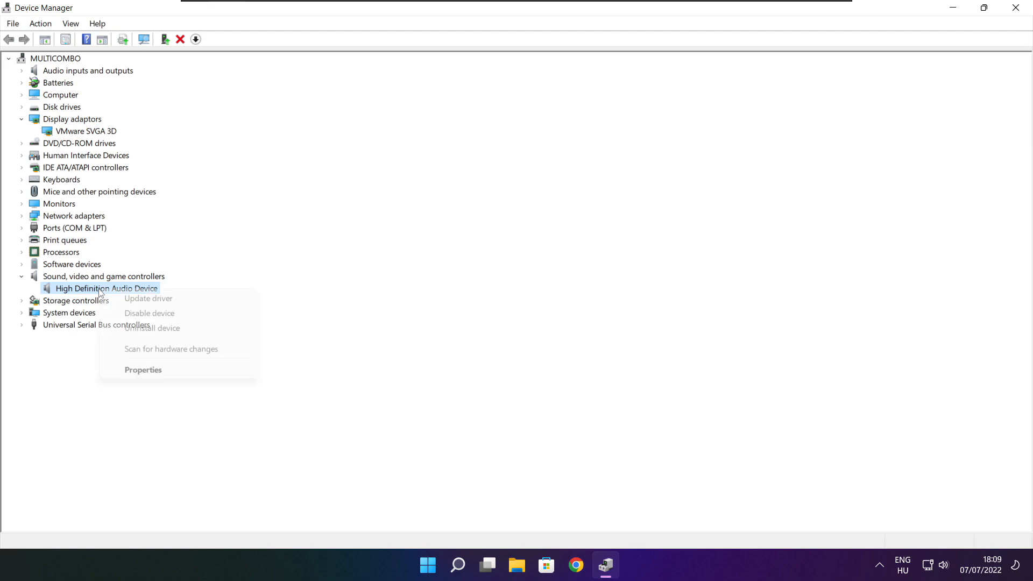
pyautogui.moveTo(156, 298)
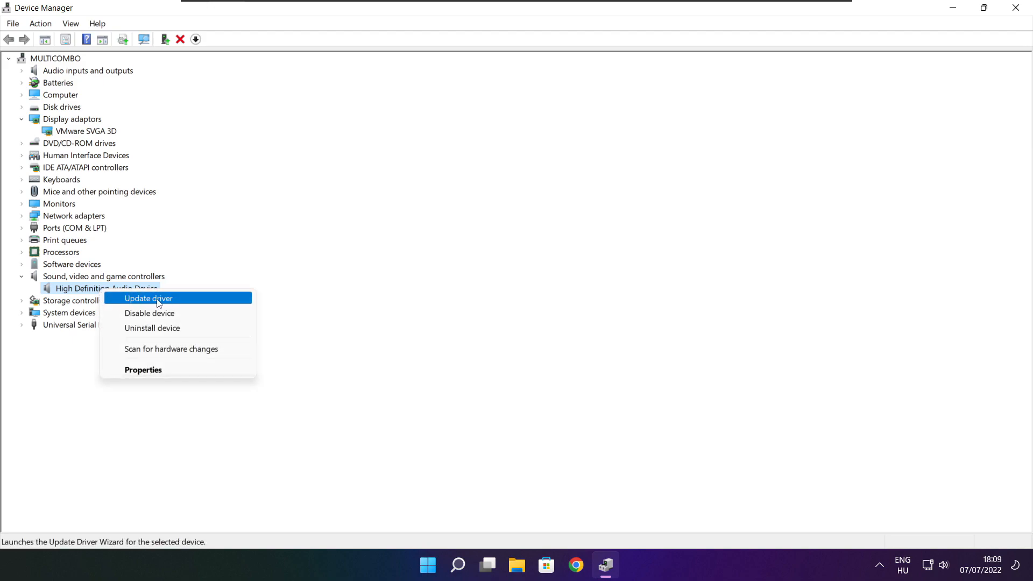
# Run an automatic driver search for the audio device, confirming the best driver is installed.
pyautogui.click(148, 299)
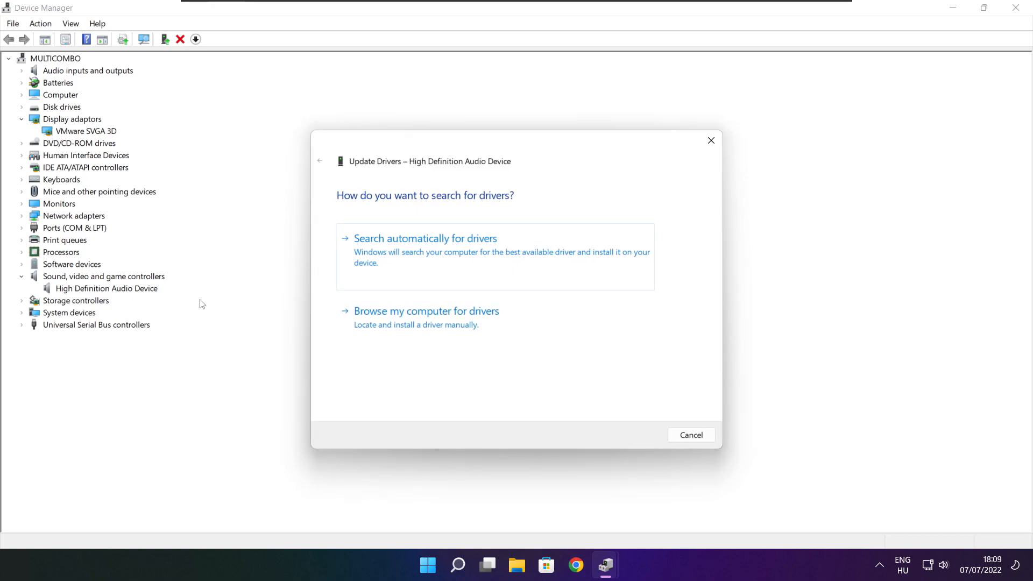
pyautogui.moveTo(429, 168)
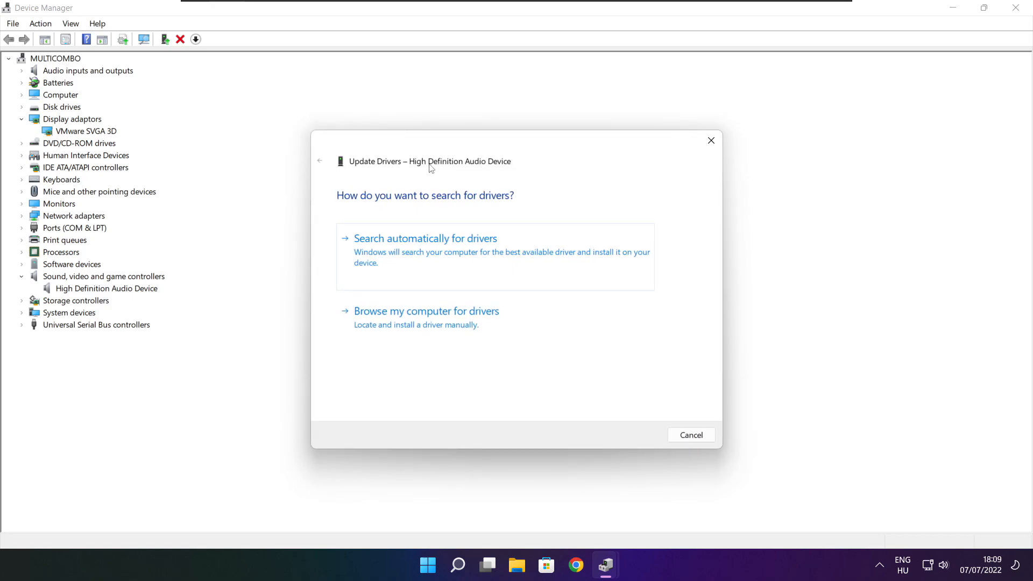
pyautogui.moveTo(468, 256)
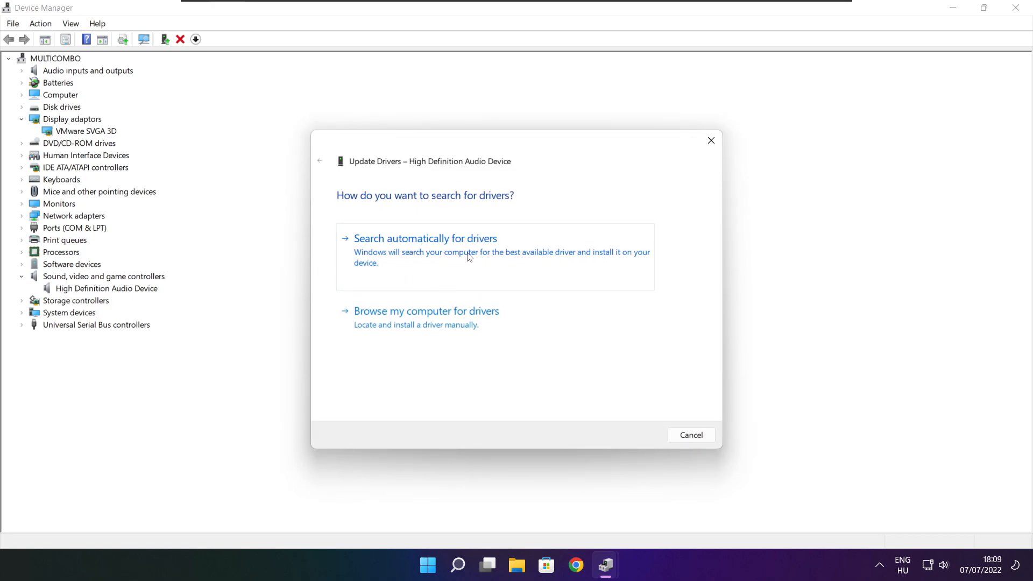
pyautogui.click(425, 238)
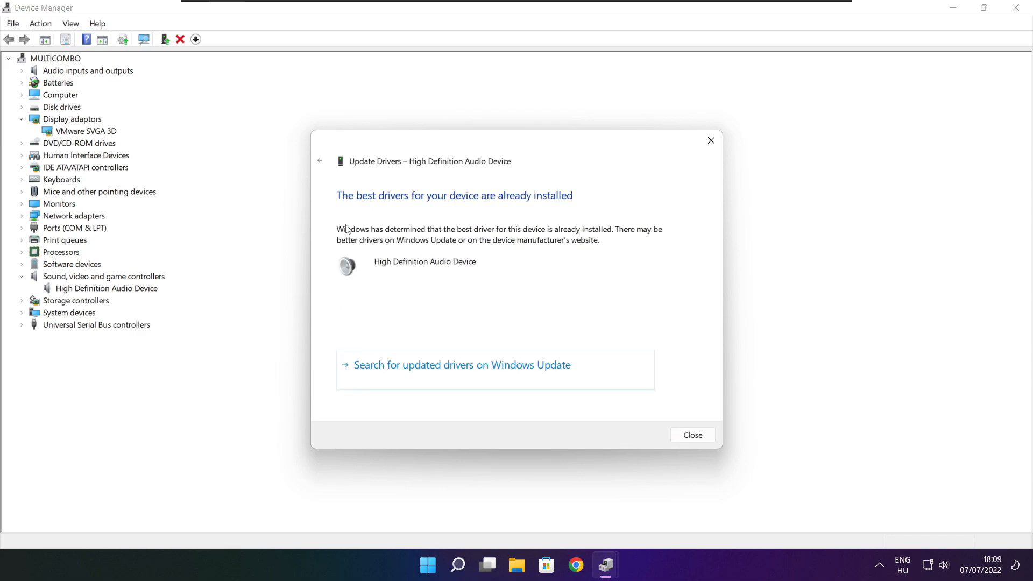
pyautogui.moveTo(465, 206)
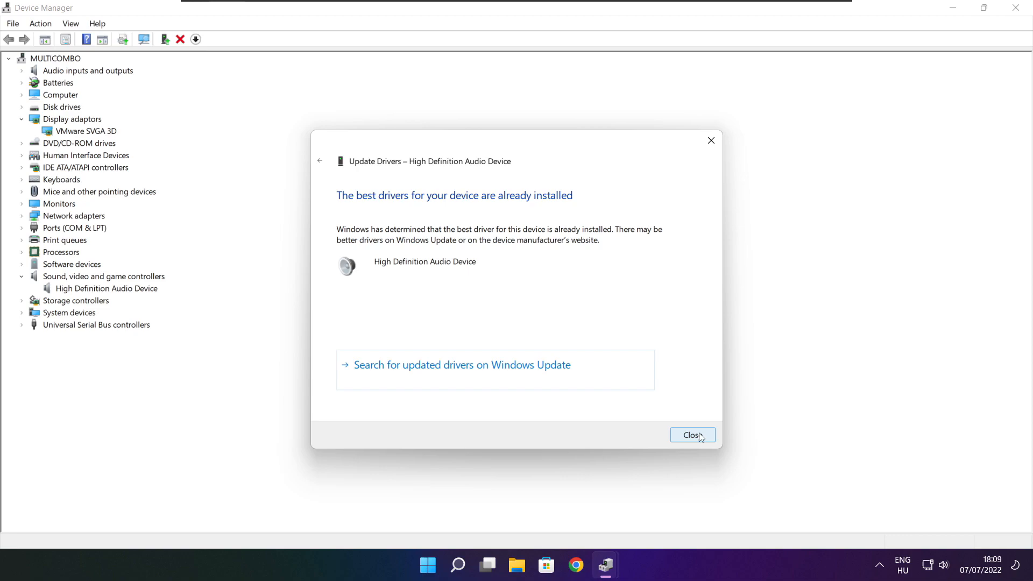
pyautogui.click(692, 434)
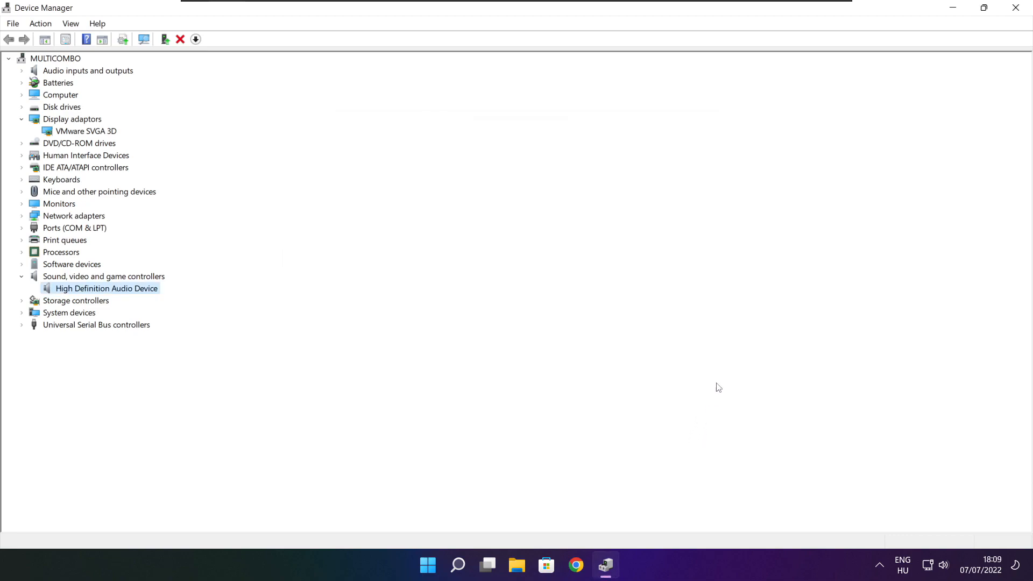
pyautogui.moveTo(1017, 7)
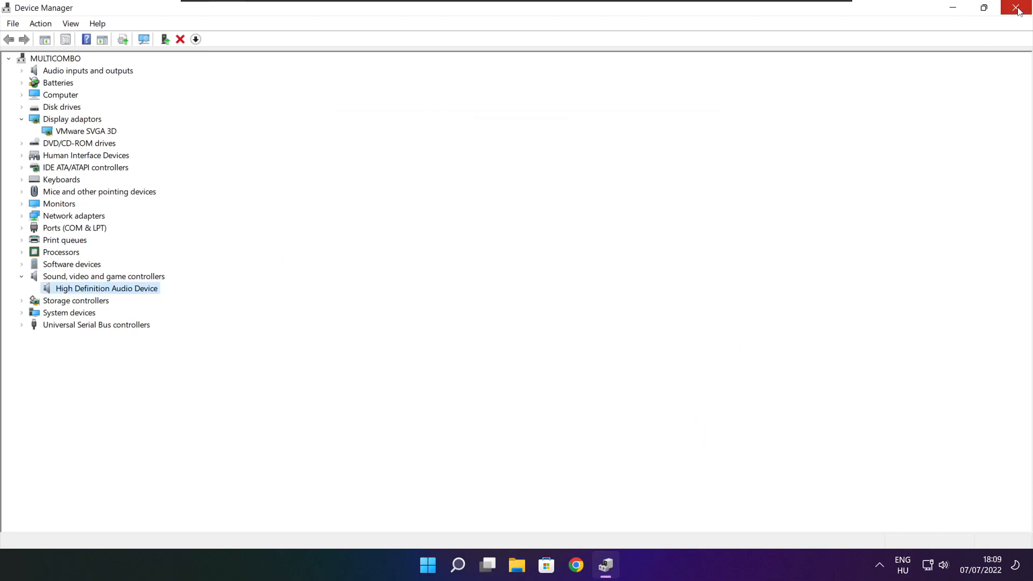
# Close Device Manager and search Windows for 'edit power plan' to reach the High performance plan page.
pyautogui.click(1017, 8)
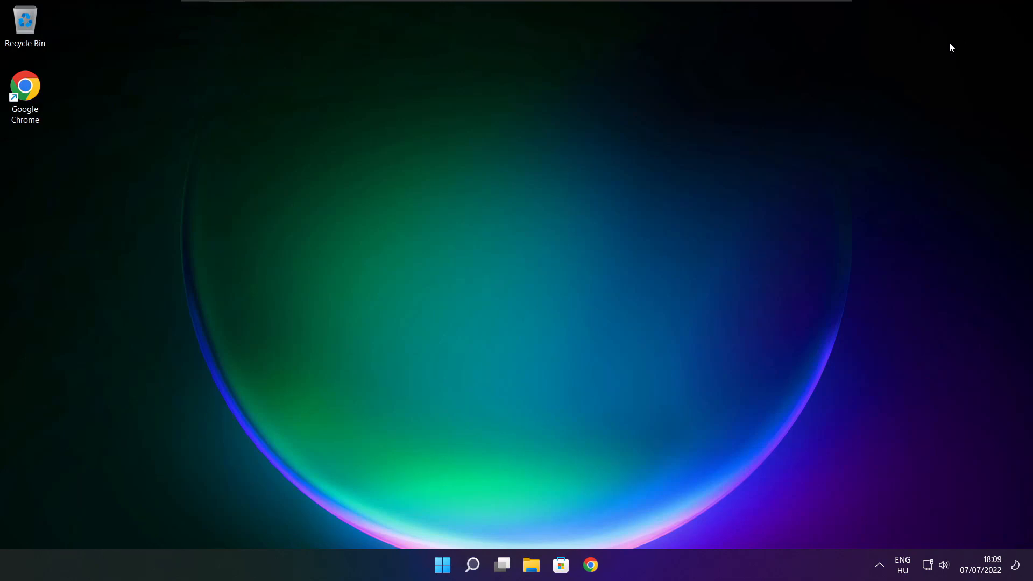
pyautogui.click(472, 565)
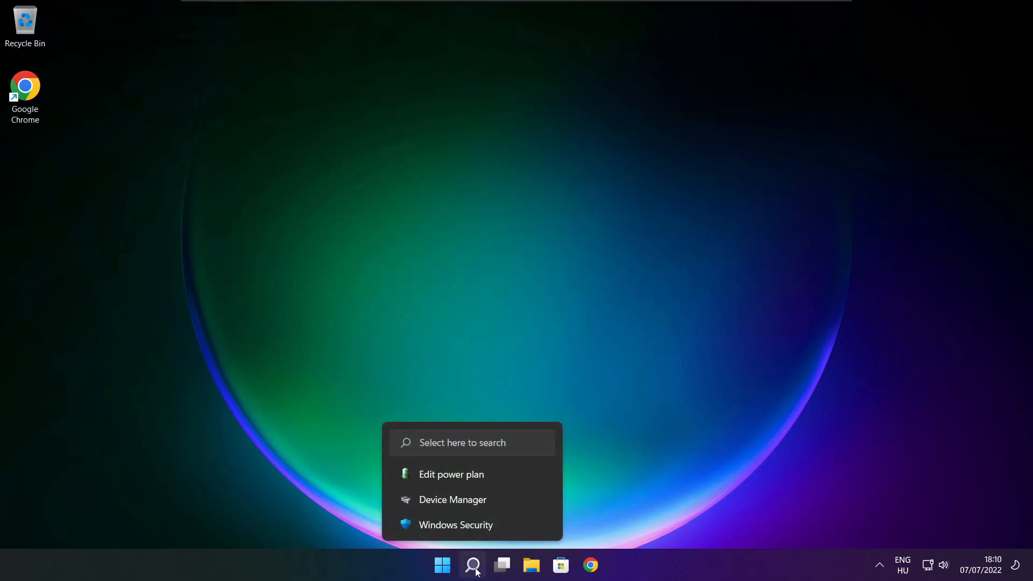
pyautogui.click(471, 565)
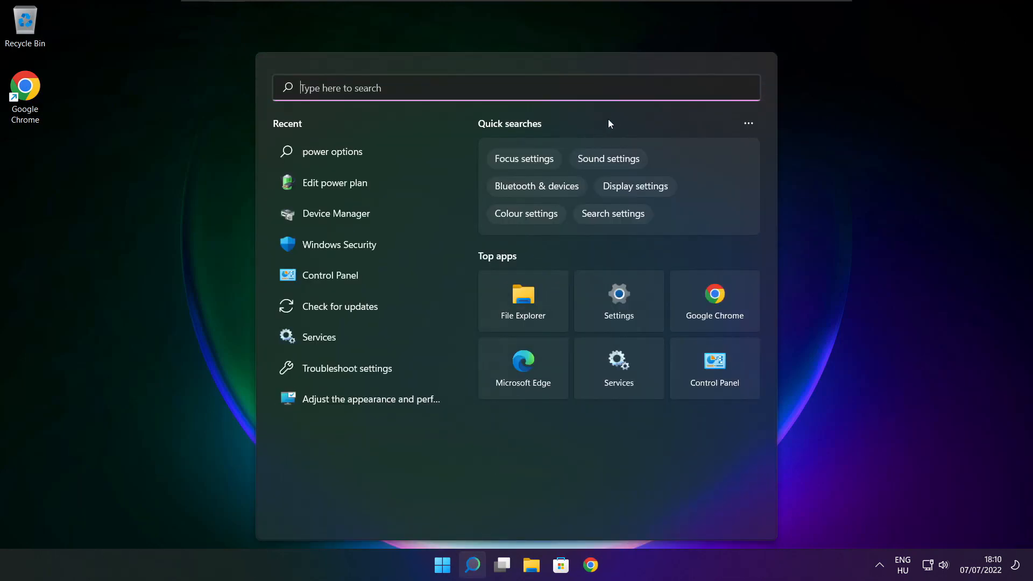
pyautogui.write('edit power plan')
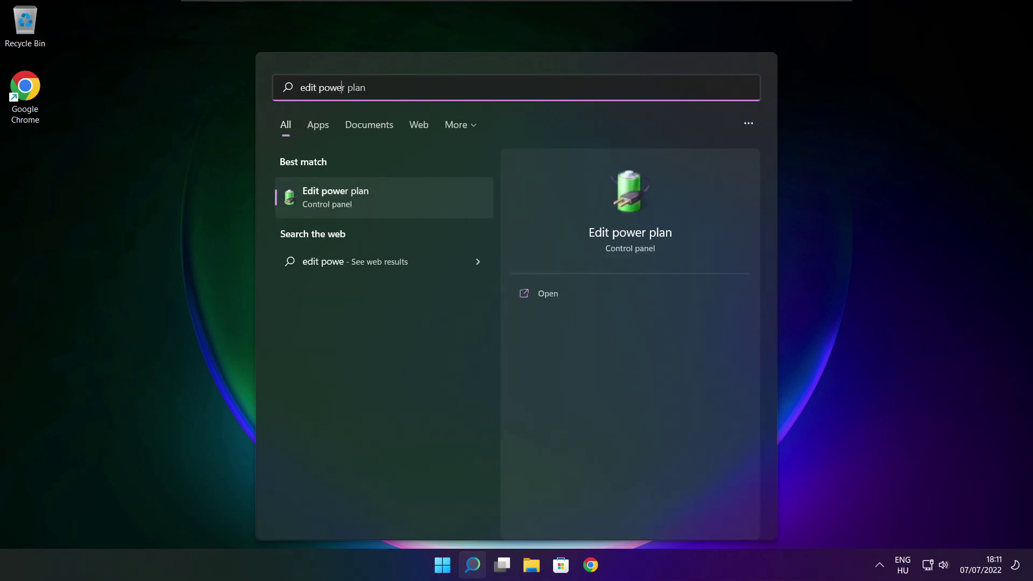
pyautogui.write('n')
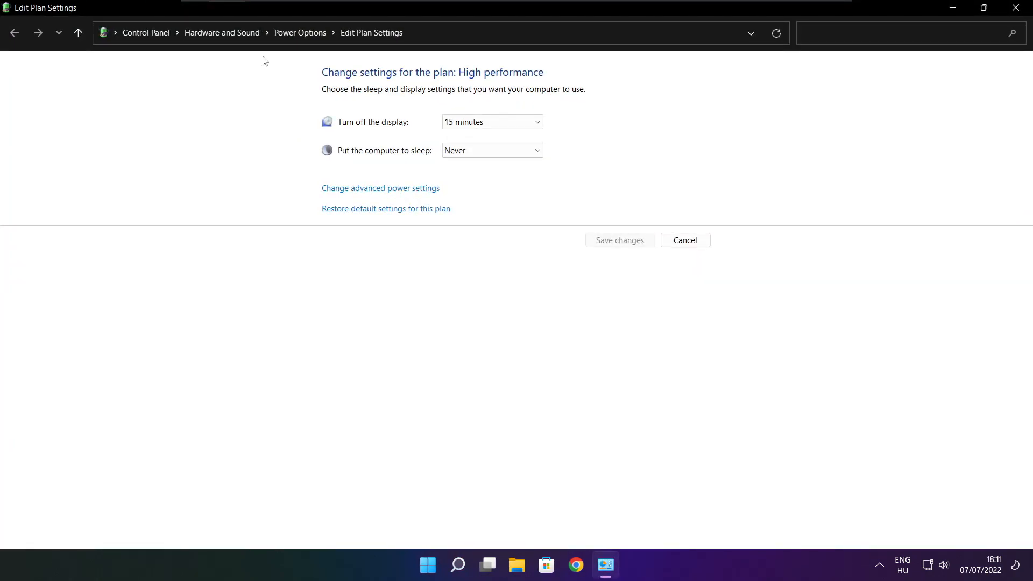
pyautogui.moveTo(300, 32)
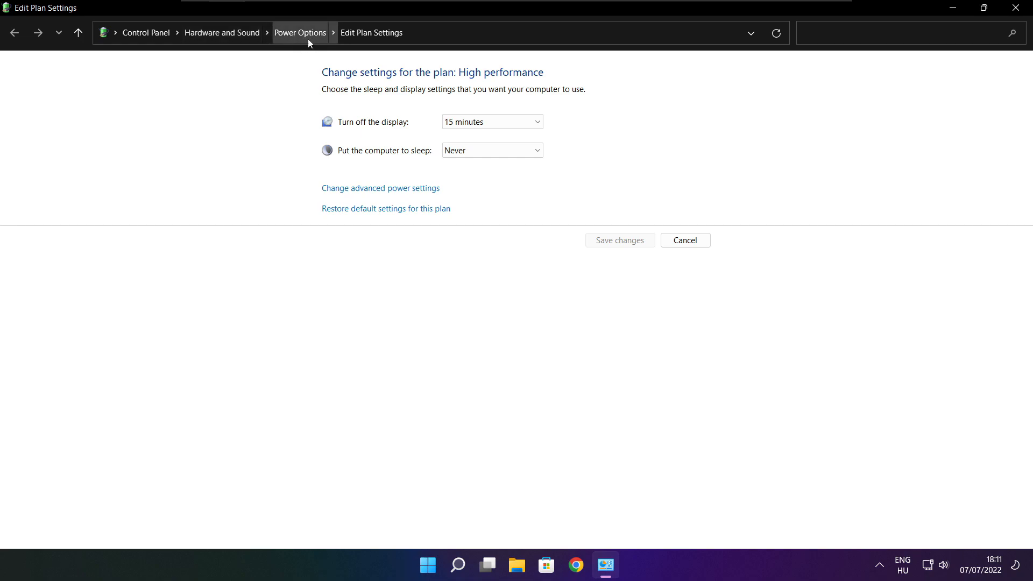
pyautogui.moveTo(300, 32)
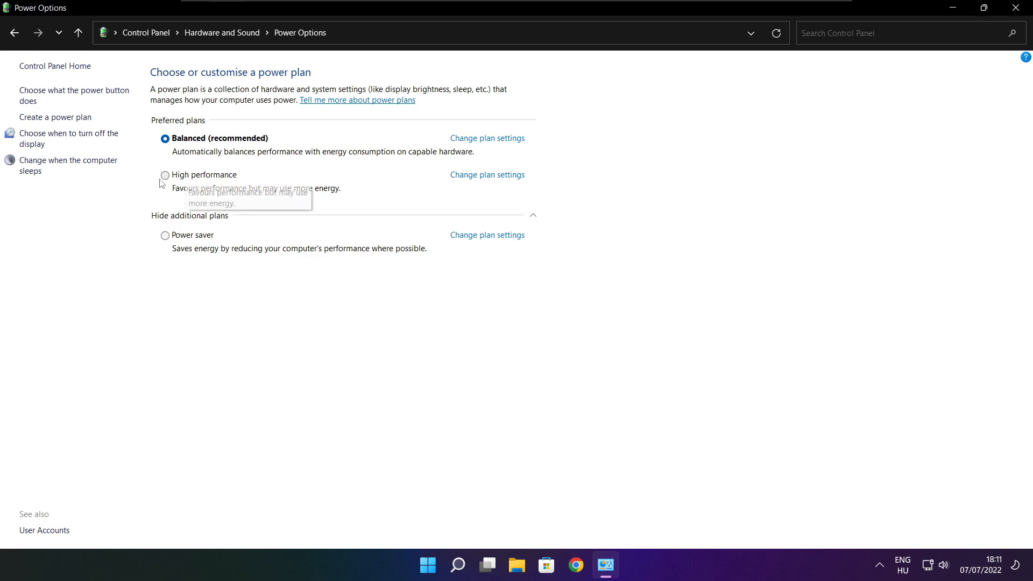
# Make High performance the active power plan and close Power Options.
pyautogui.click(165, 175)
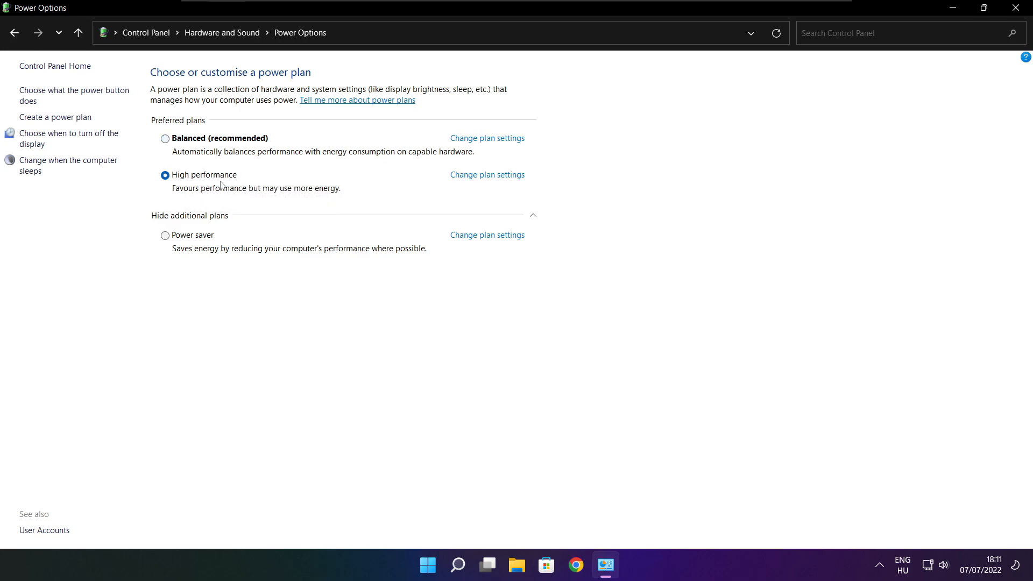
pyautogui.moveTo(1022, 7)
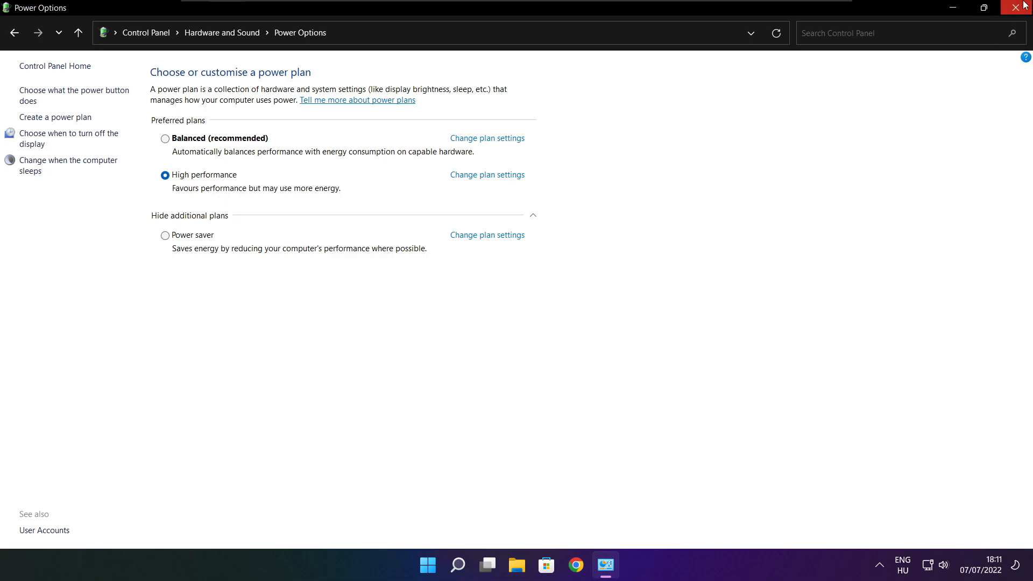
pyautogui.click(1023, 8)
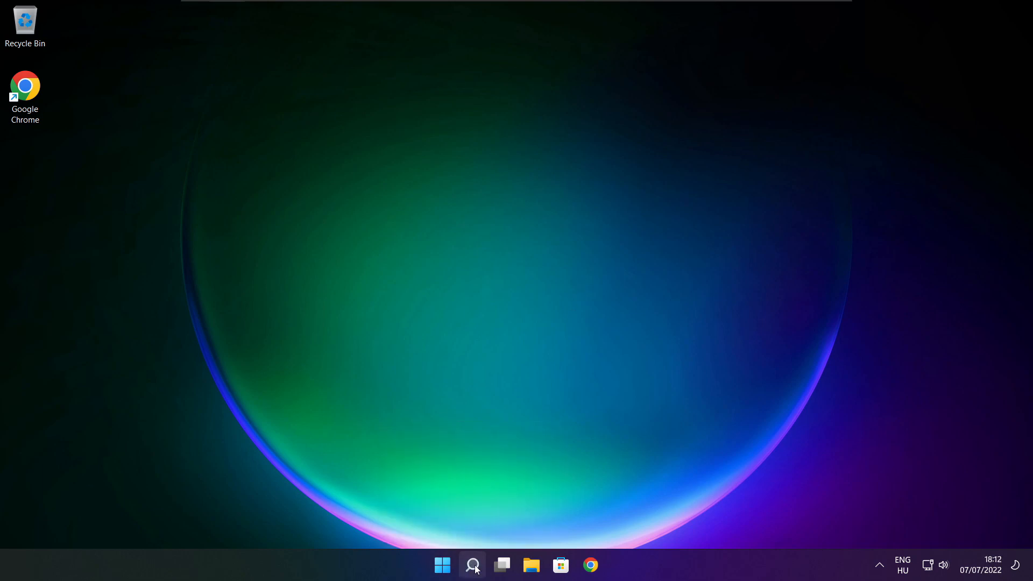
# Search Windows for 'game bar controller settings' to reach the Game Mode settings page.
pyautogui.click(472, 564)
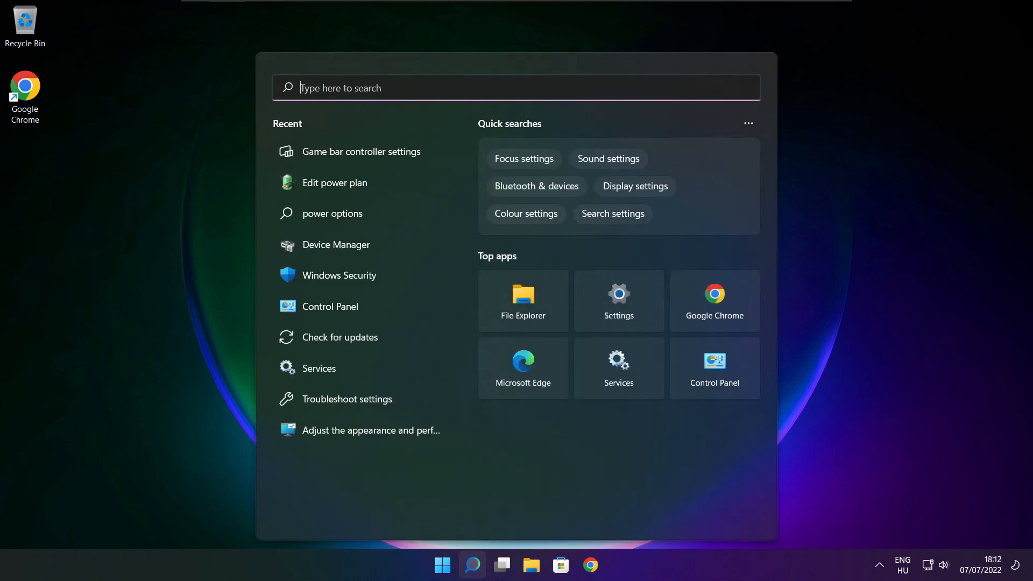
pyautogui.write('game bar controller settings')
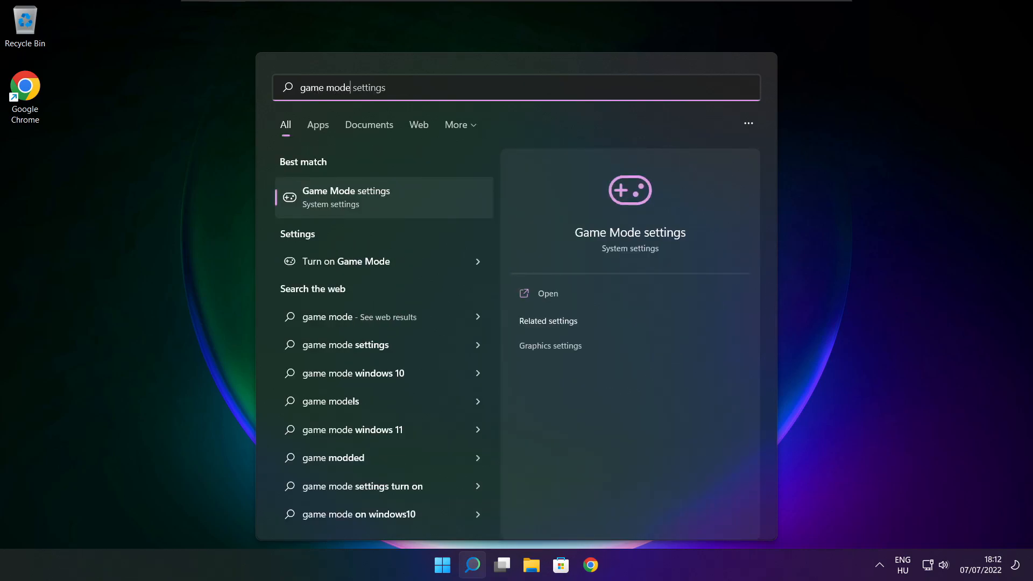
pyautogui.moveTo(324, 198)
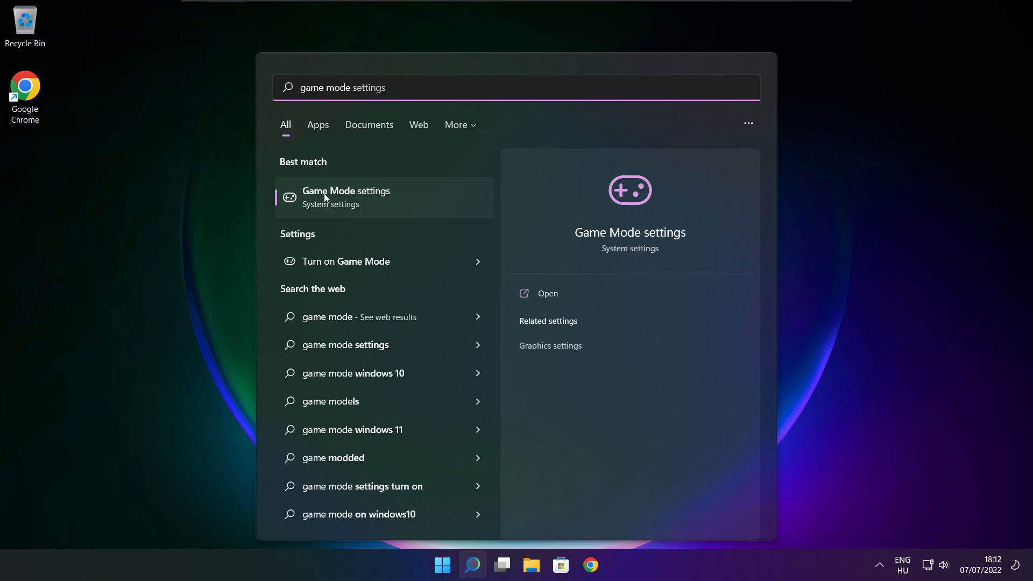
pyautogui.moveTo(409, 201)
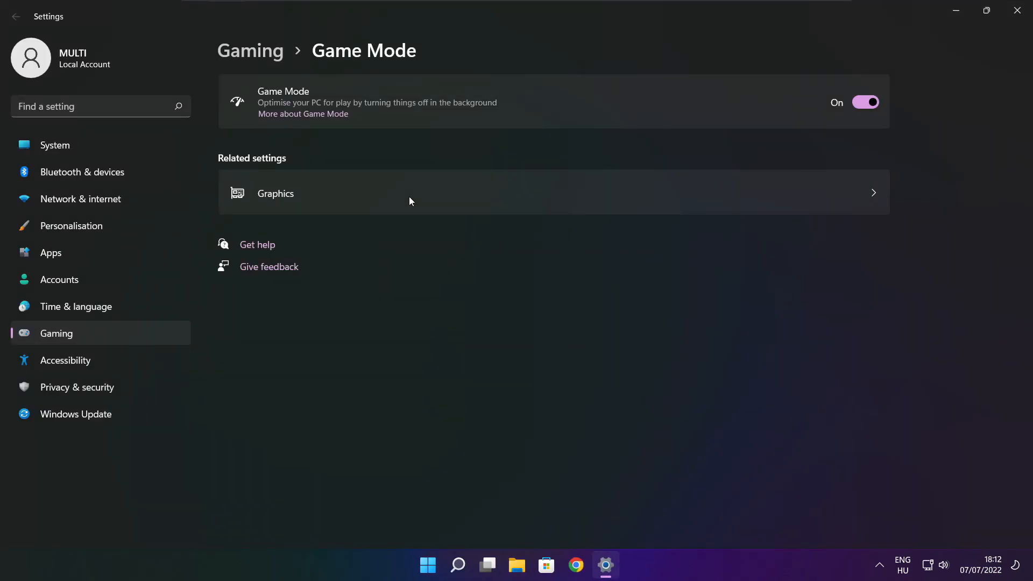
pyautogui.moveTo(381, 199)
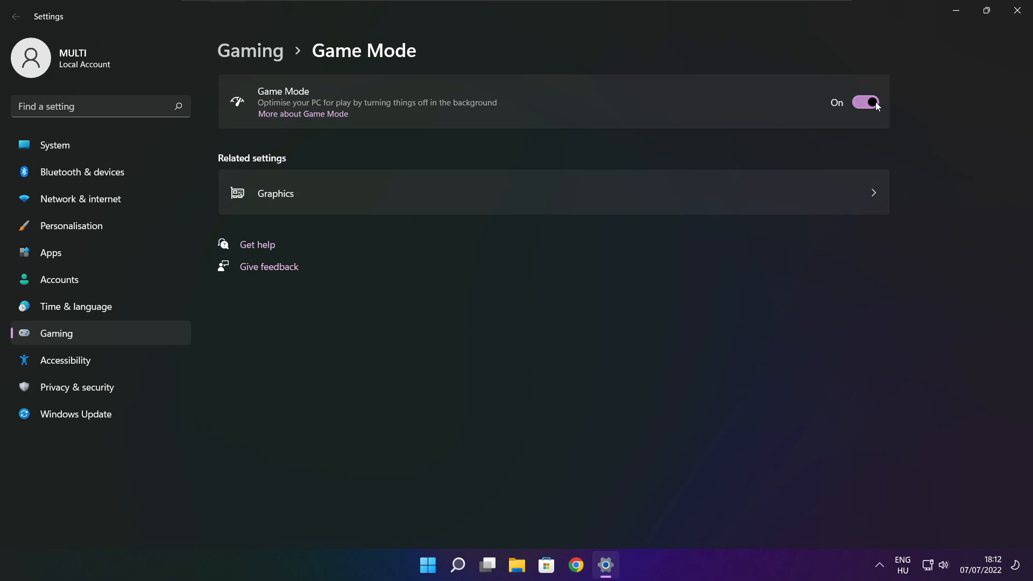
pyautogui.moveTo(387, 137)
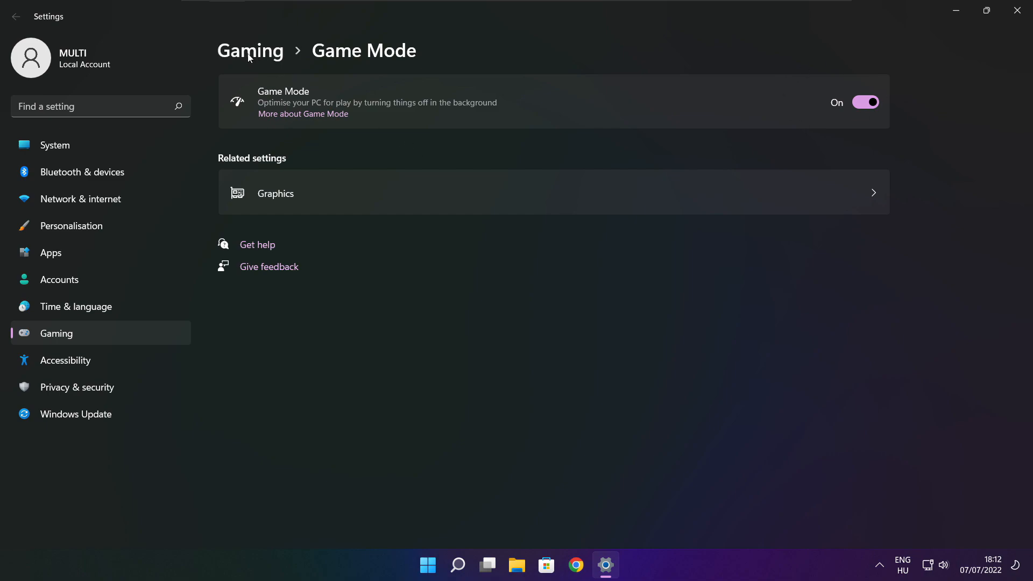
# From Gaming settings, switch off the Xbox Game Bar controller-button option.
pyautogui.click(249, 51)
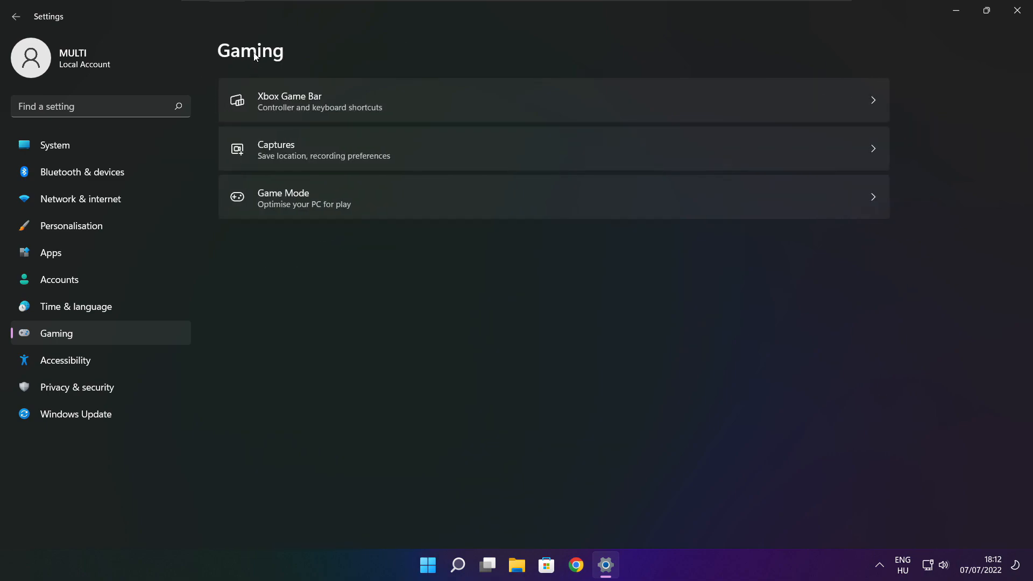
pyautogui.moveTo(422, 114)
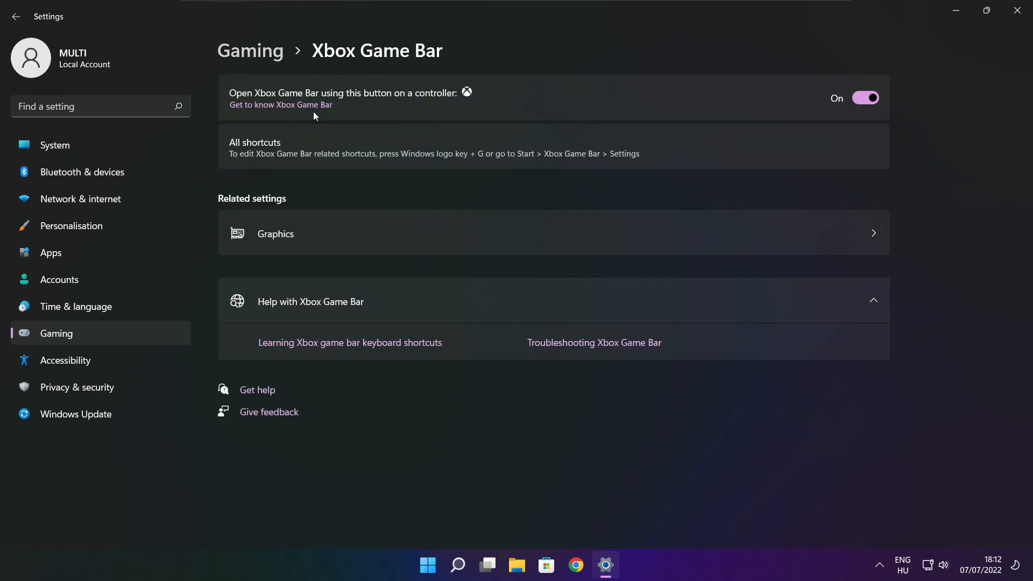
pyautogui.moveTo(866, 98)
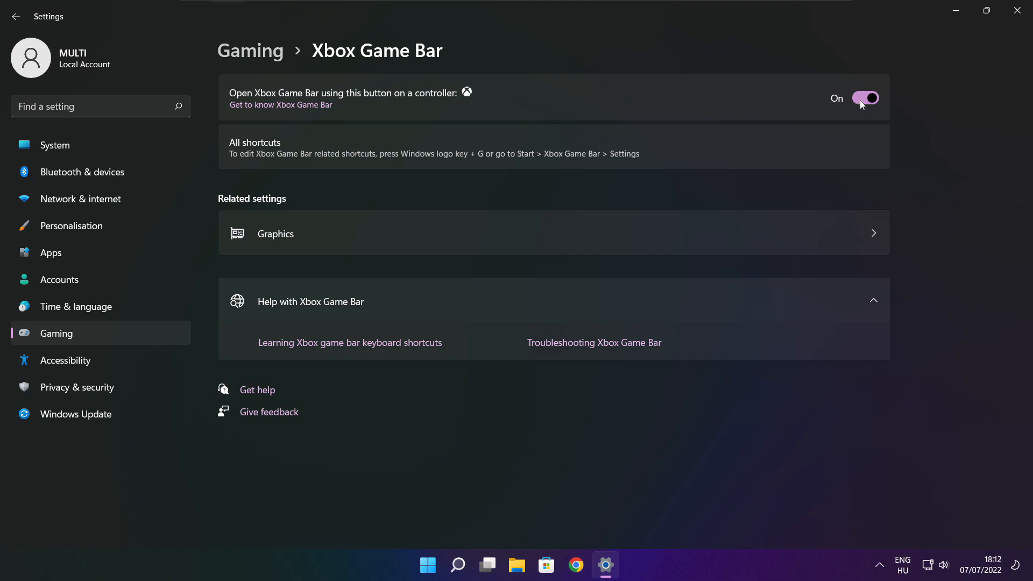
pyautogui.click(865, 98)
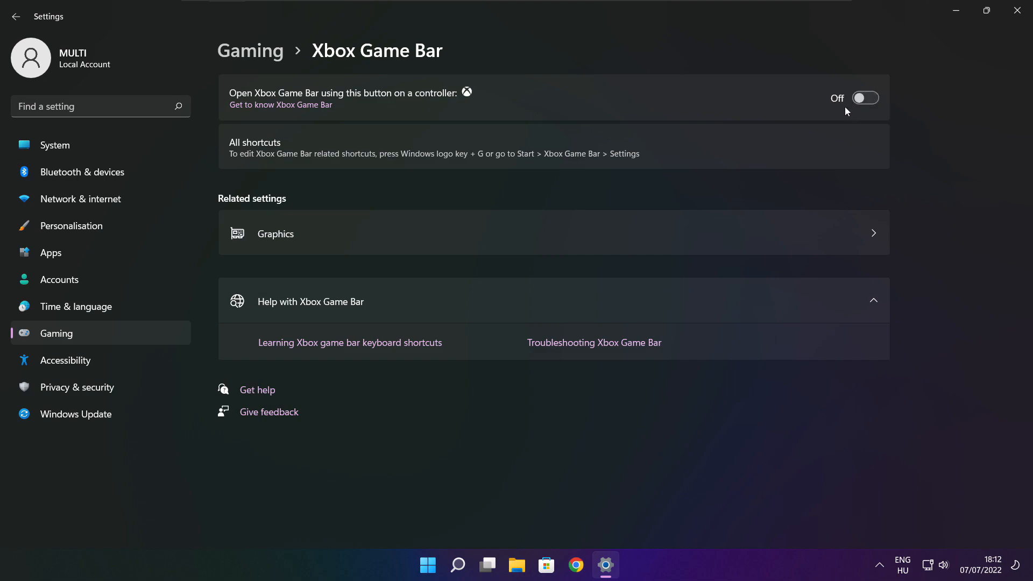
pyautogui.moveTo(865, 98)
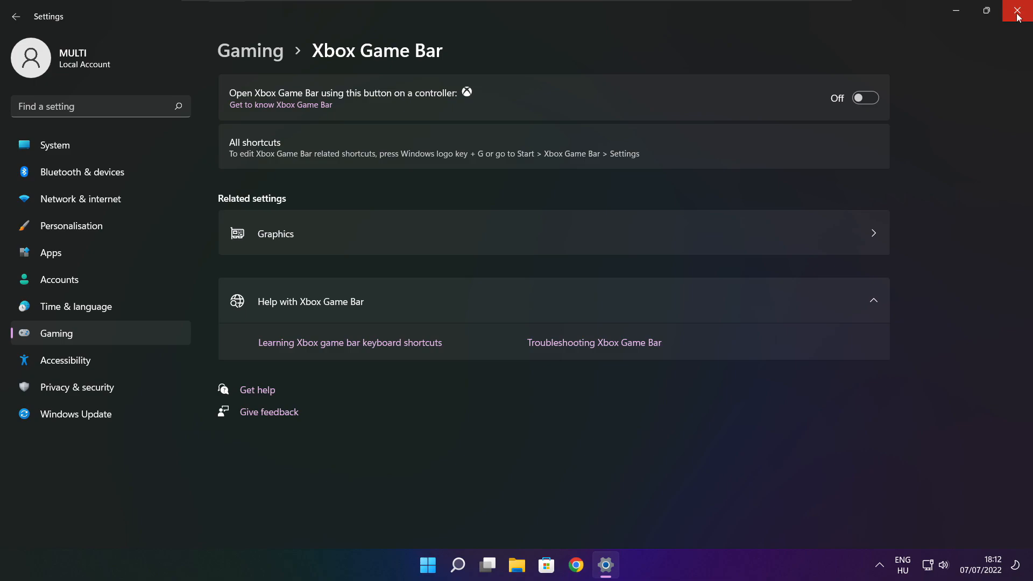
# Close Settings and launch Task Manager from the Start button's power user menu.
pyautogui.click(1020, 11)
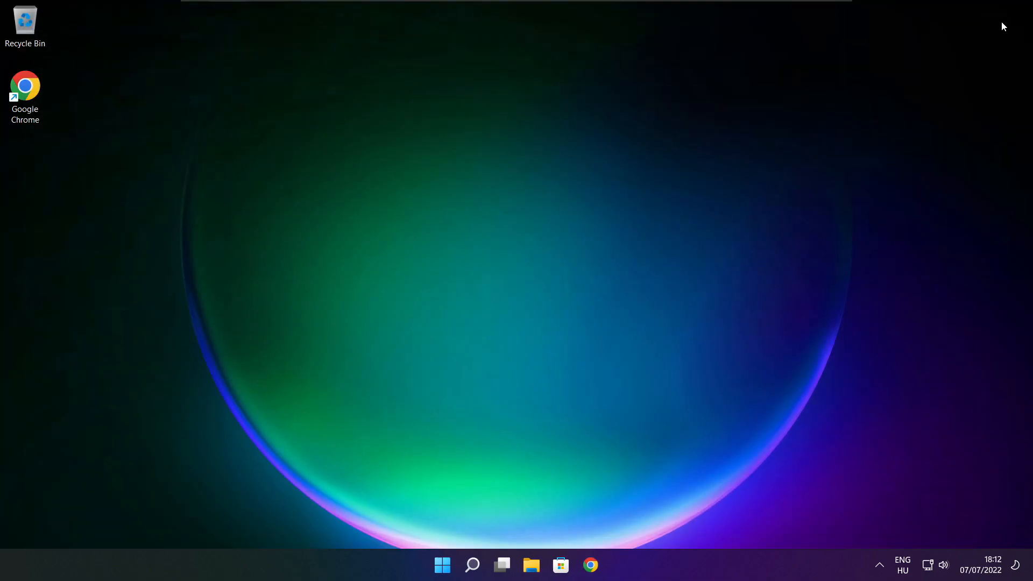
pyautogui.moveTo(465, 523)
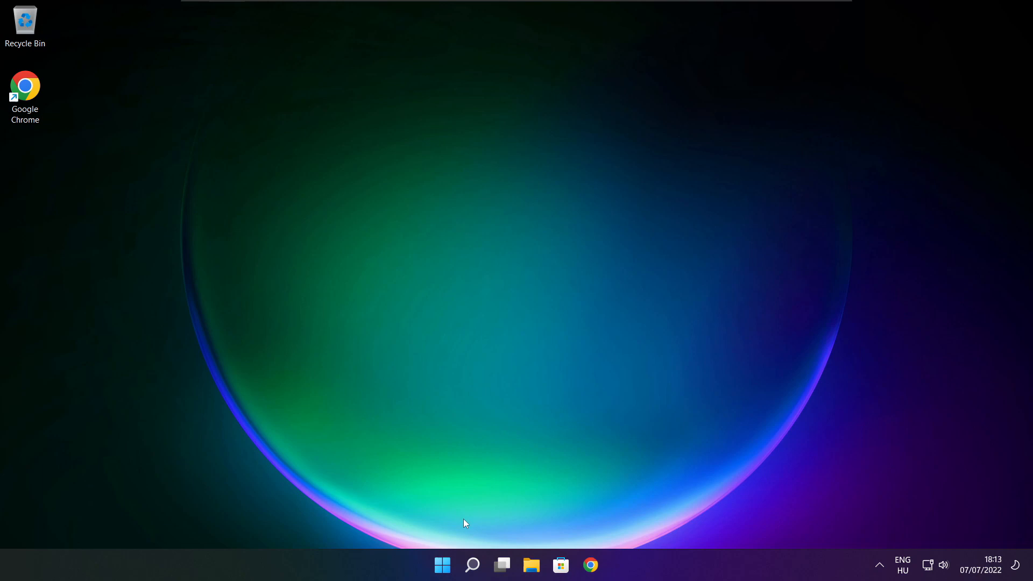
pyautogui.moveTo(442, 565)
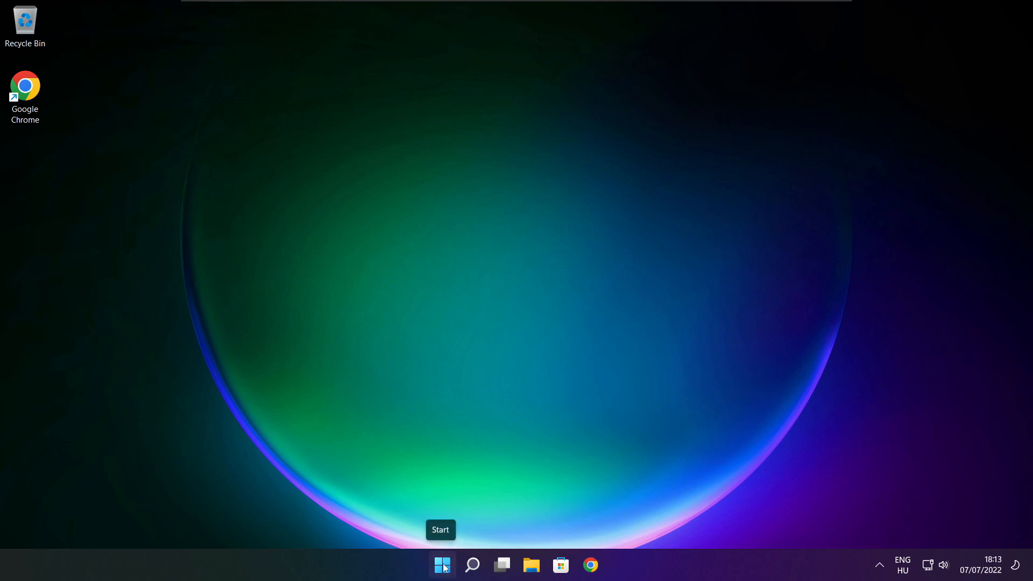
pyautogui.rightClick(442, 565)
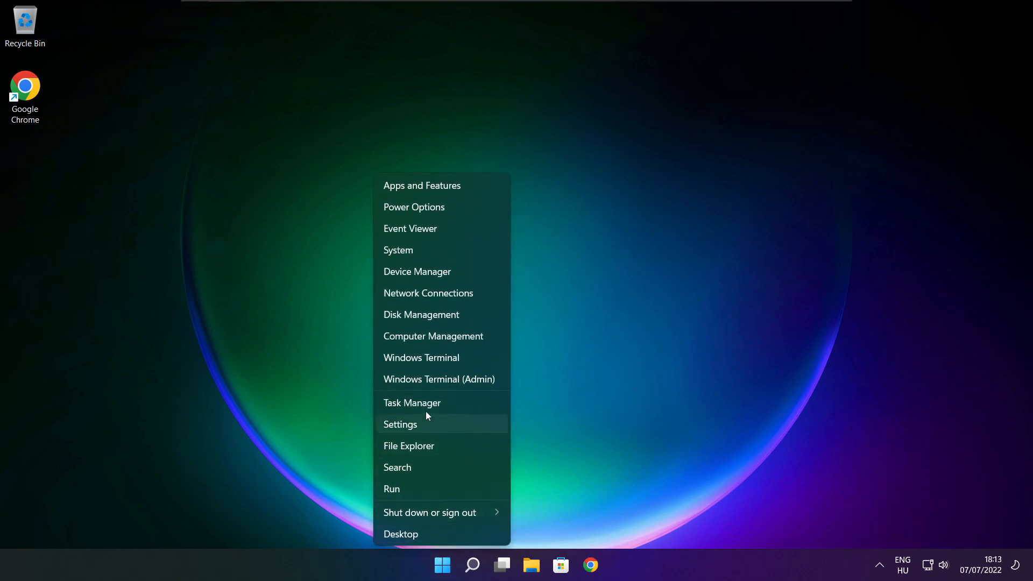
pyautogui.moveTo(446, 403)
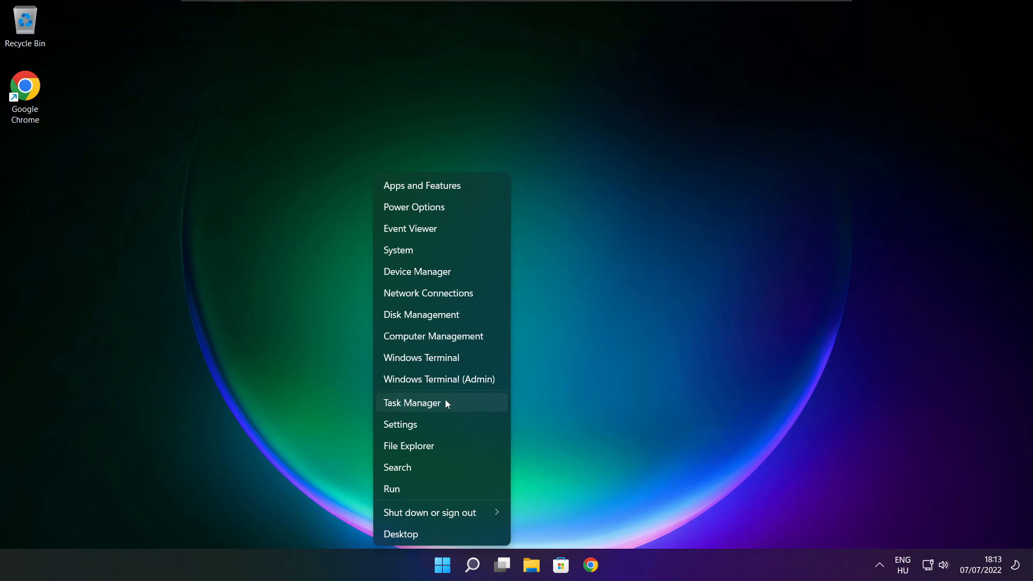
pyautogui.click(412, 403)
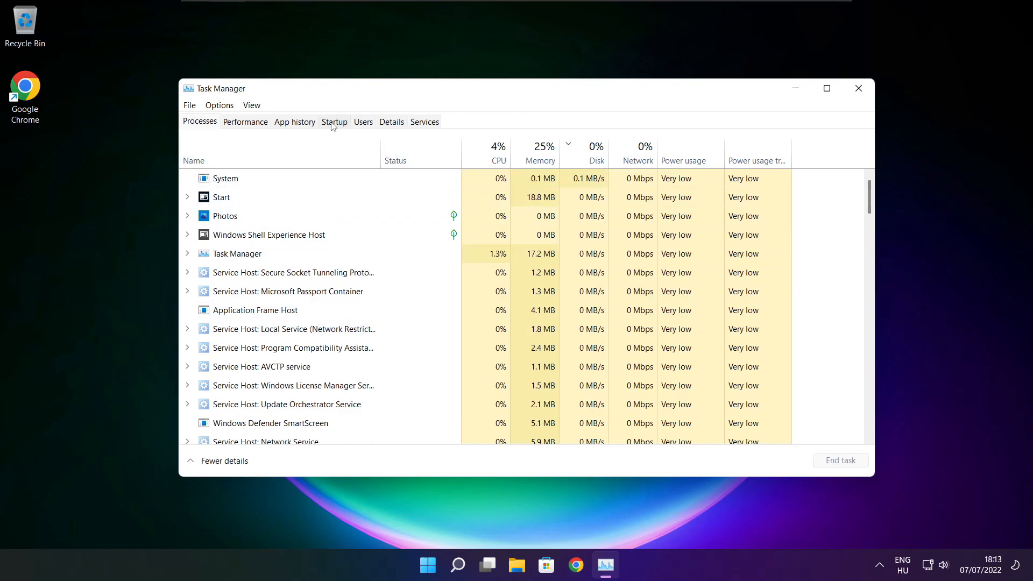
# Disable Cortana, Microsoft Edge, Microsoft Teams and Terminal as startup apps, then close Task Manager.
pyautogui.click(333, 122)
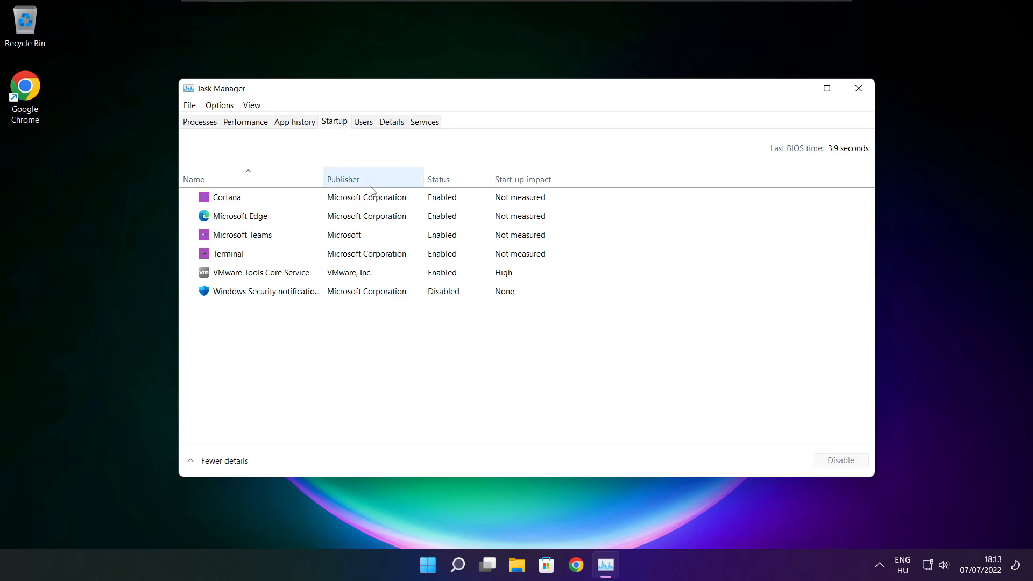
pyautogui.click(227, 196)
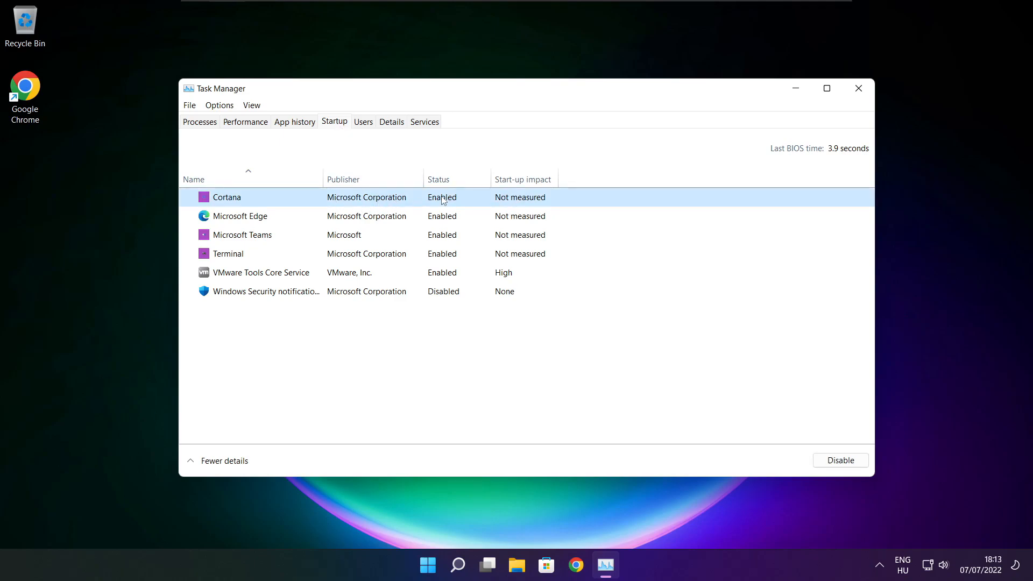
pyautogui.moveTo(841, 459)
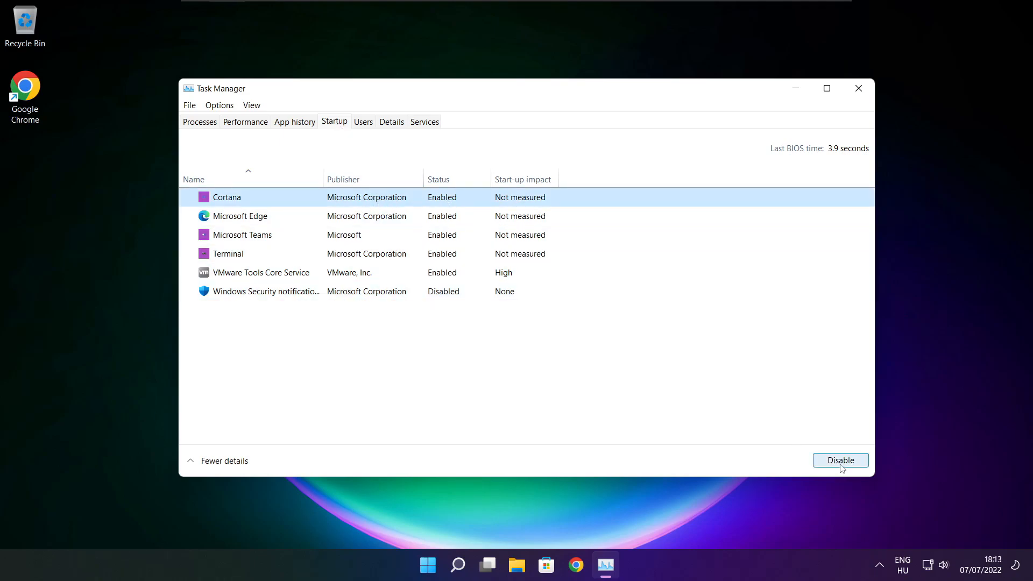
pyautogui.click(840, 459)
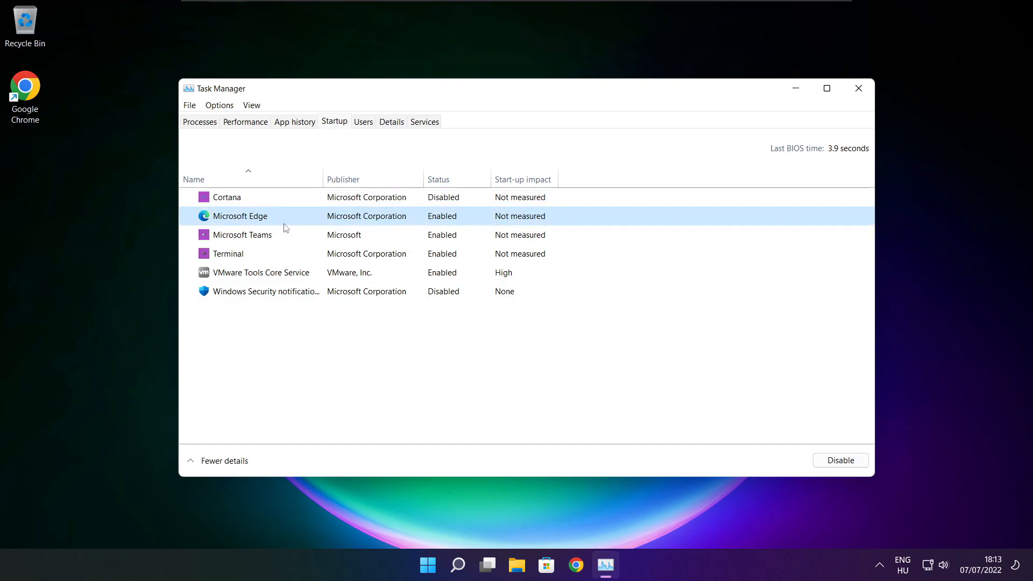
pyautogui.moveTo(440, 228)
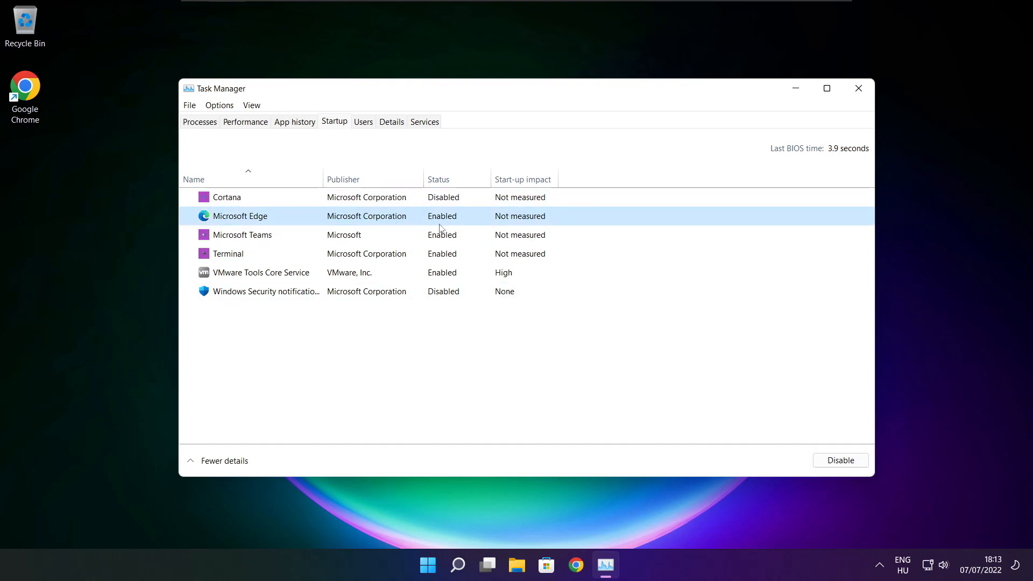
pyautogui.click(839, 460)
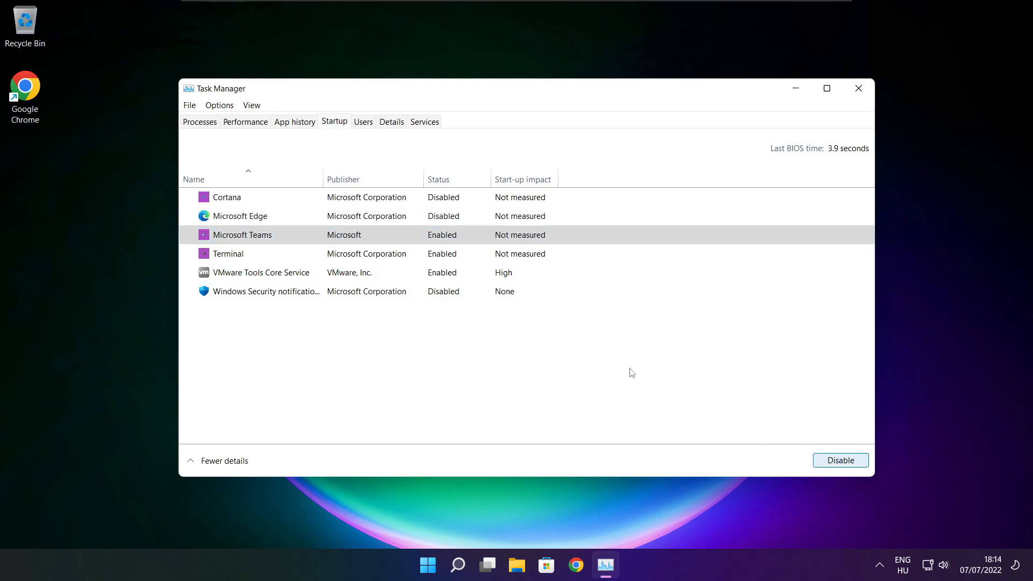
pyautogui.click(841, 459)
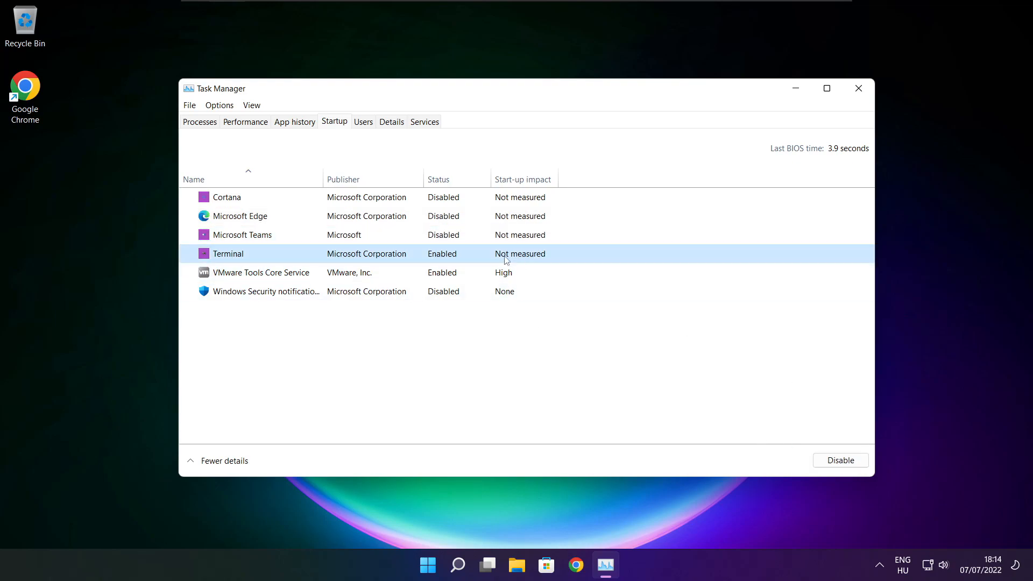
pyautogui.click(841, 459)
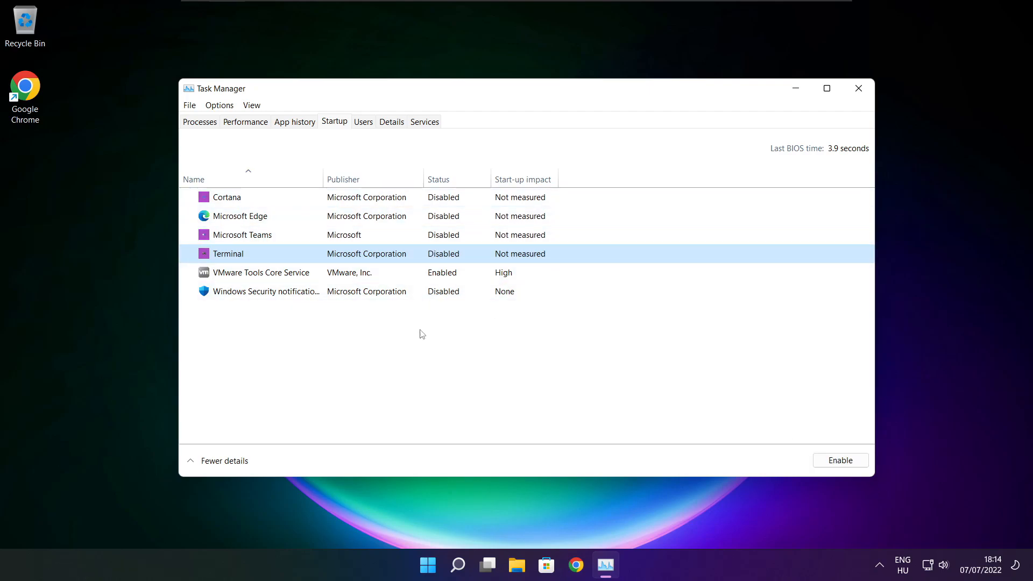
pyautogui.click(858, 88)
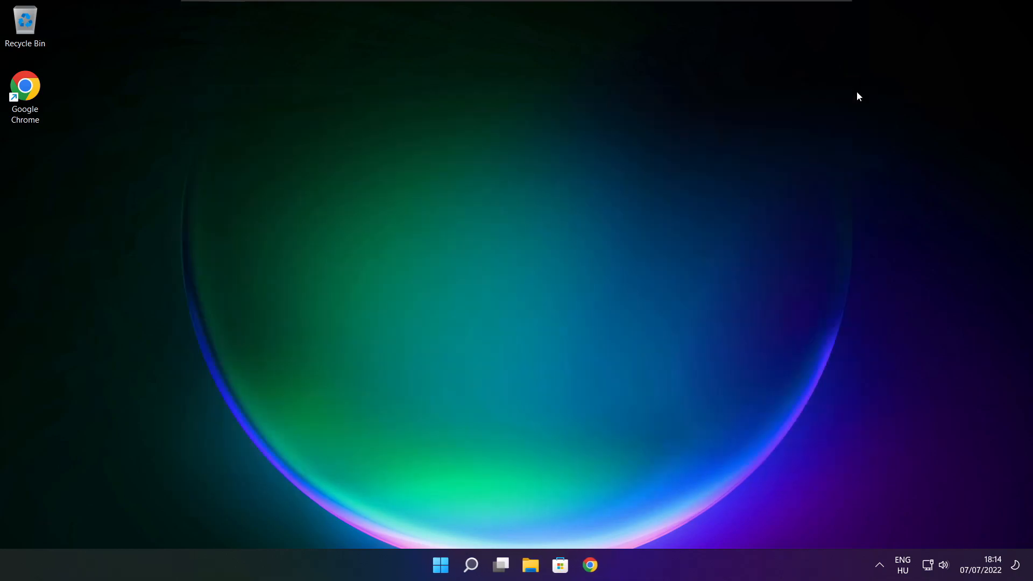
pyautogui.moveTo(471, 565)
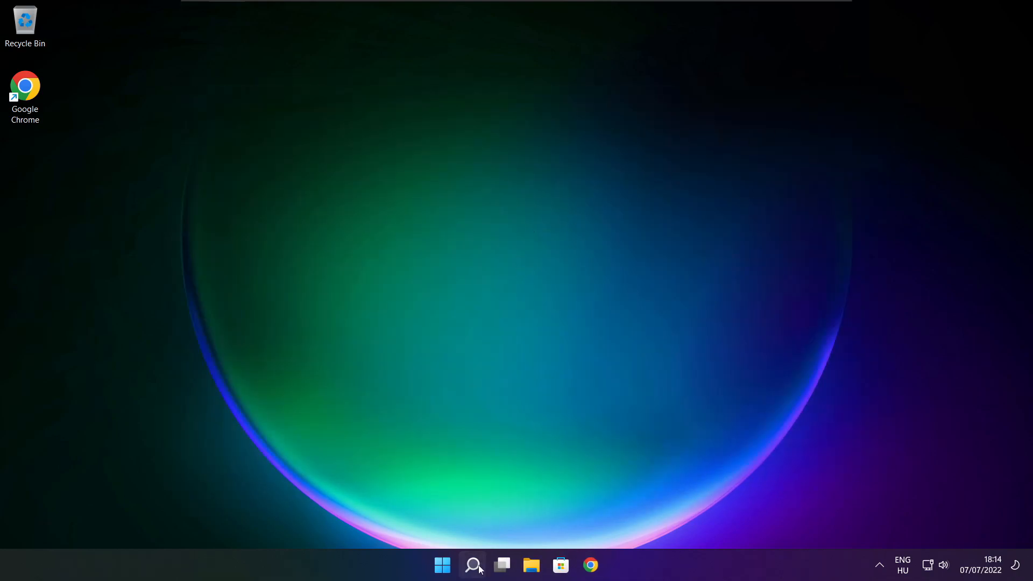
# Search Windows for 'optimise' so Defragment and Optimise Drives appears as the best match.
pyautogui.click(471, 565)
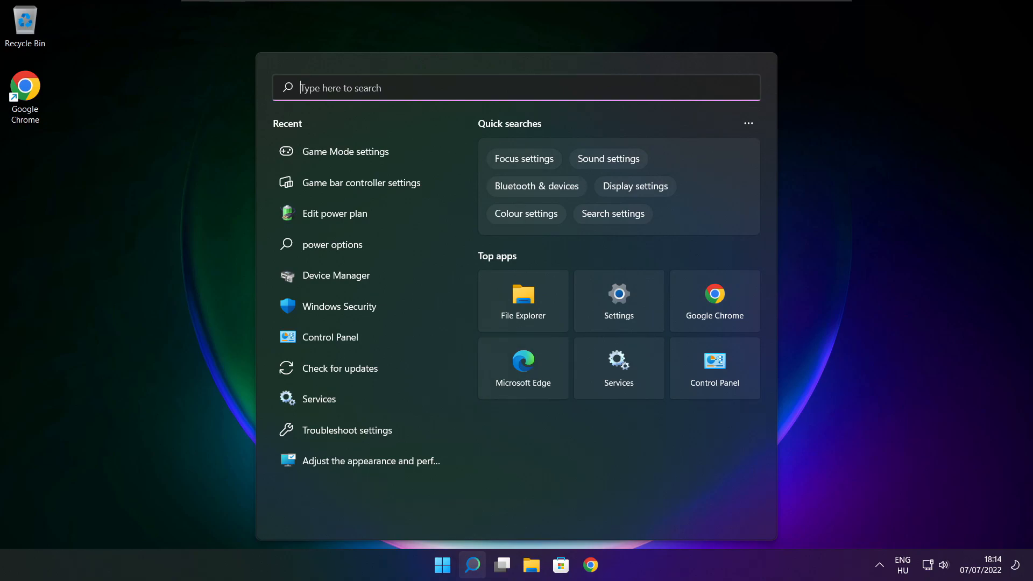
pyautogui.write('optimise')
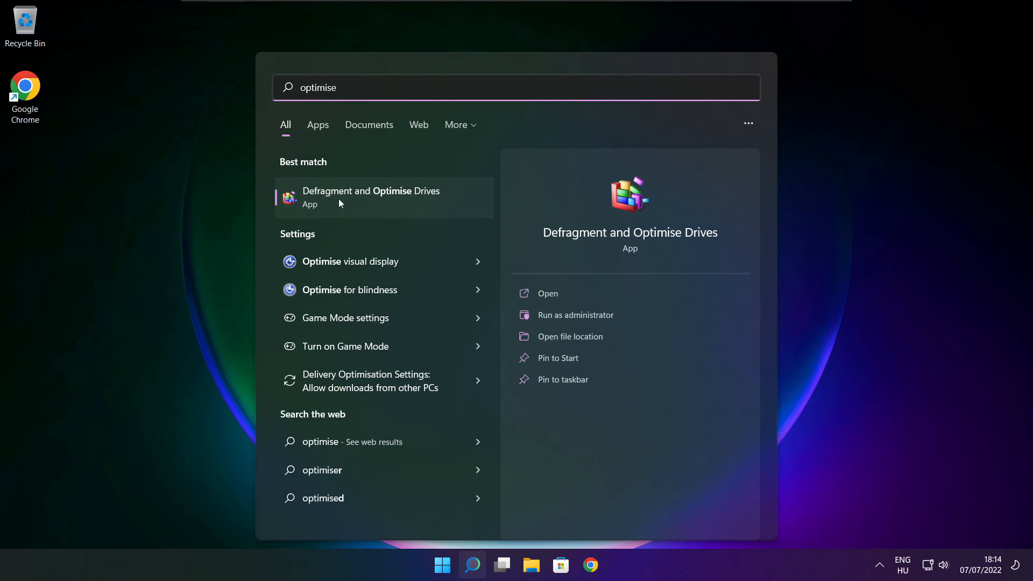
pyautogui.moveTo(328, 205)
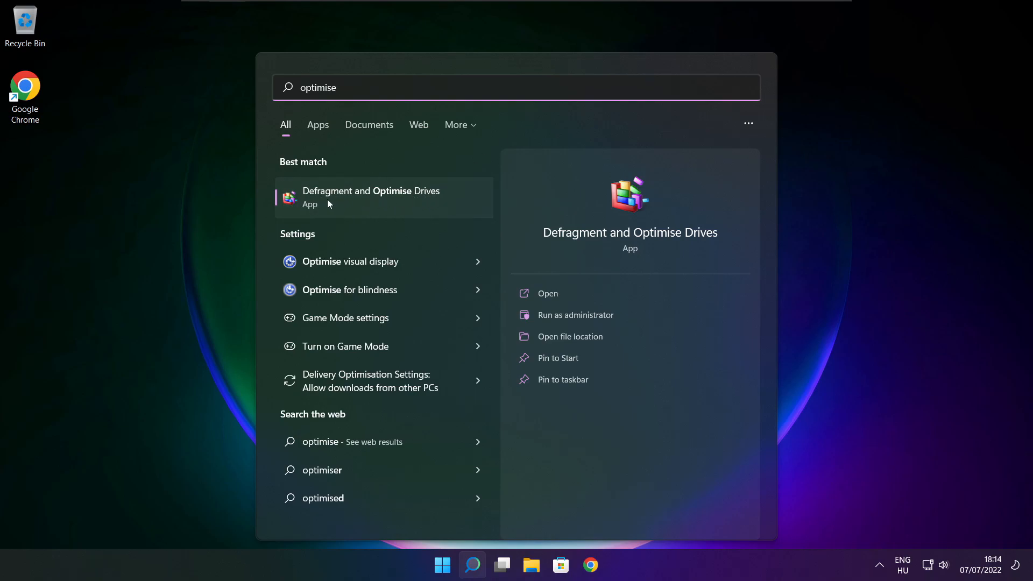
# Analyse drive C: in Optimise Drives (9% fragmented), start optimising it and close the window.
pyautogui.click(546, 292)
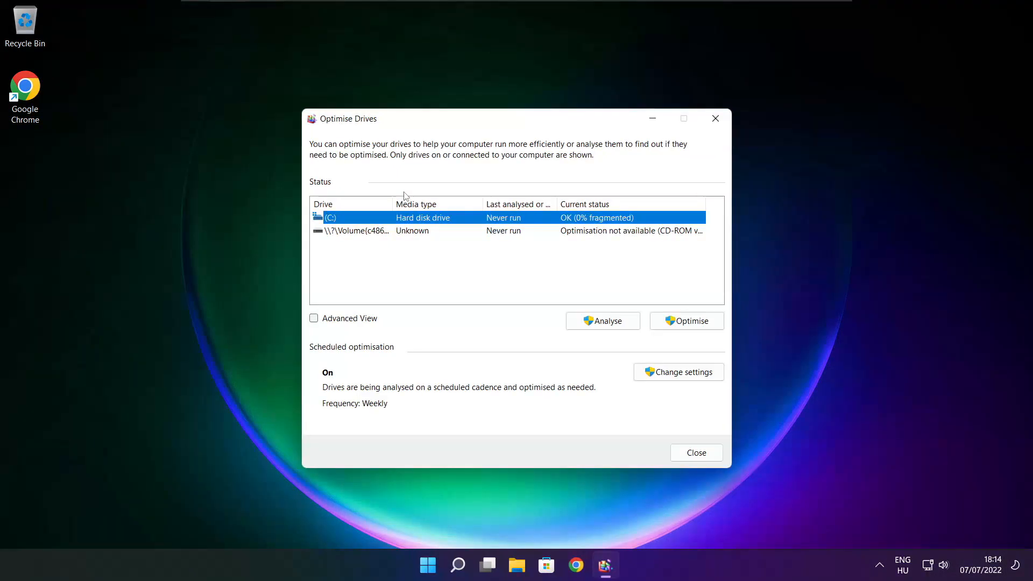
pyautogui.moveTo(417, 224)
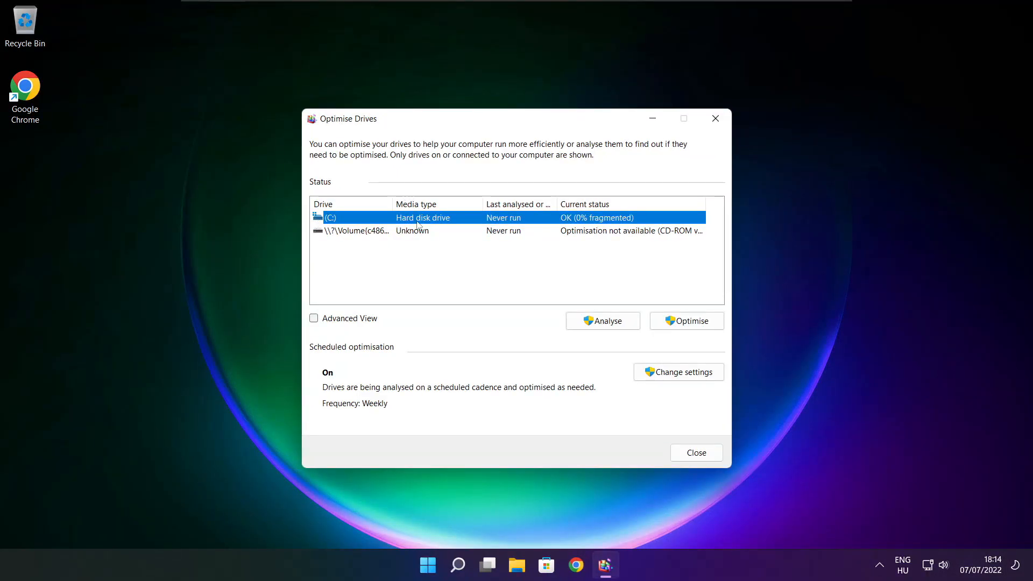
pyautogui.click(602, 320)
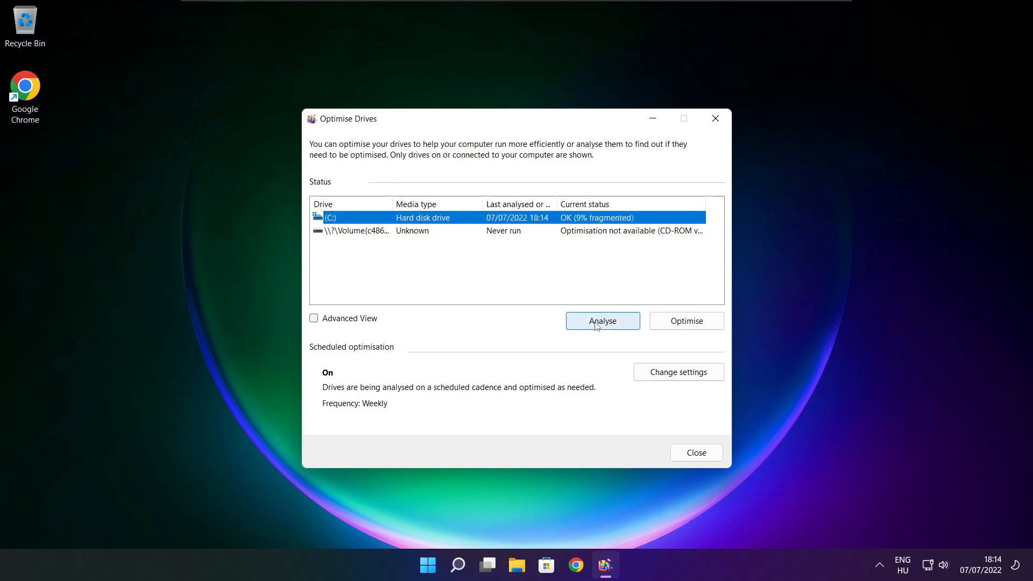
pyautogui.click(602, 321)
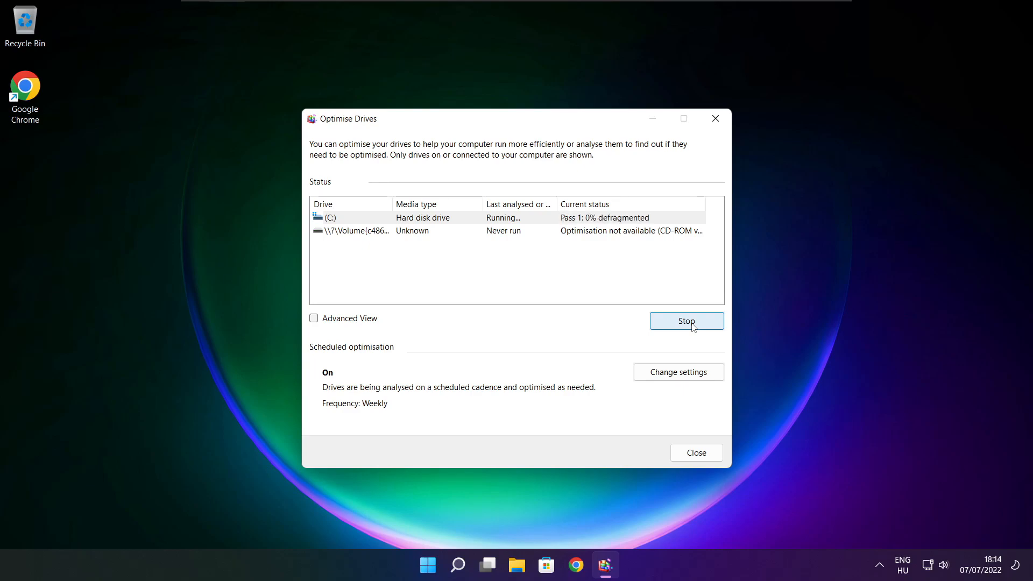
pyautogui.moveTo(567, 317)
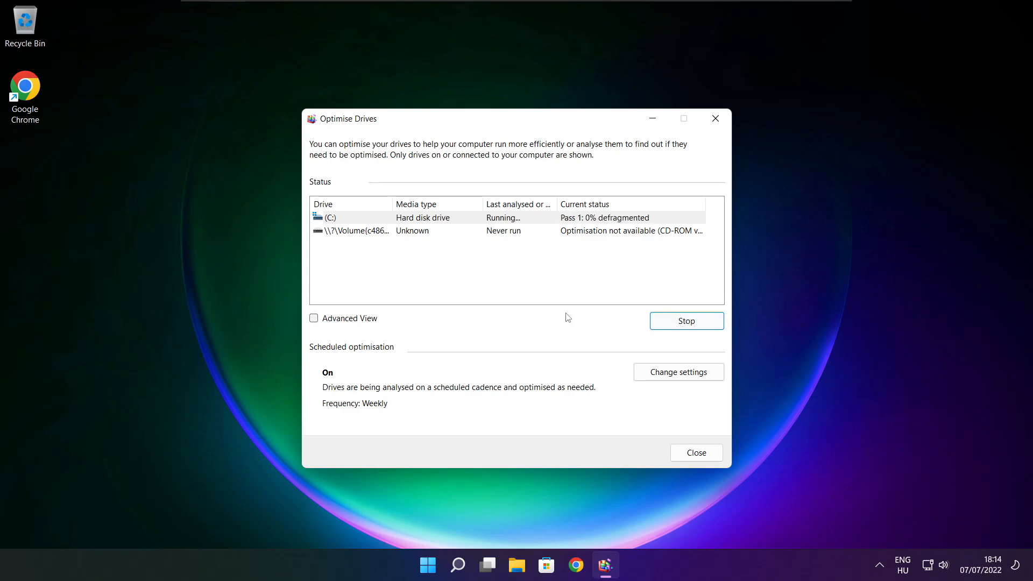
pyautogui.click(696, 453)
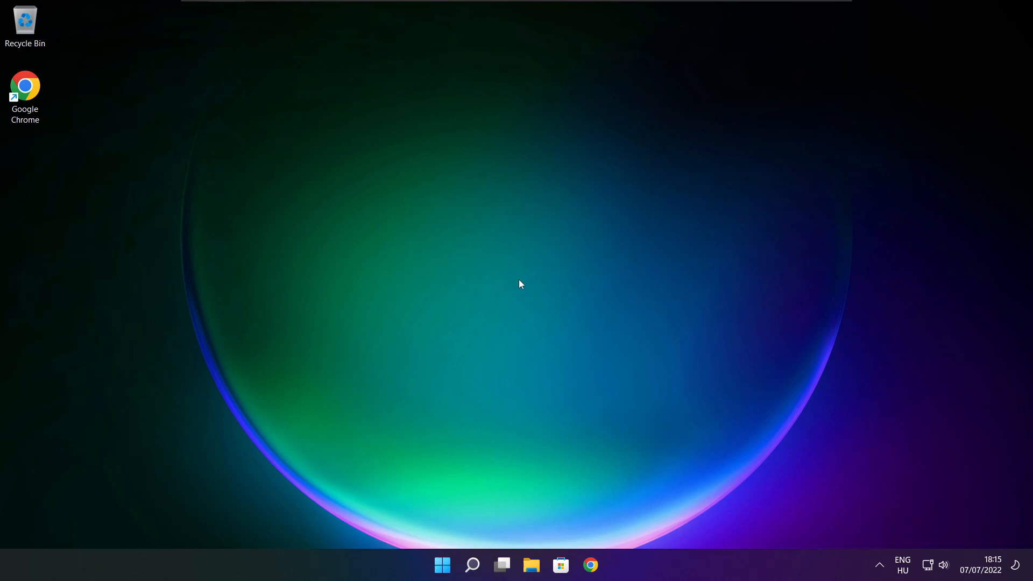
# Search 'updates', run a Windows Update check reporting up to date, then close Settings.
pyautogui.click(471, 565)
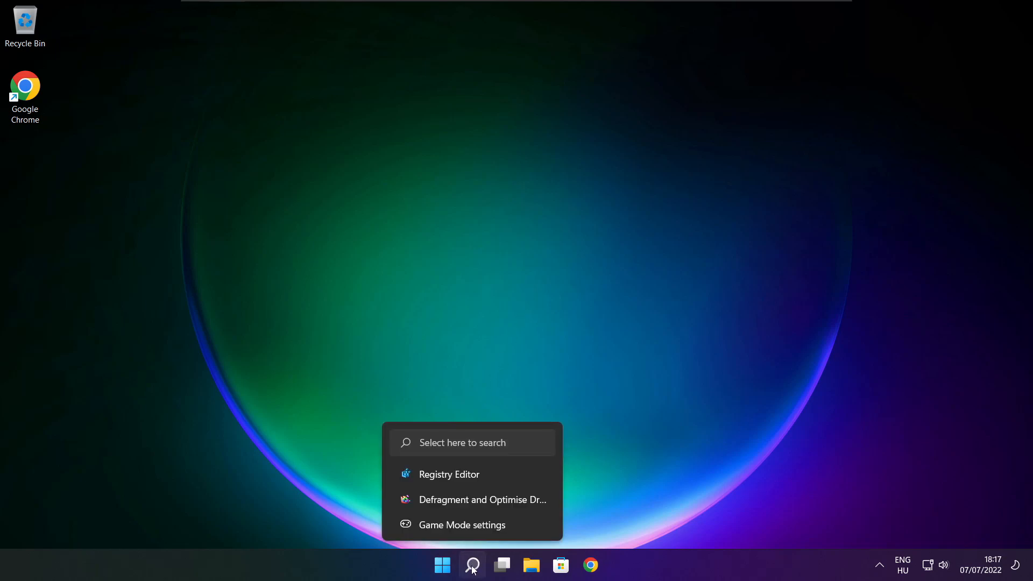
pyautogui.click(472, 565)
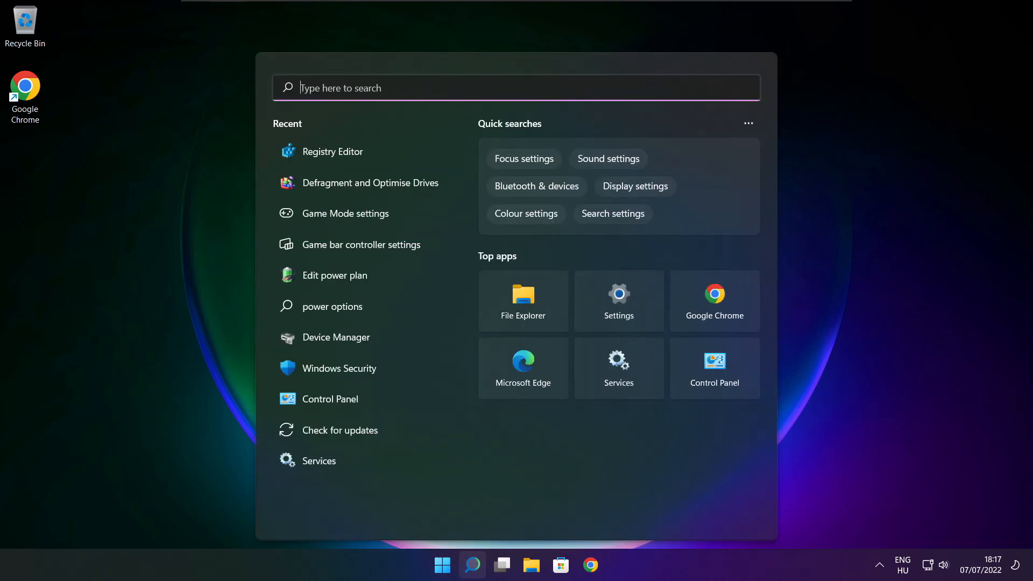
pyautogui.write('updates')
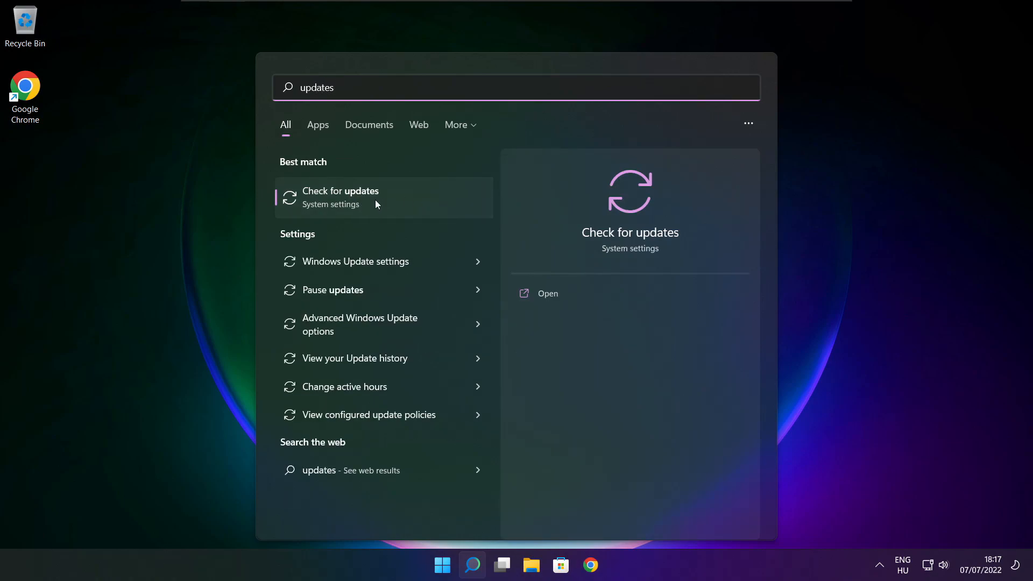
pyautogui.click(341, 197)
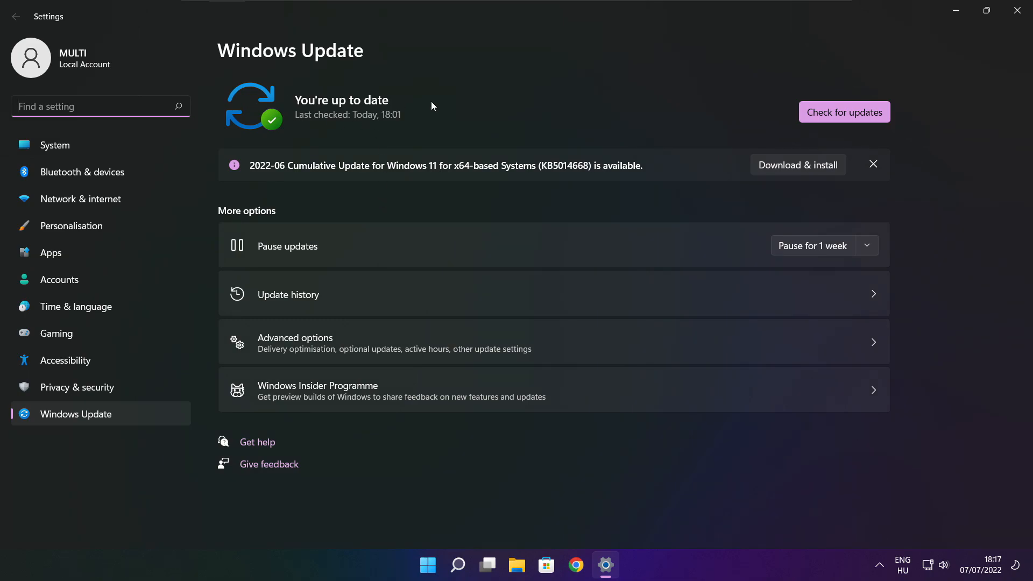
pyautogui.click(844, 111)
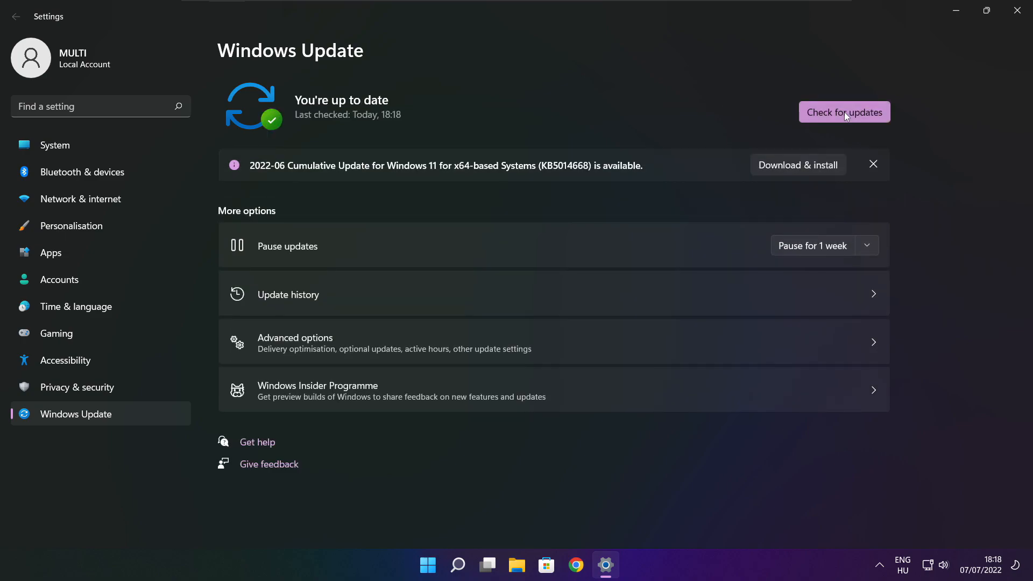
pyautogui.moveTo(1021, 10)
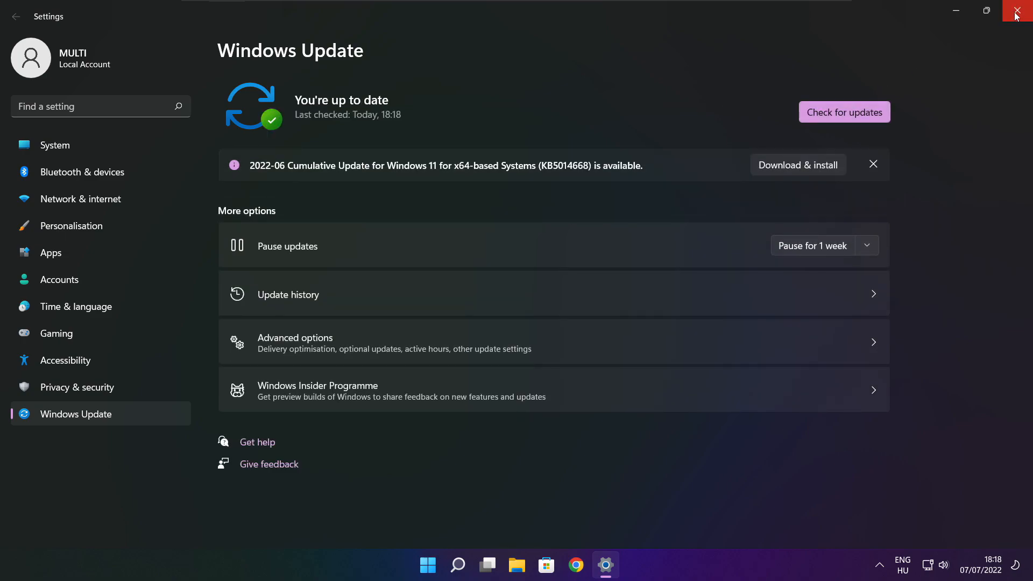
pyautogui.click(1023, 11)
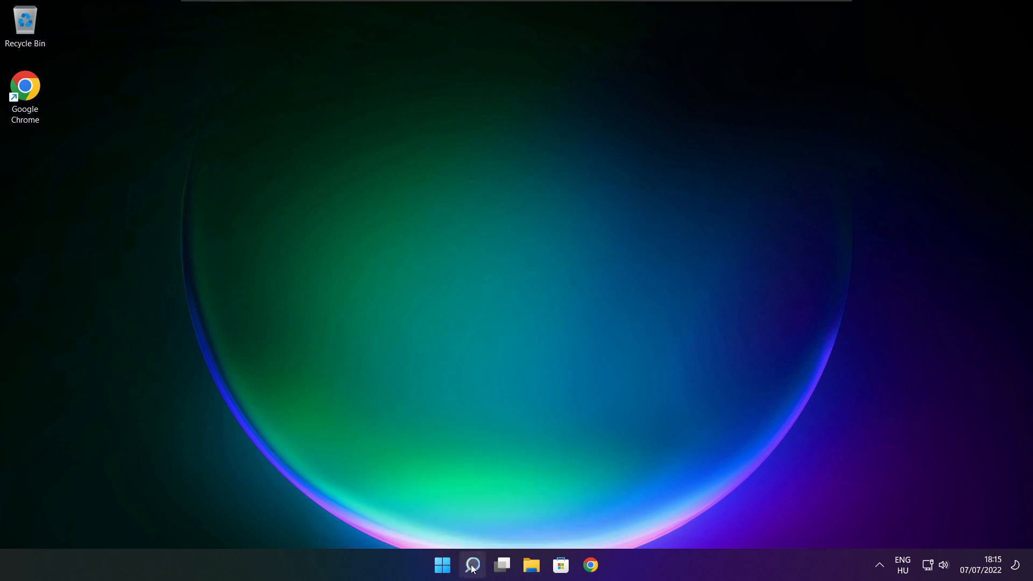
# Search 'regedit' so Registry Editor appears as the best match.
pyautogui.click(471, 565)
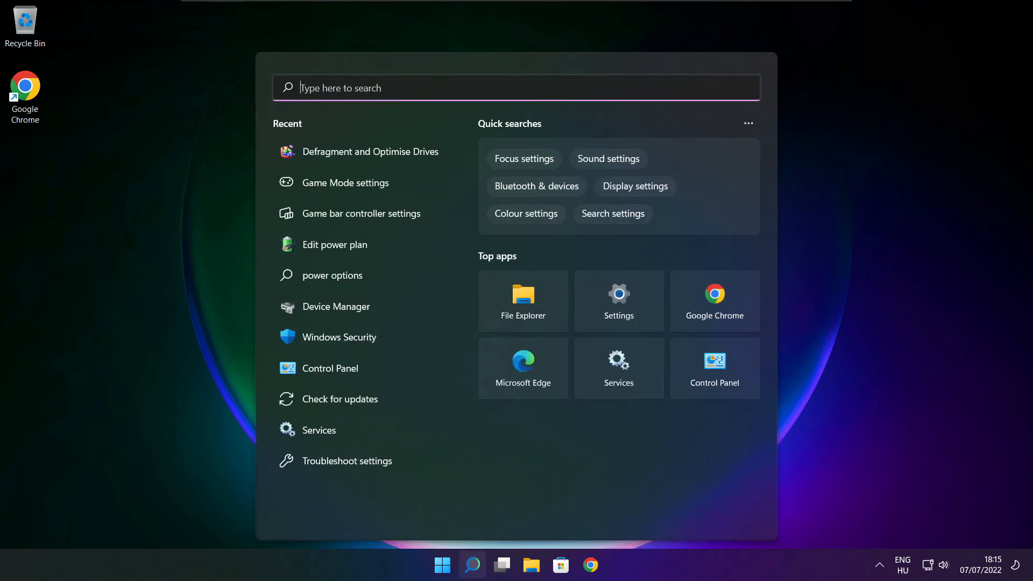
pyautogui.write('regedit')
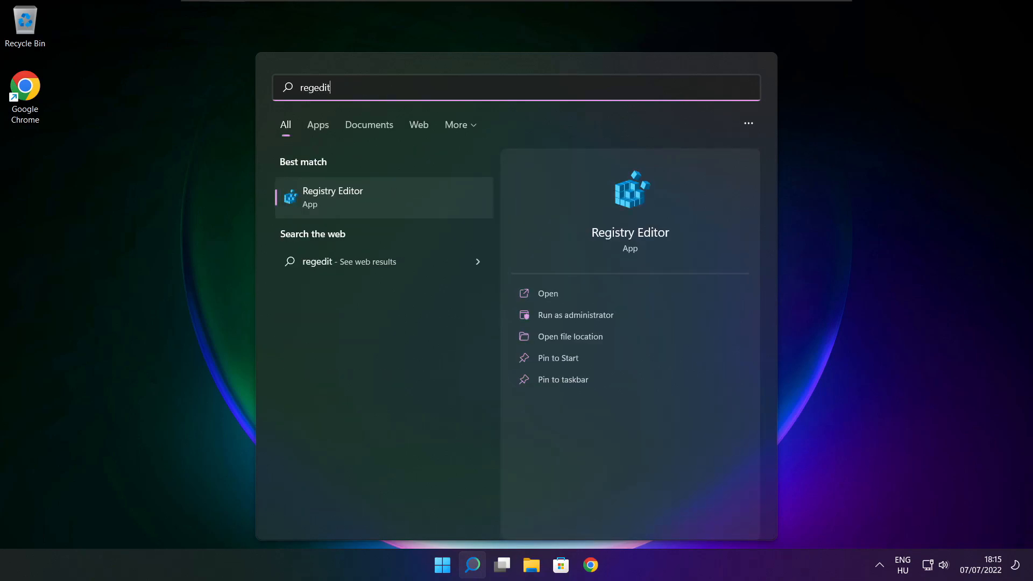
pyautogui.moveTo(344, 210)
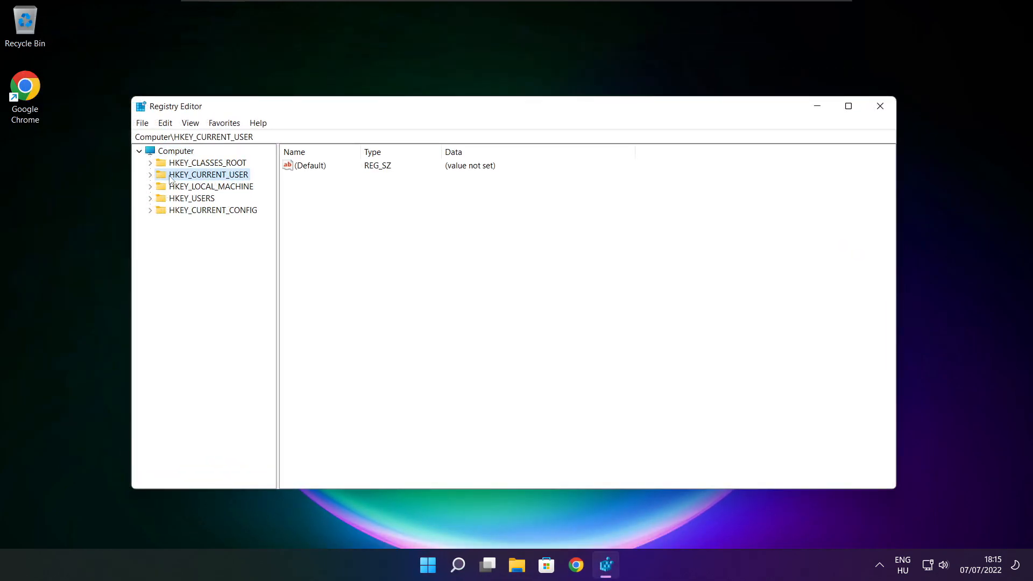
# Navigate to HKEY_CURRENT_USER\System\GameConfigStore and show its values.
pyautogui.click(151, 175)
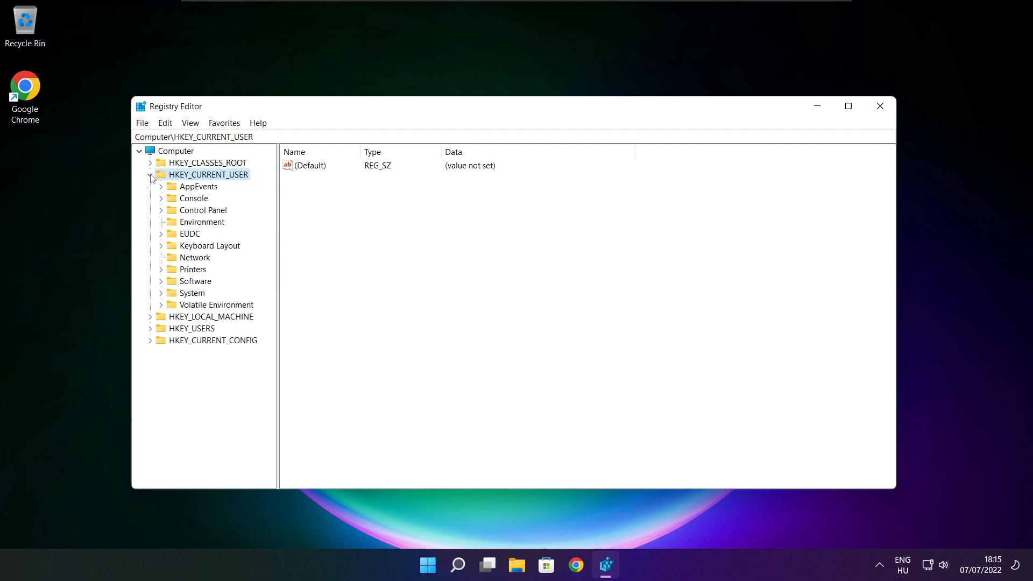
pyautogui.click(193, 292)
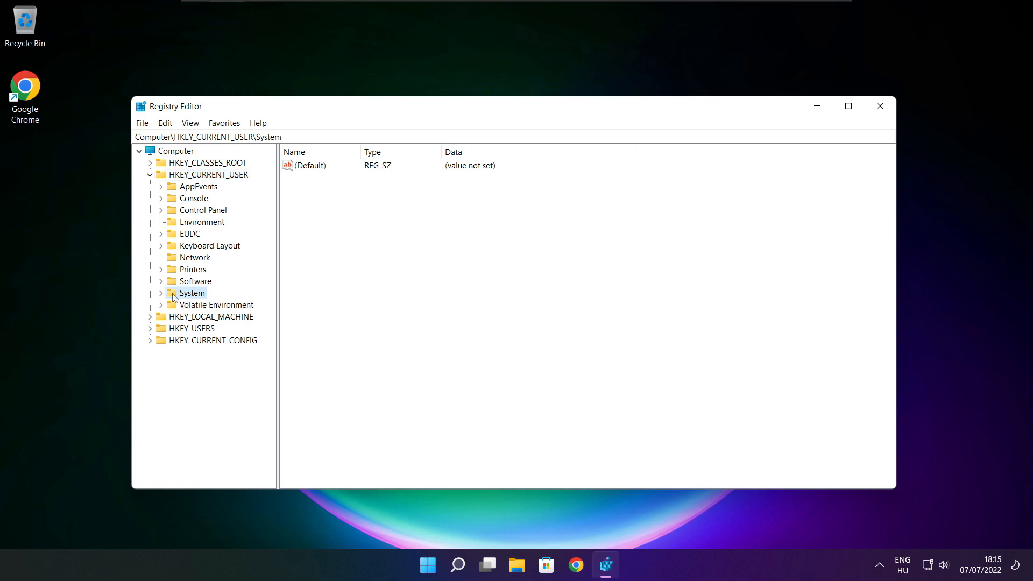
pyautogui.moveTo(174, 298)
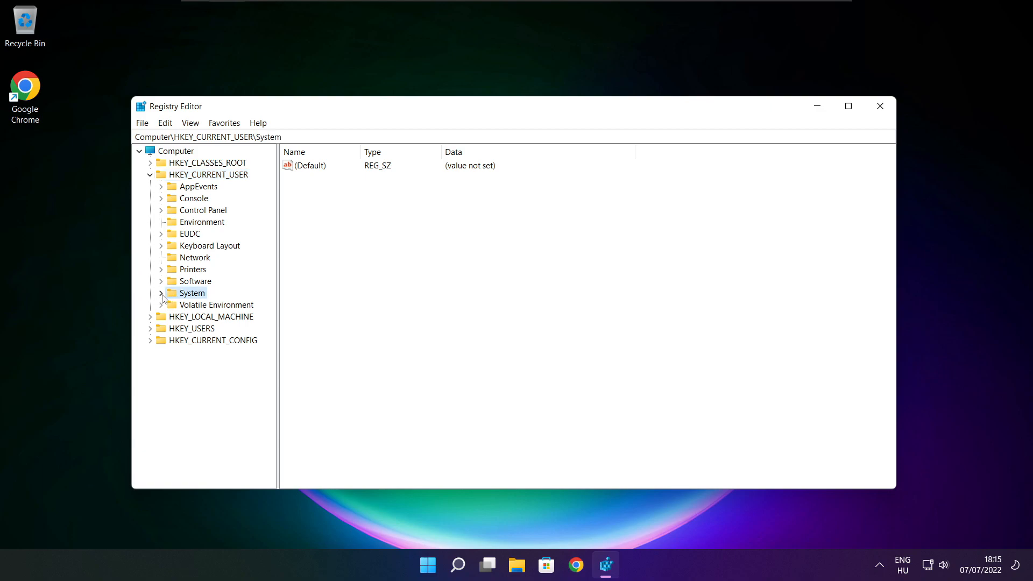
pyautogui.click(162, 293)
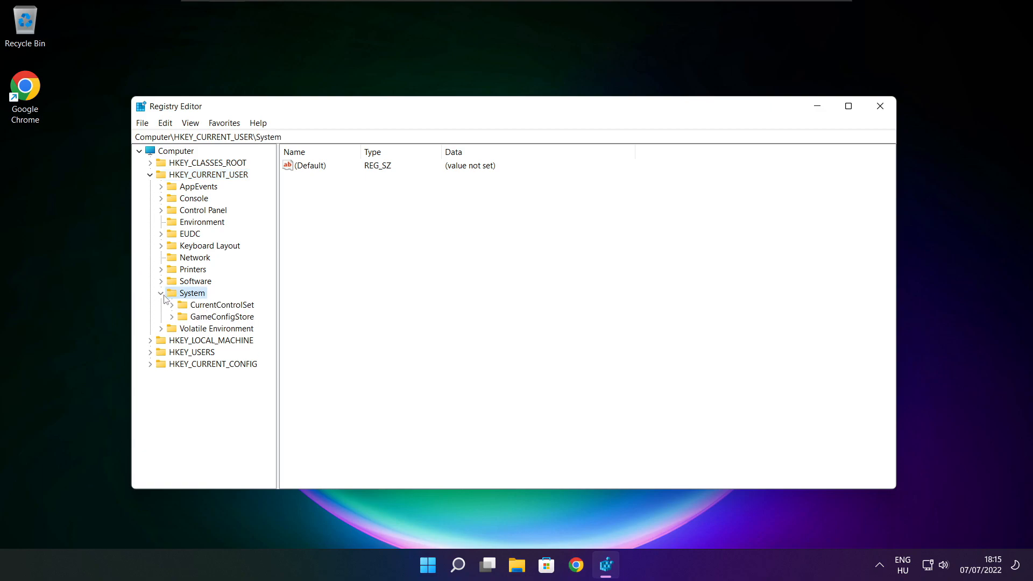
pyautogui.click(224, 316)
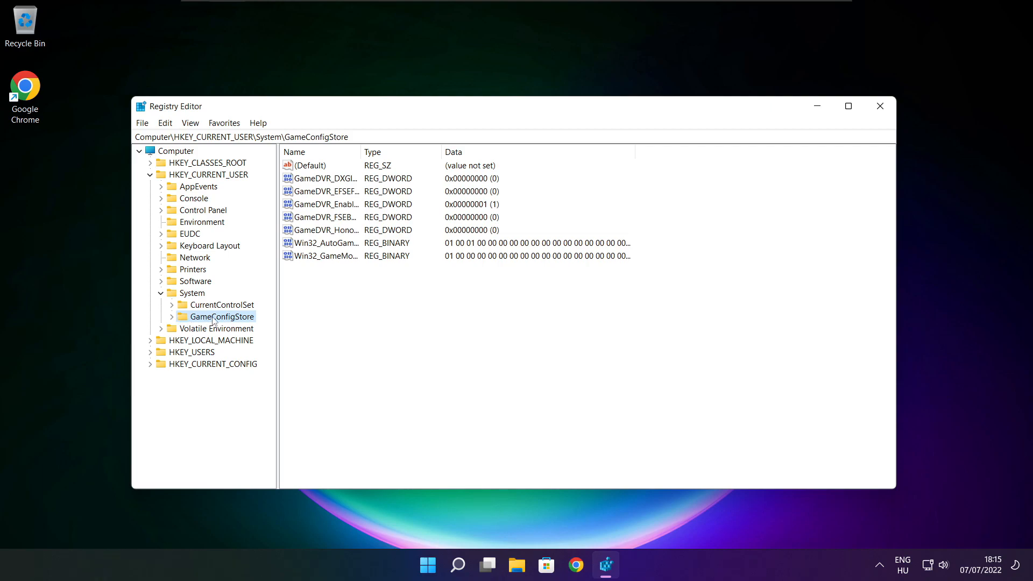
pyautogui.moveTo(357, 151); pyautogui.dragTo(401, 152)
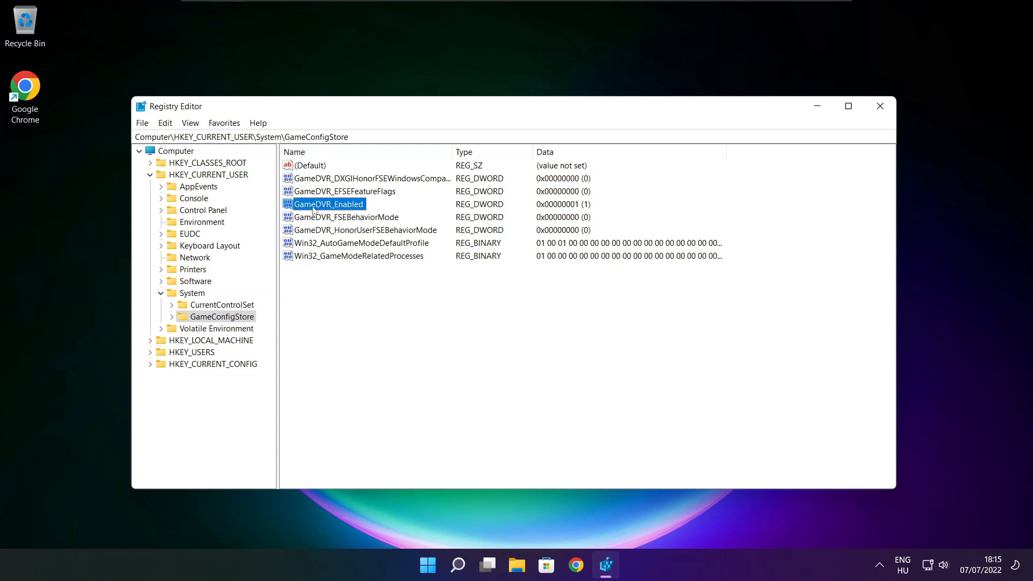
pyautogui.moveTo(326, 205)
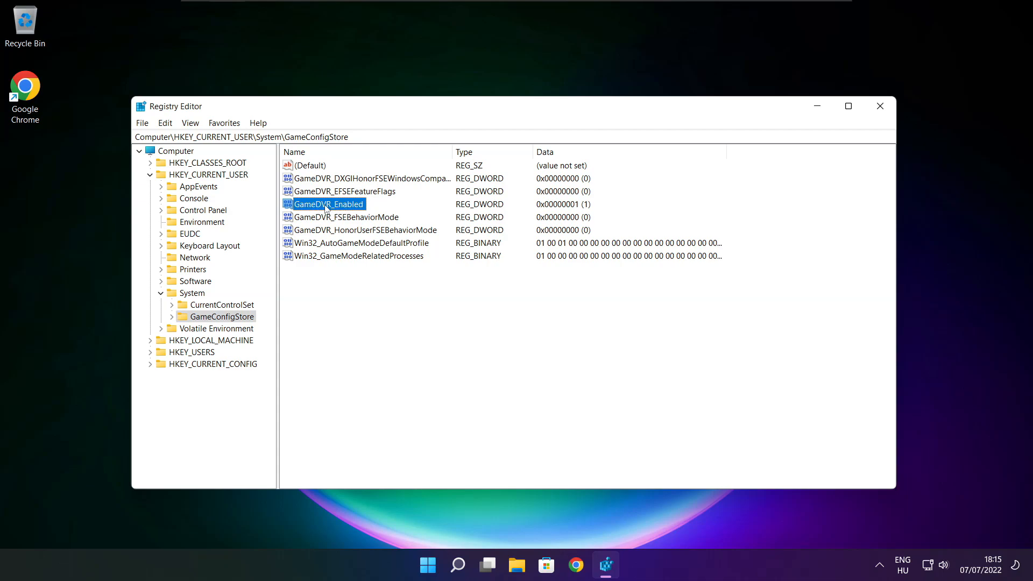
# Change the GameDVR_Enabled value to 0.
pyautogui.doubleClick(326, 203)
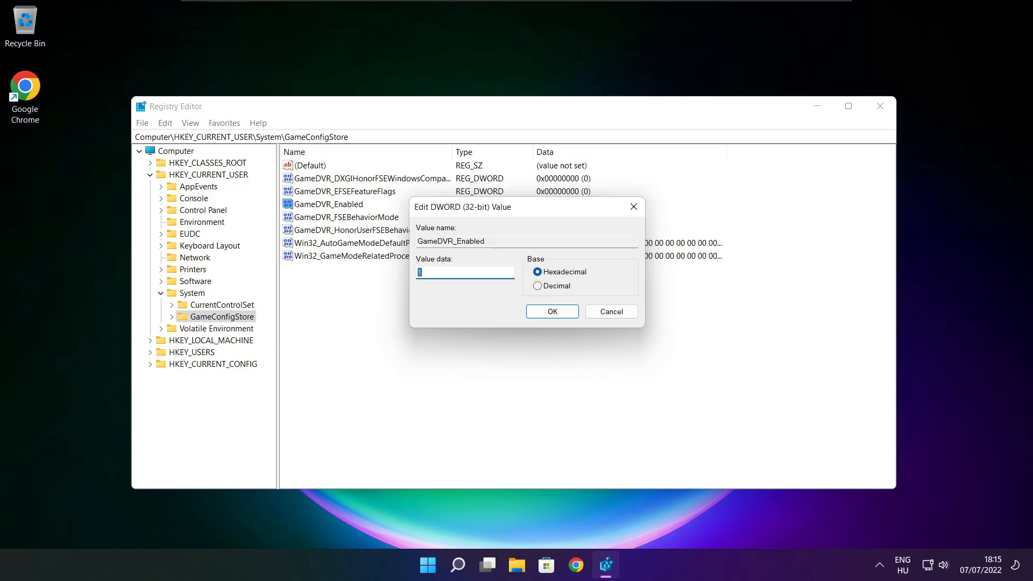
pyautogui.write('0')
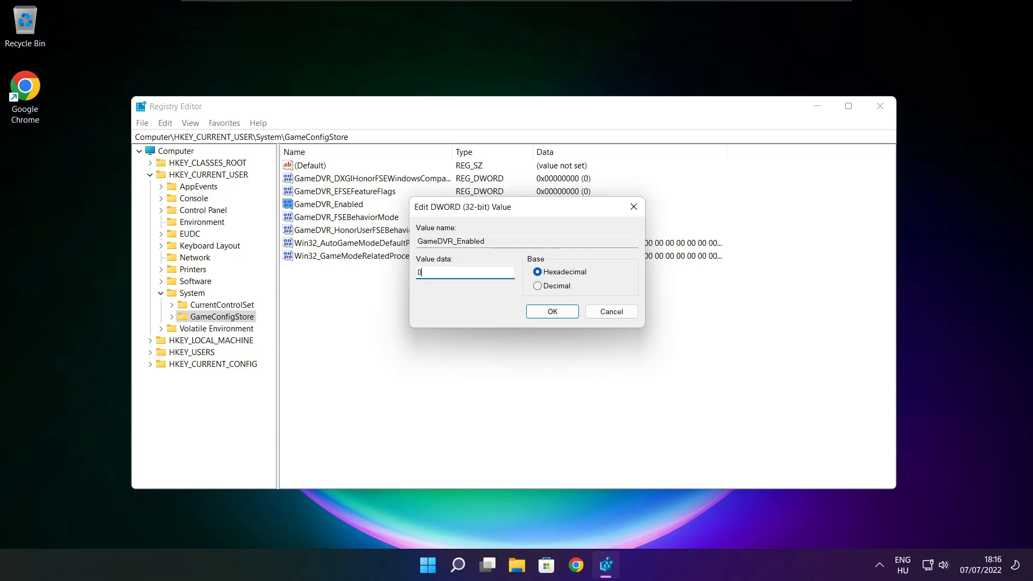
pyautogui.moveTo(470, 301)
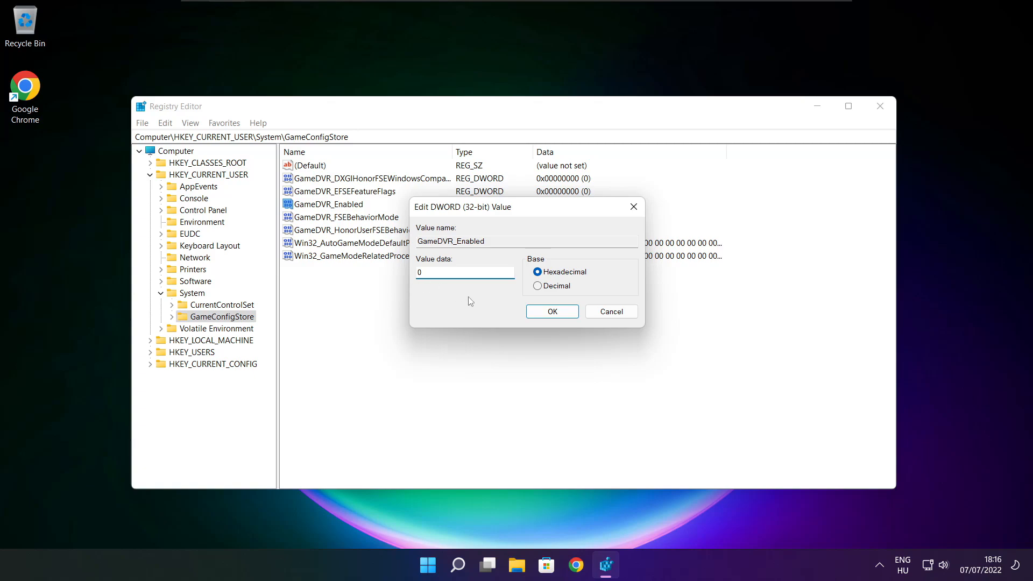
pyautogui.click(551, 311)
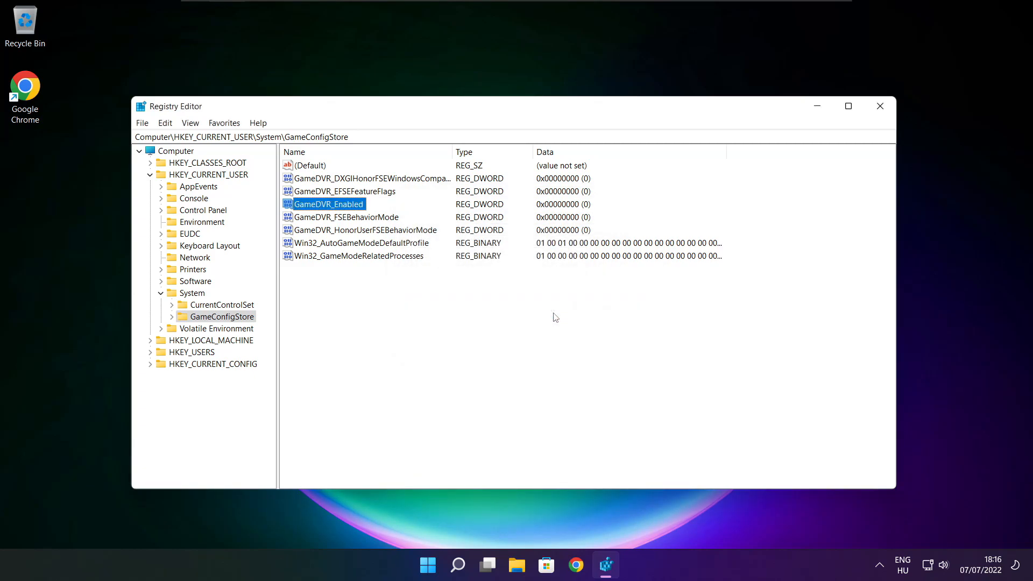
# Navigate into HKEY_LOCAL_MACHINE\SOFTWARE\Microsoft in the registry tree.
pyautogui.click(151, 174)
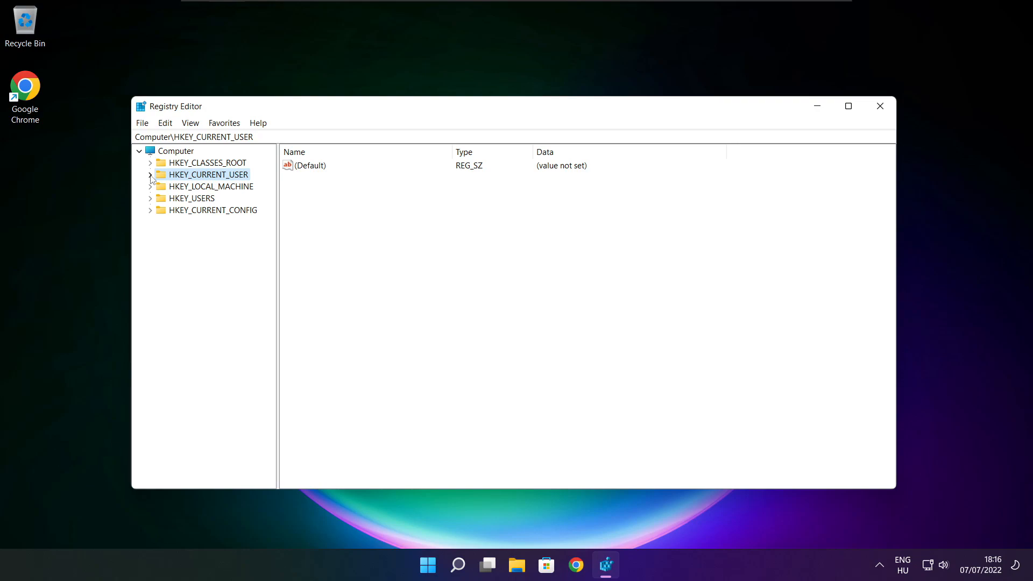
pyautogui.click(212, 186)
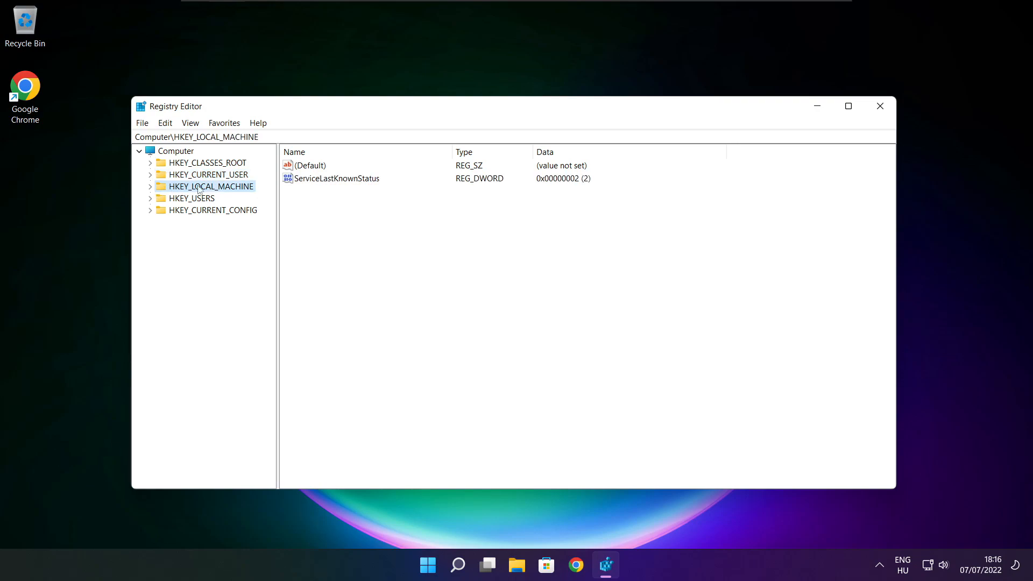
pyautogui.click(151, 187)
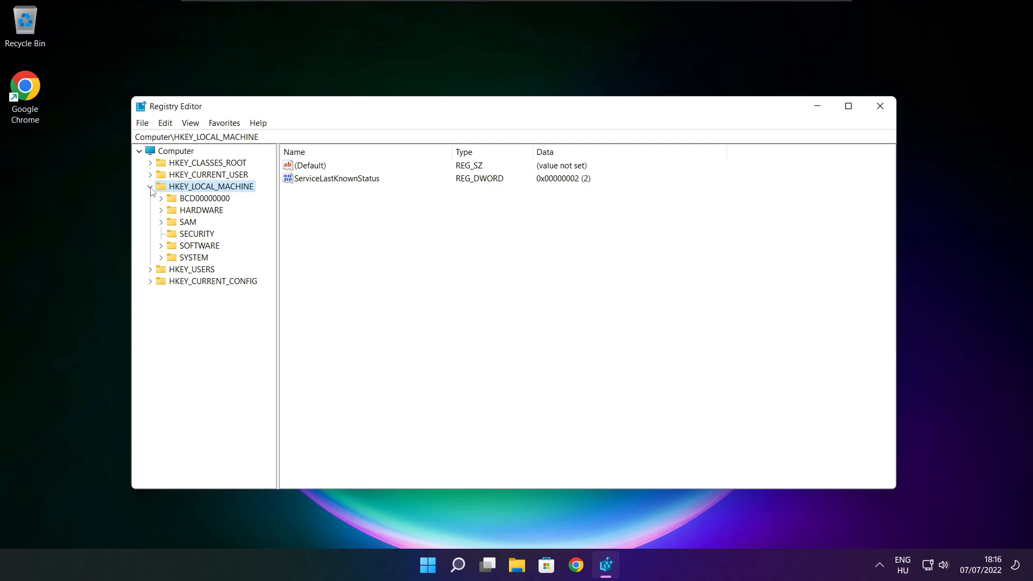
pyautogui.moveTo(159, 243)
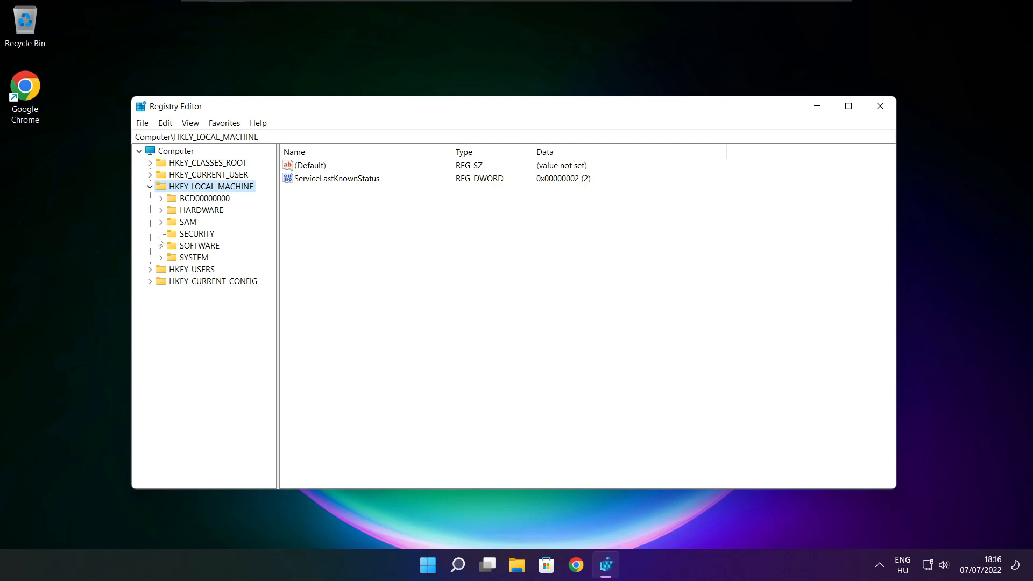
pyautogui.moveTo(187, 251)
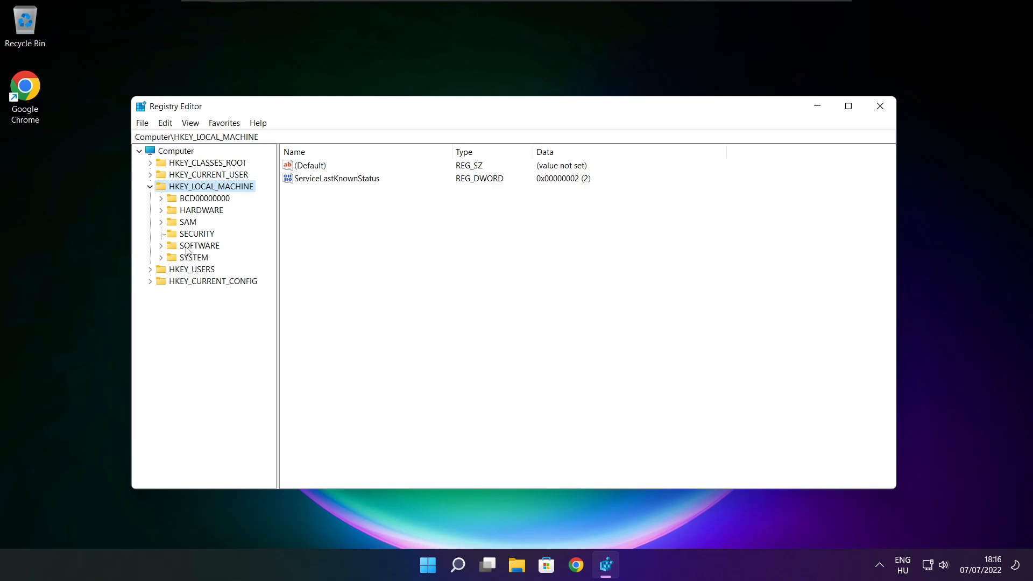
pyautogui.click(200, 245)
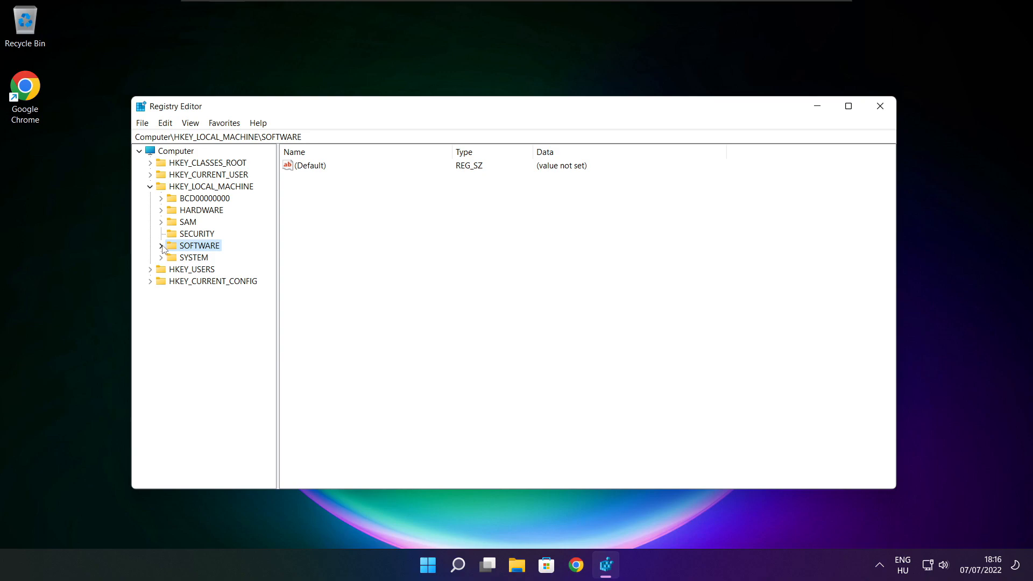
pyautogui.click(161, 245)
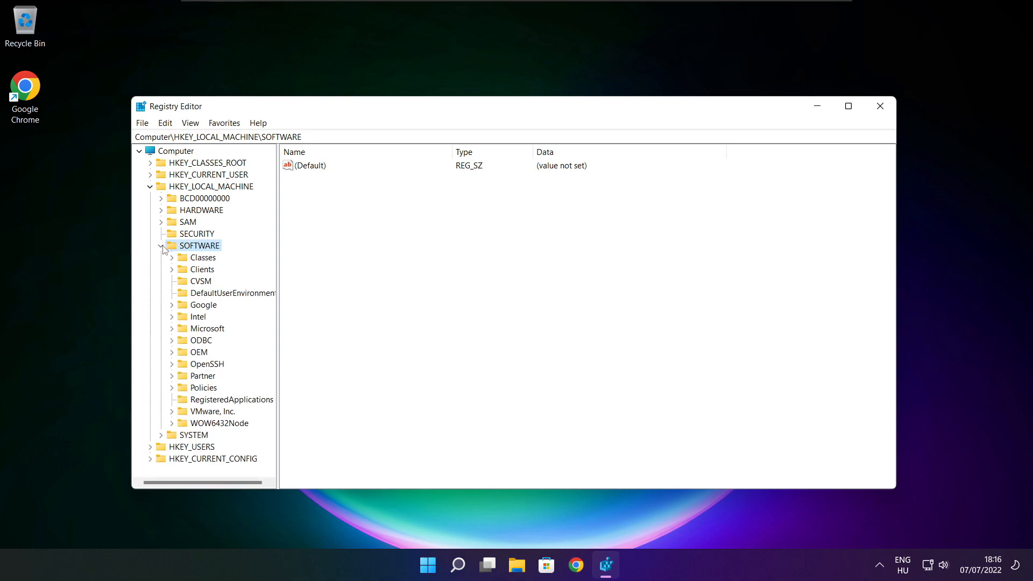
pyautogui.click(207, 328)
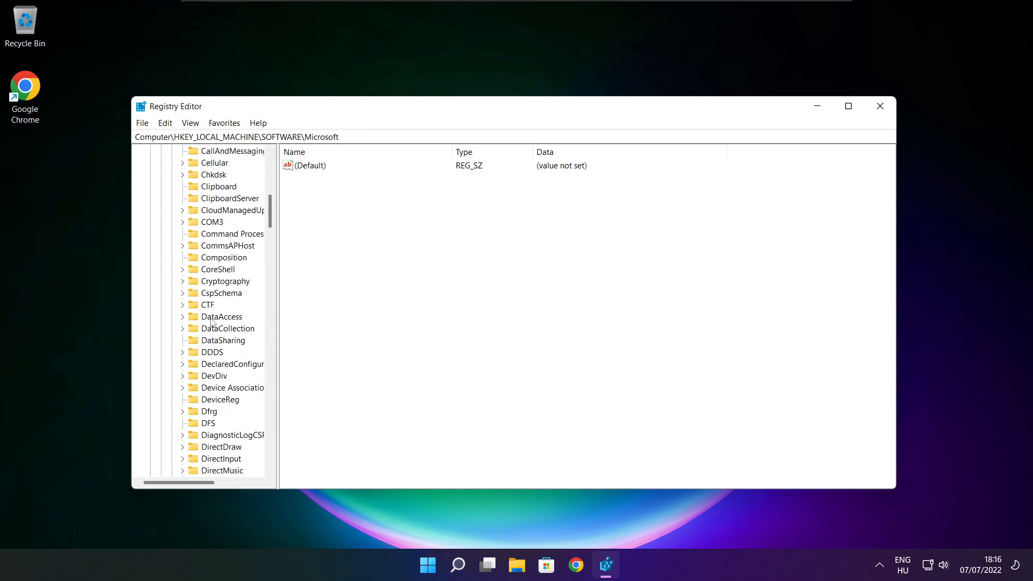
pyautogui.scroll(-3)
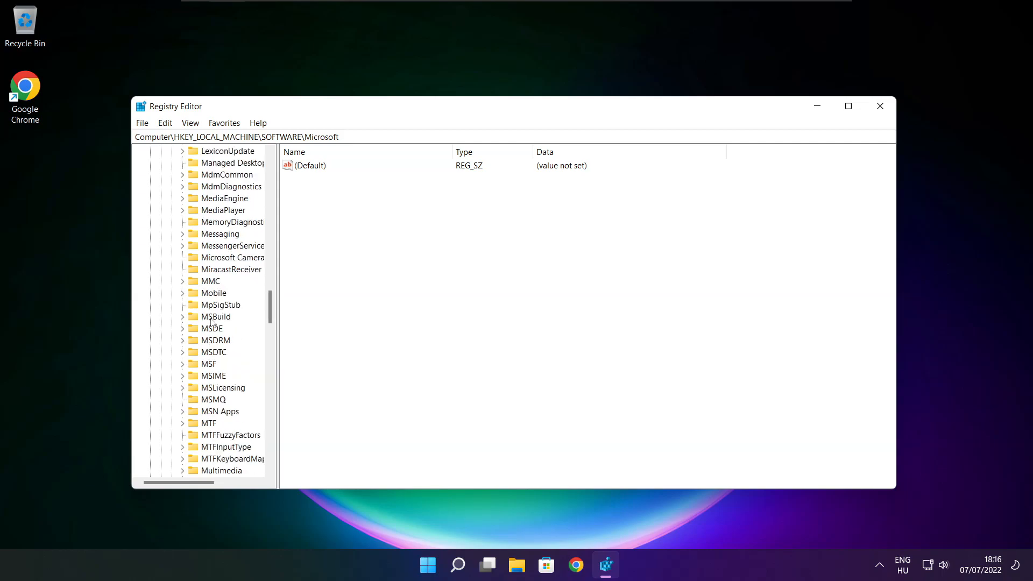
pyautogui.scroll(-3)
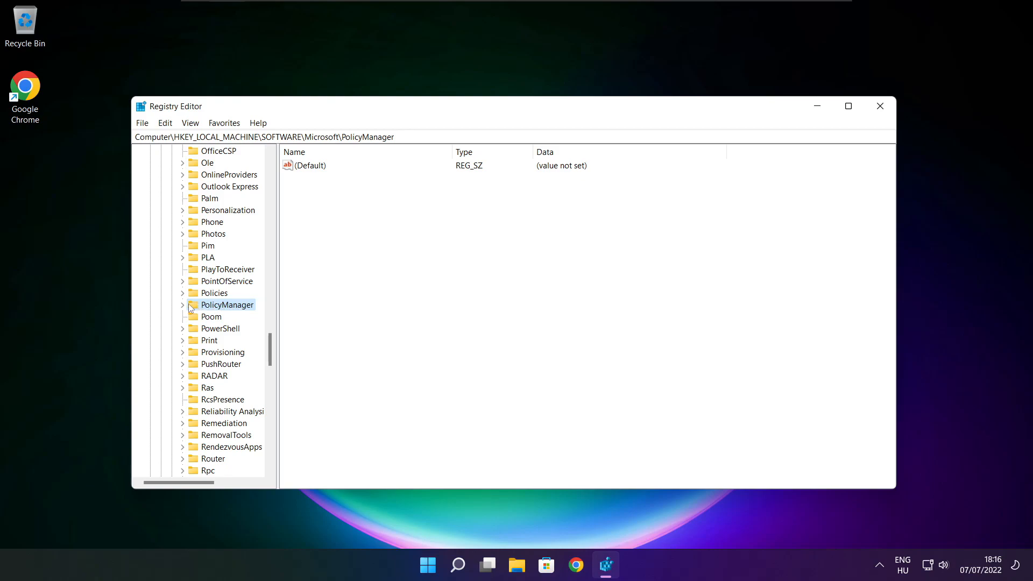
# Expand PolicyManager\default\ApplicationManagement so AllowGameDVR is listed.
pyautogui.click(181, 304)
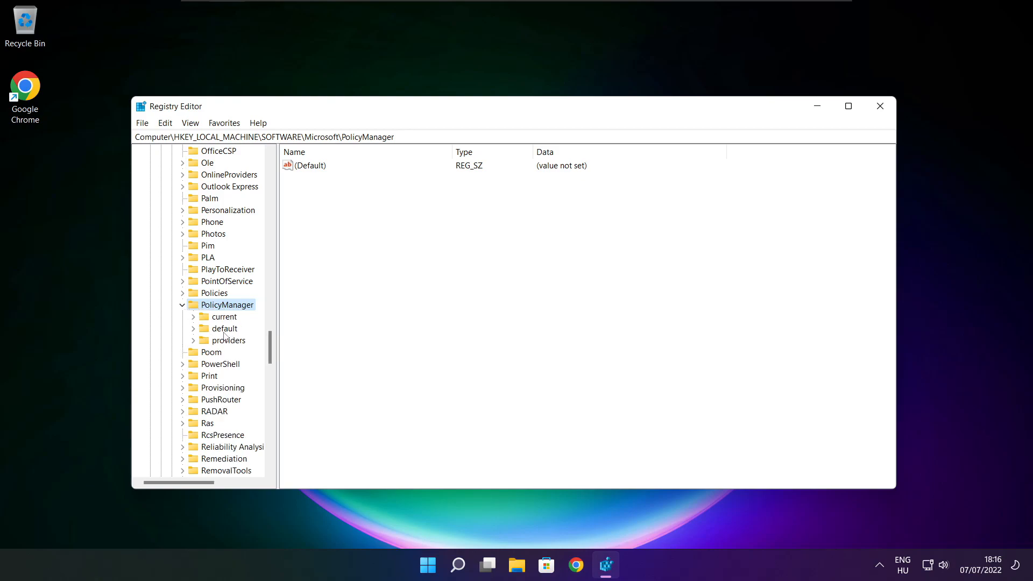
pyautogui.click(225, 328)
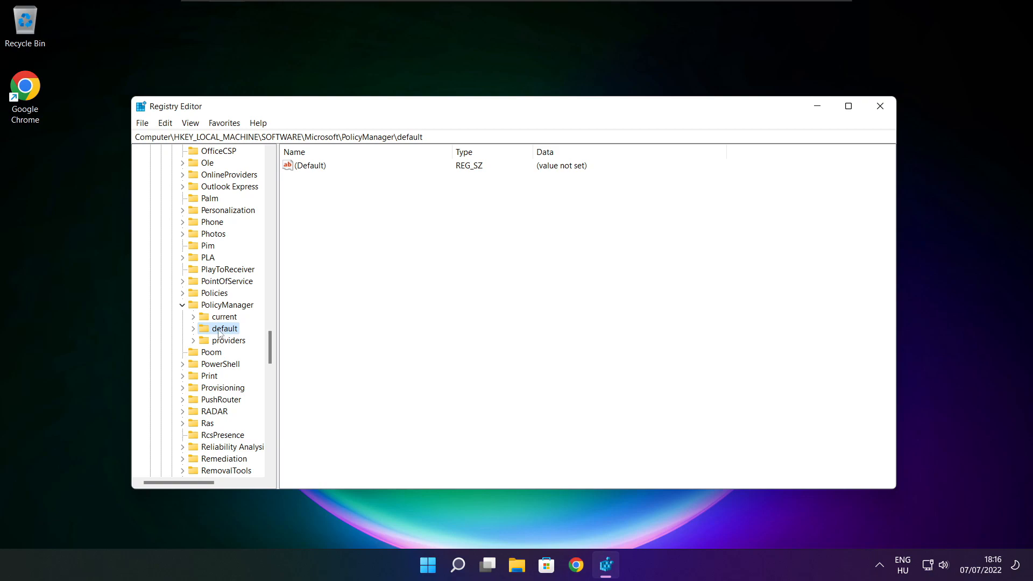
pyautogui.click(194, 329)
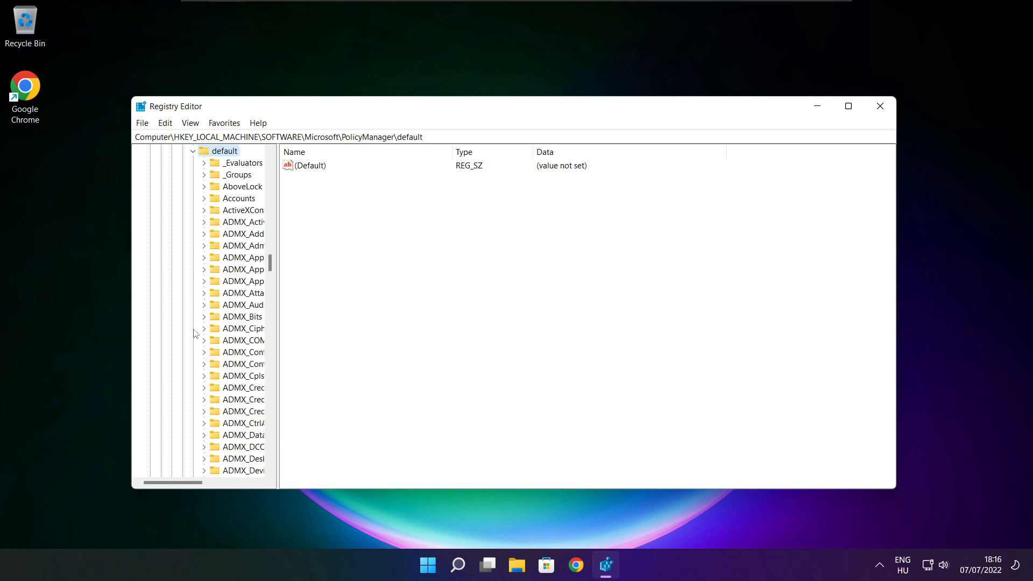
pyautogui.scroll(-3)
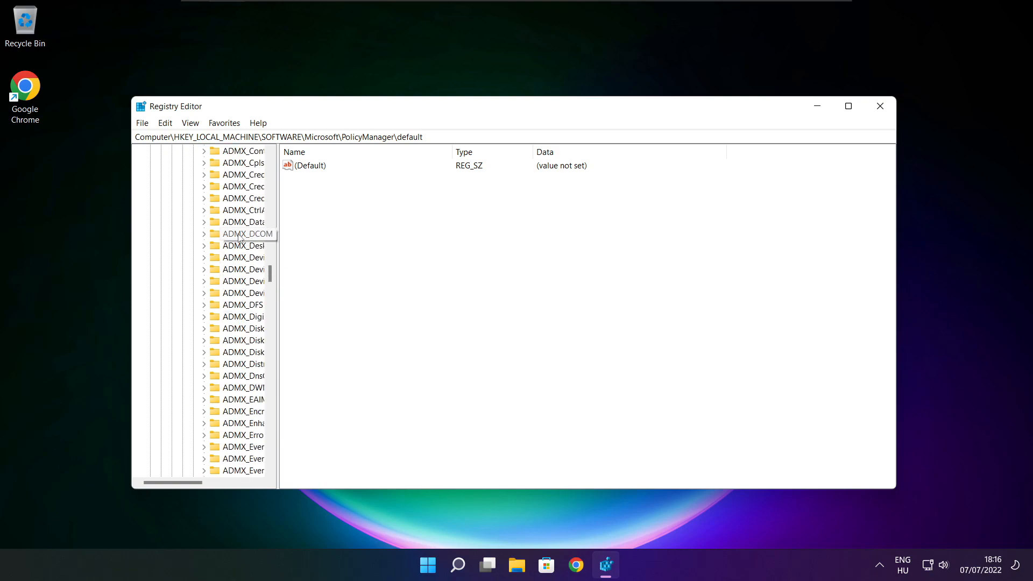
pyautogui.scroll(-3)
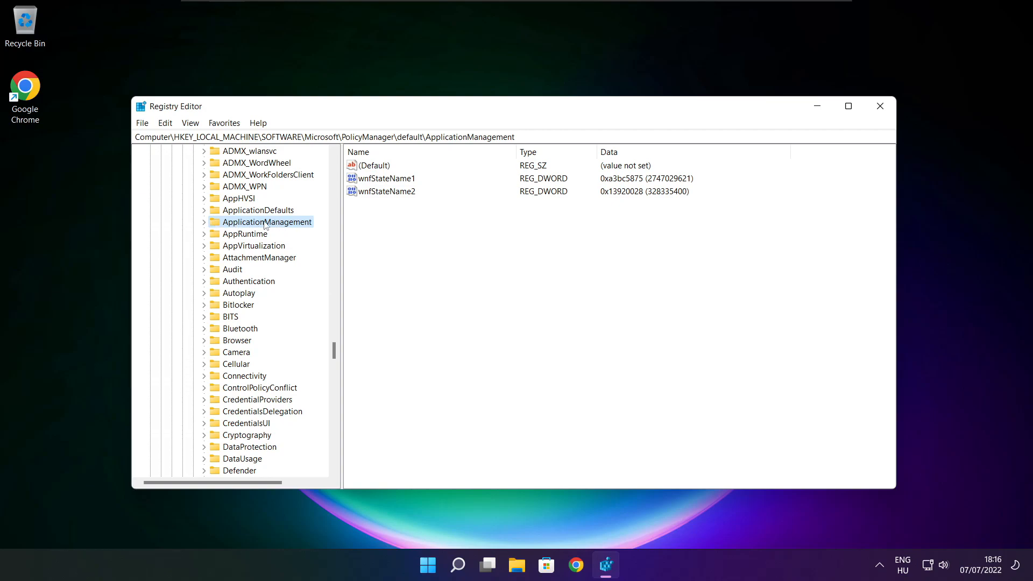
pyautogui.moveTo(205, 222)
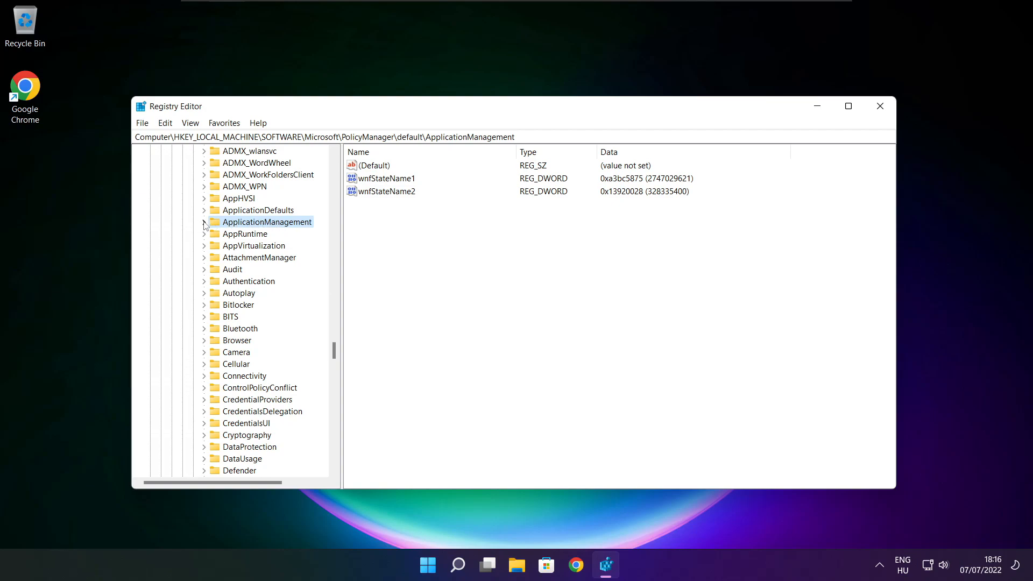
pyautogui.click(205, 222)
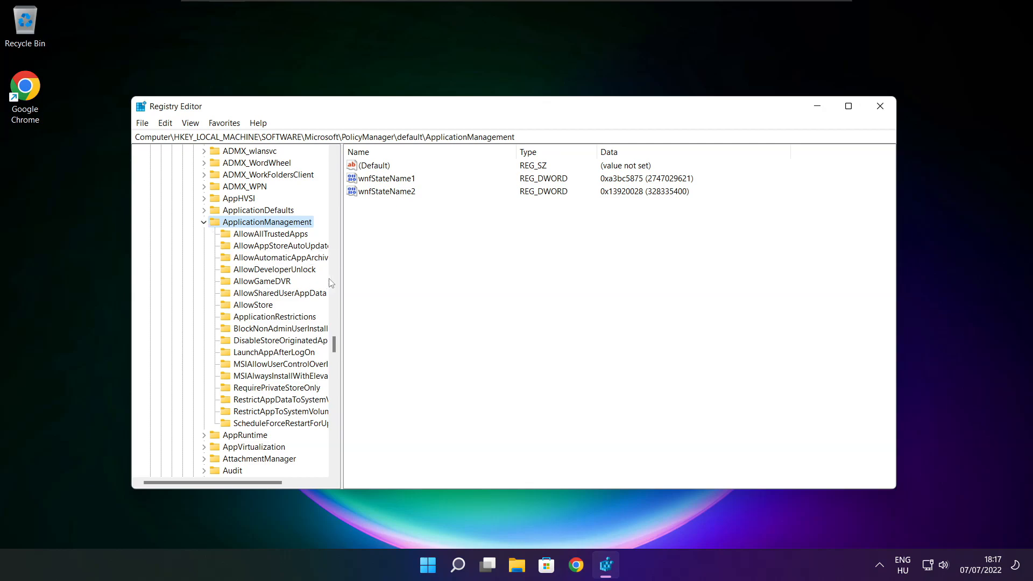
# Set the AllowGameDVR policy's 'value' entry to 0 and close Registry Editor.
pyautogui.click(262, 281)
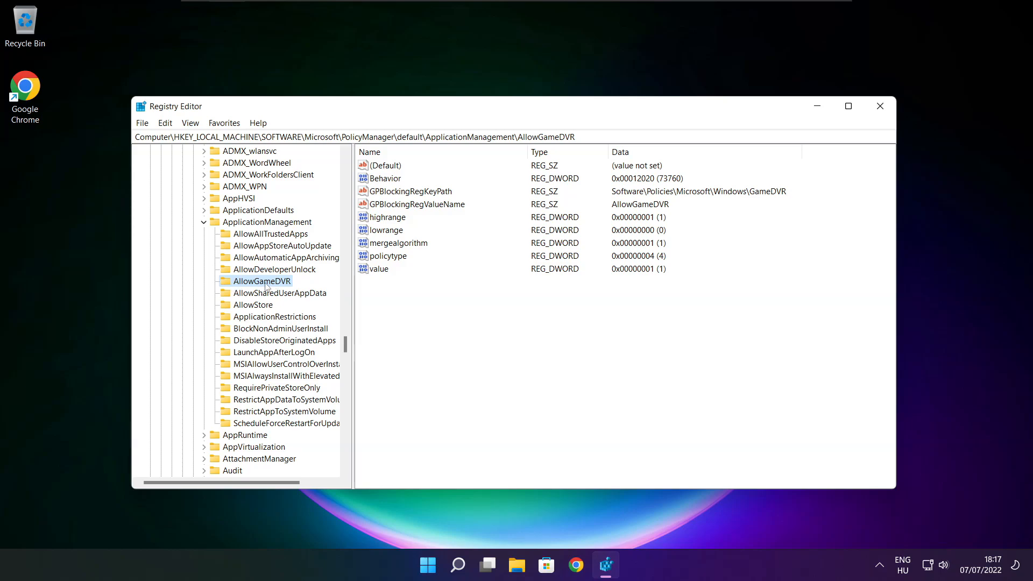
pyautogui.click(379, 269)
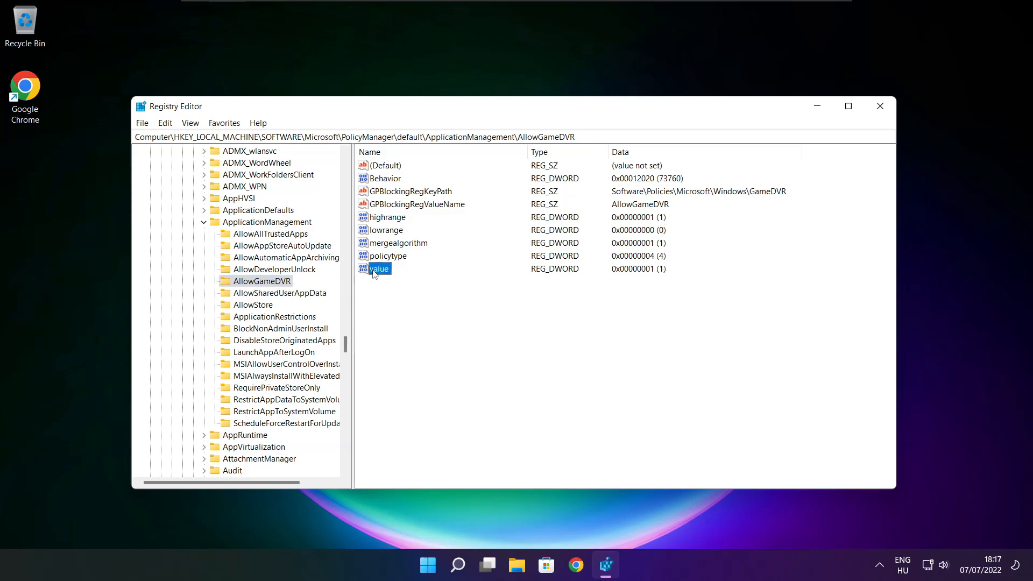
pyautogui.doubleClick(380, 269)
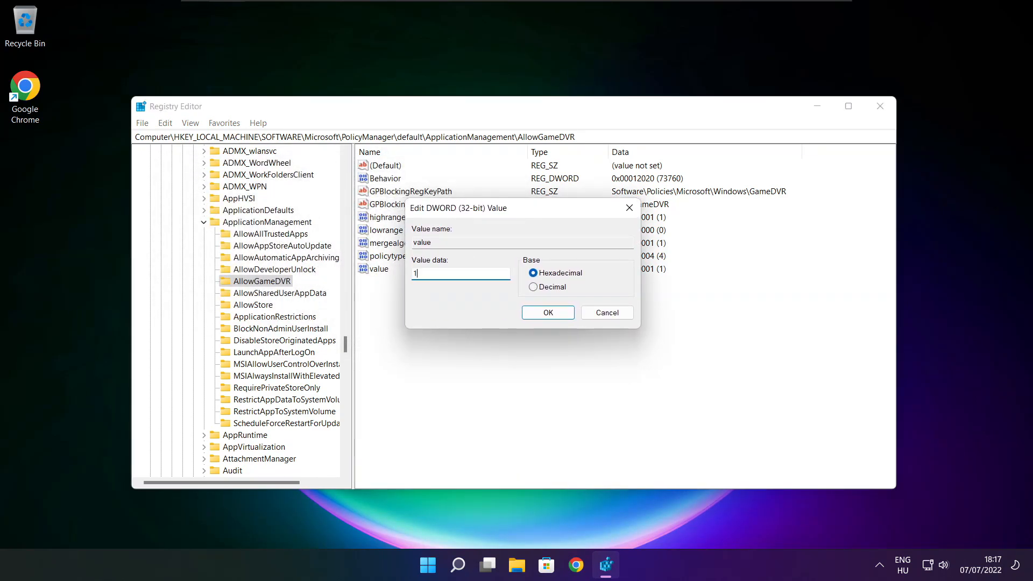
pyautogui.write('0')
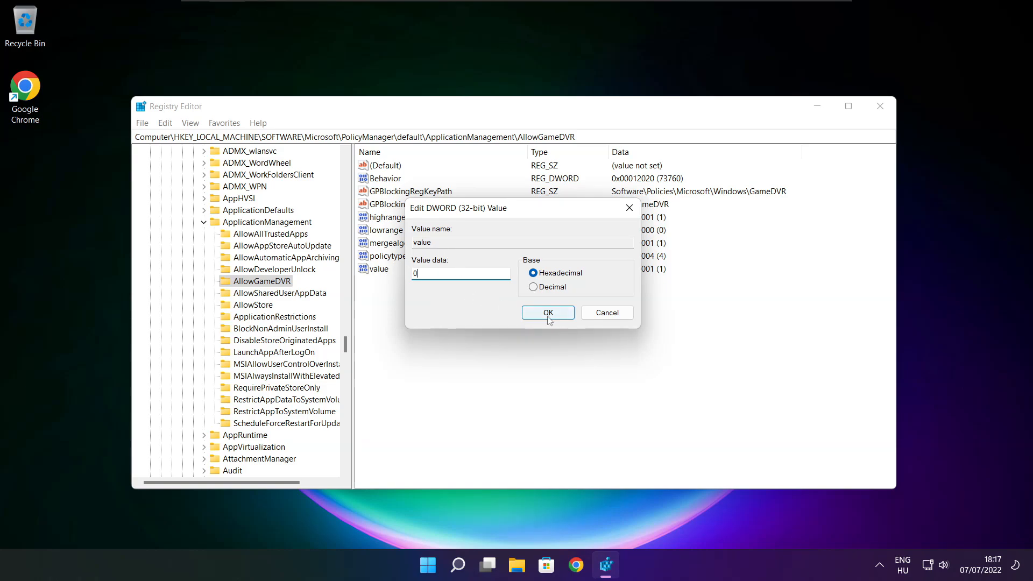
pyautogui.click(546, 312)
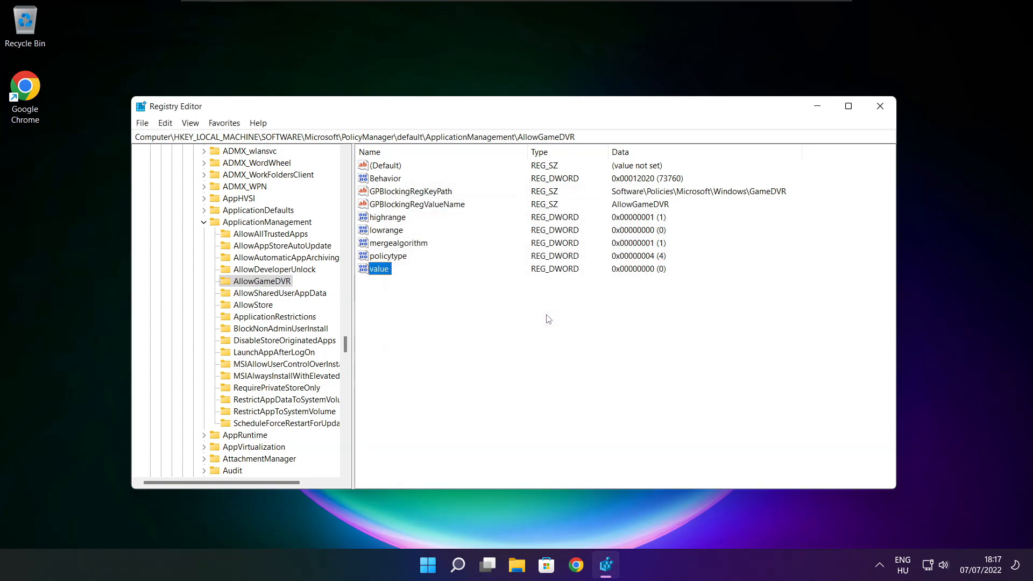
pyautogui.moveTo(637, 288)
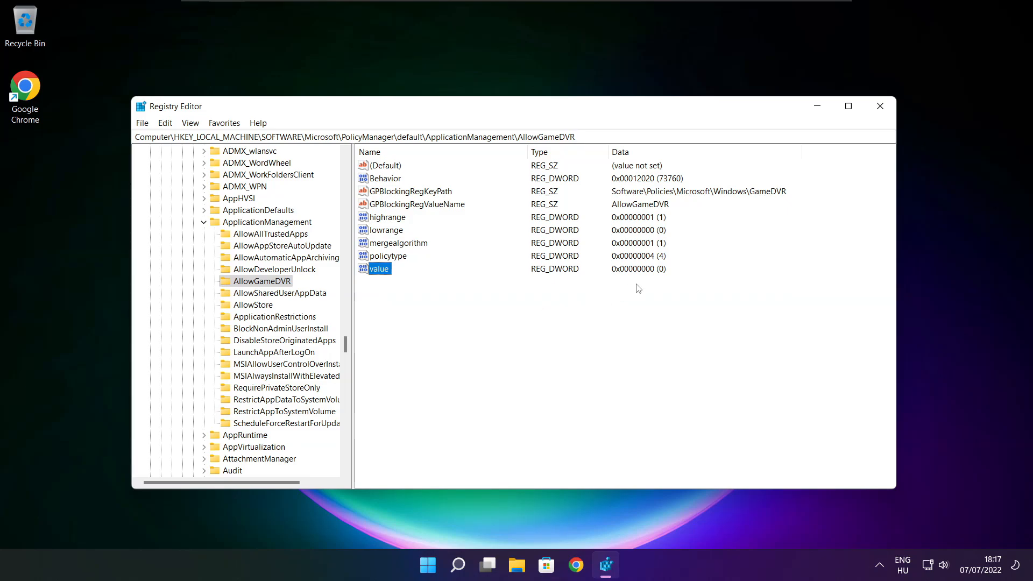
pyautogui.moveTo(880, 106)
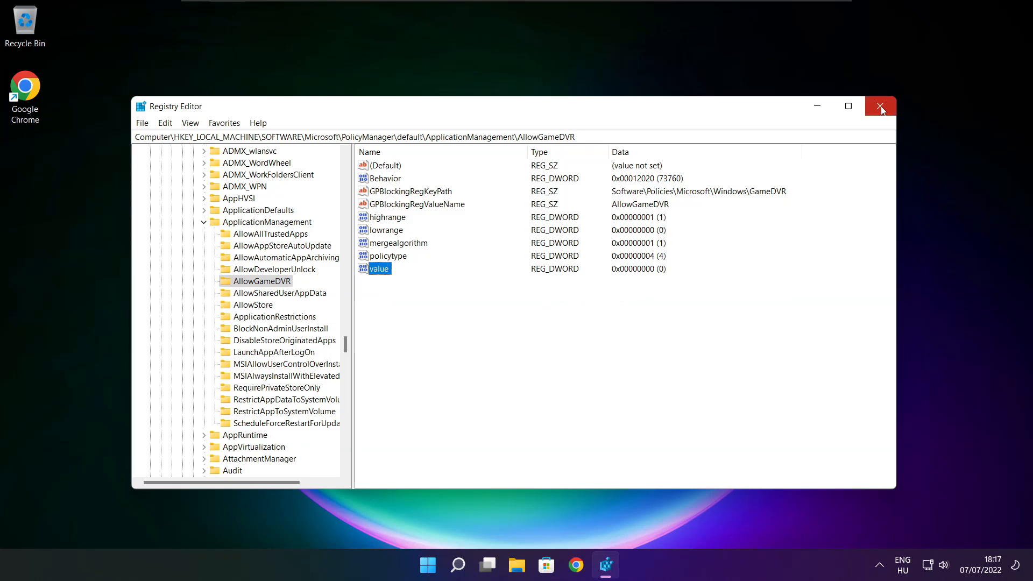
pyautogui.click(880, 107)
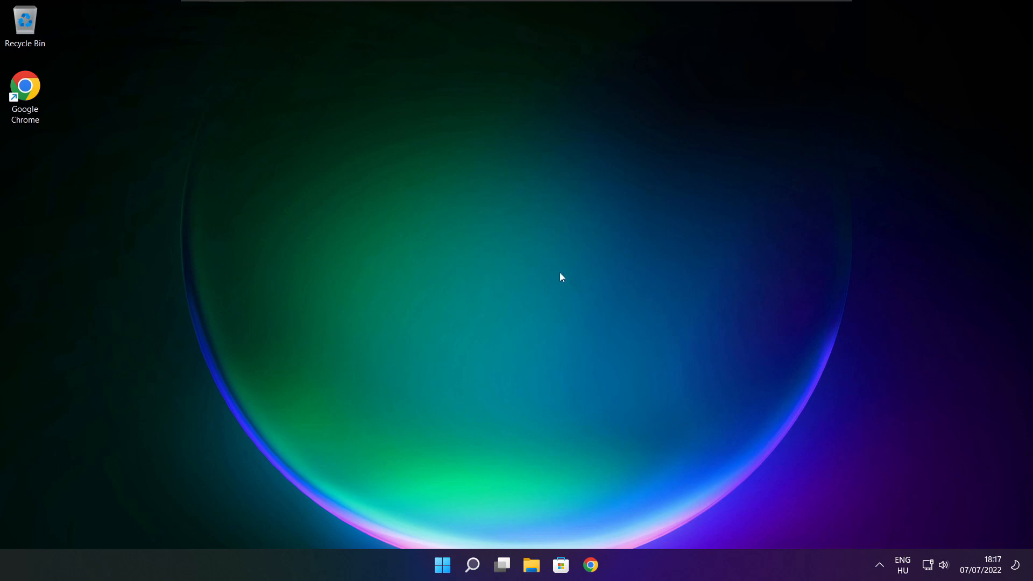
pyautogui.moveTo(590, 565)
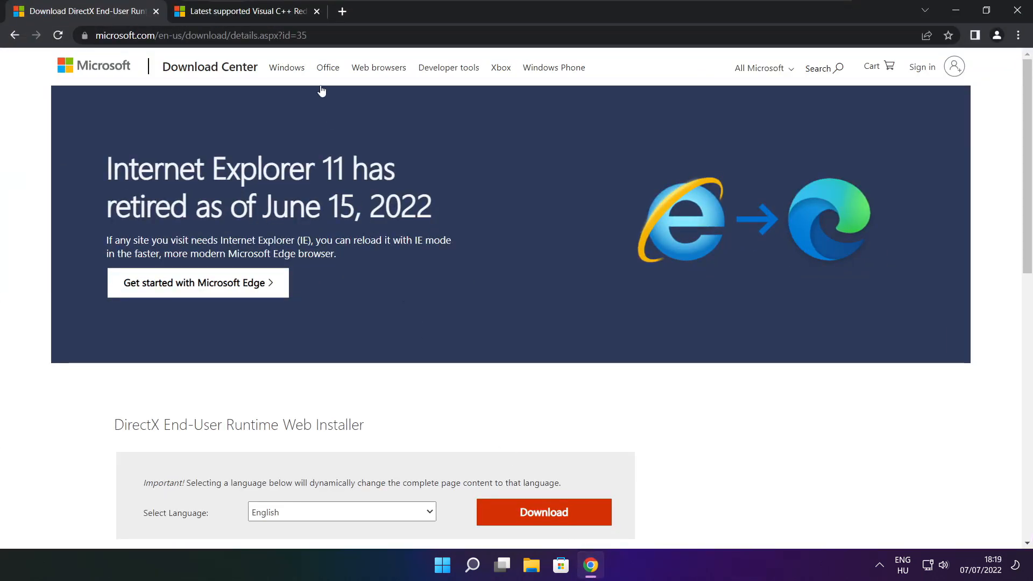
# Download the DirectX End-User Runtime Web Installer in Chrome and run dxwebsetup.exe.
pyautogui.click(198, 34)
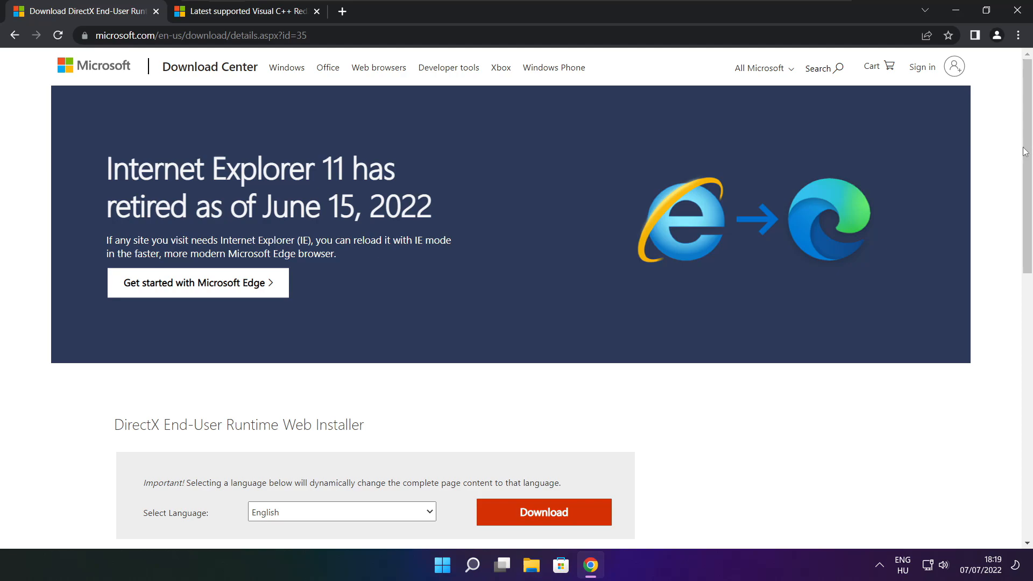
pyautogui.scroll(-3)
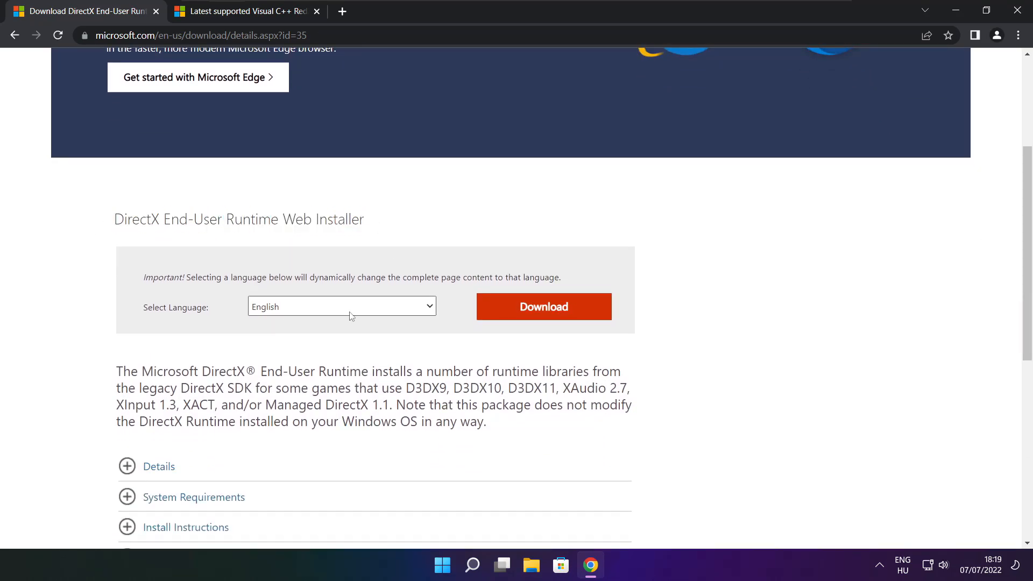
pyautogui.click(542, 306)
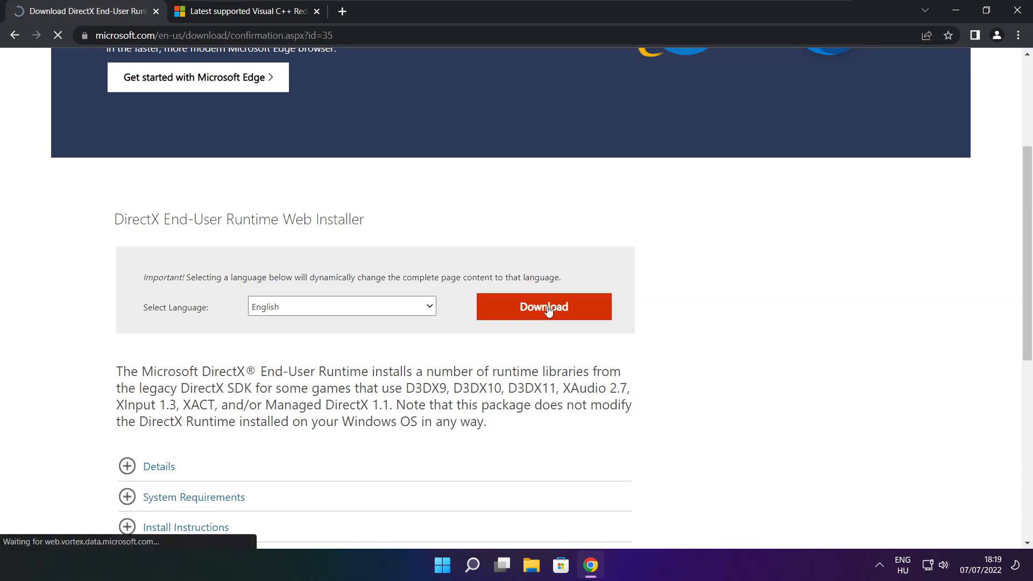
pyautogui.click(542, 307)
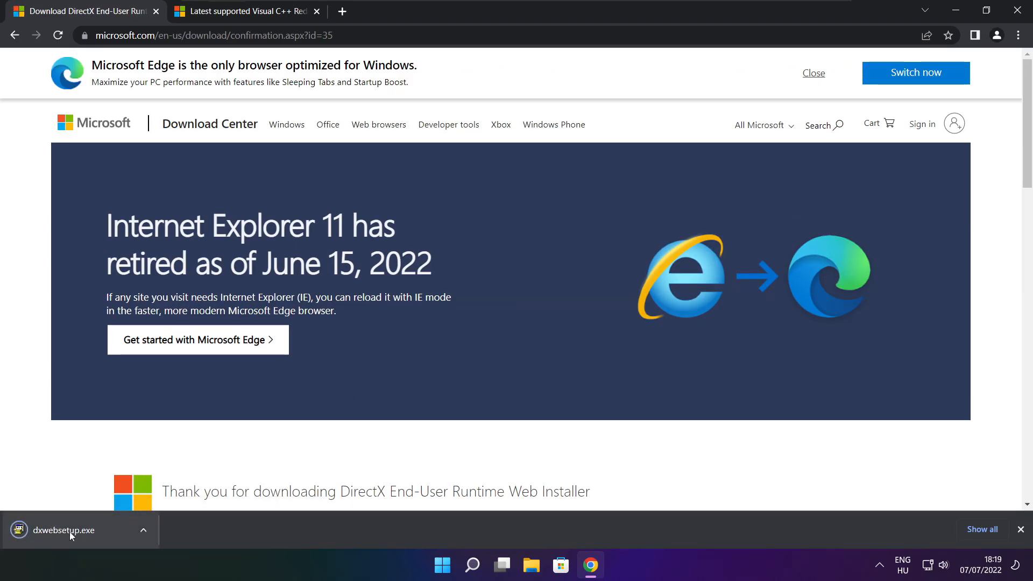
pyautogui.click(63, 531)
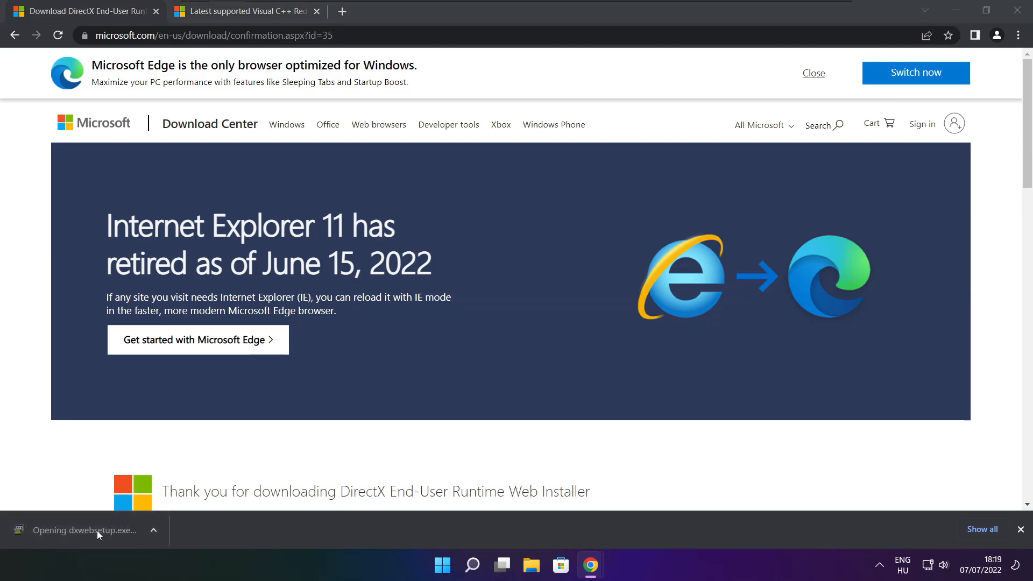
# Install the DirectX runtime: accept the licence, decline Bing Bar, install and finish.
pyautogui.click(92, 531)
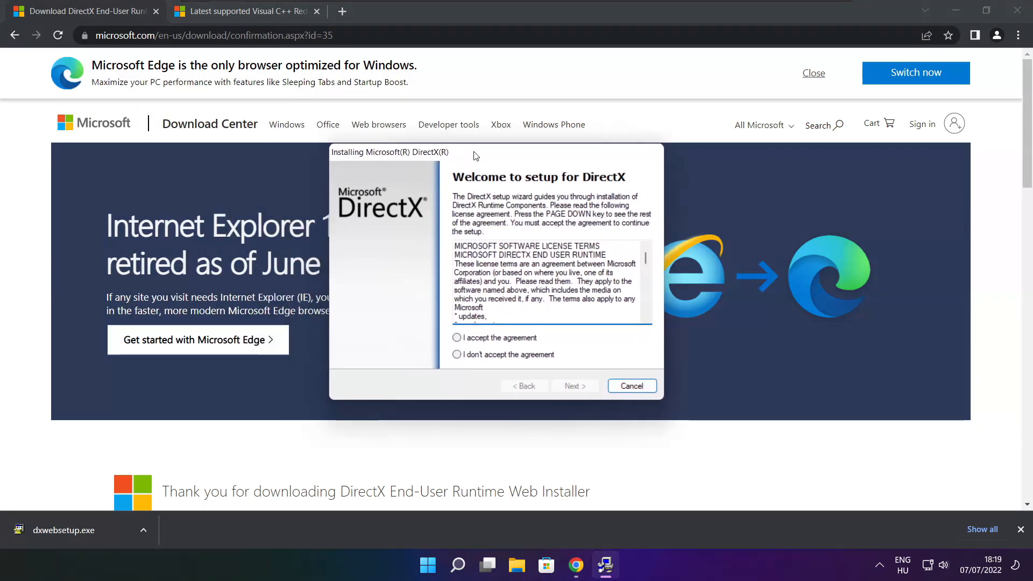
pyautogui.scroll(-3)
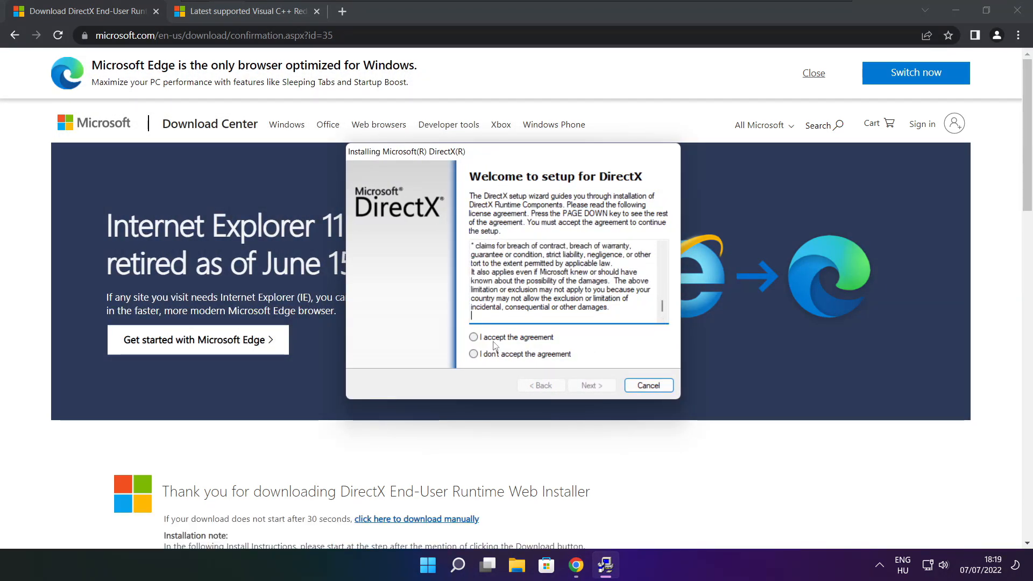
pyautogui.click(473, 337)
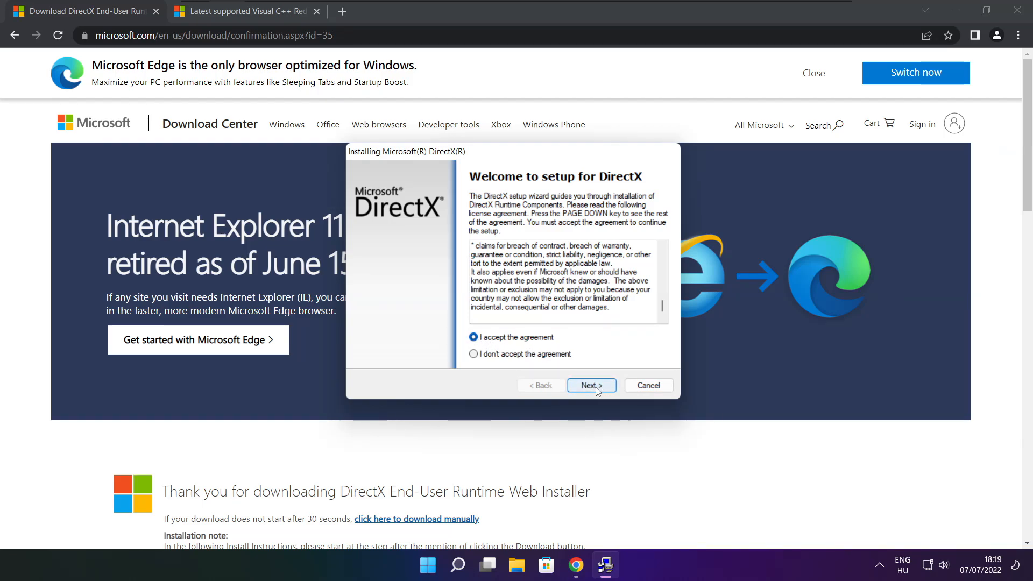
pyautogui.click(591, 385)
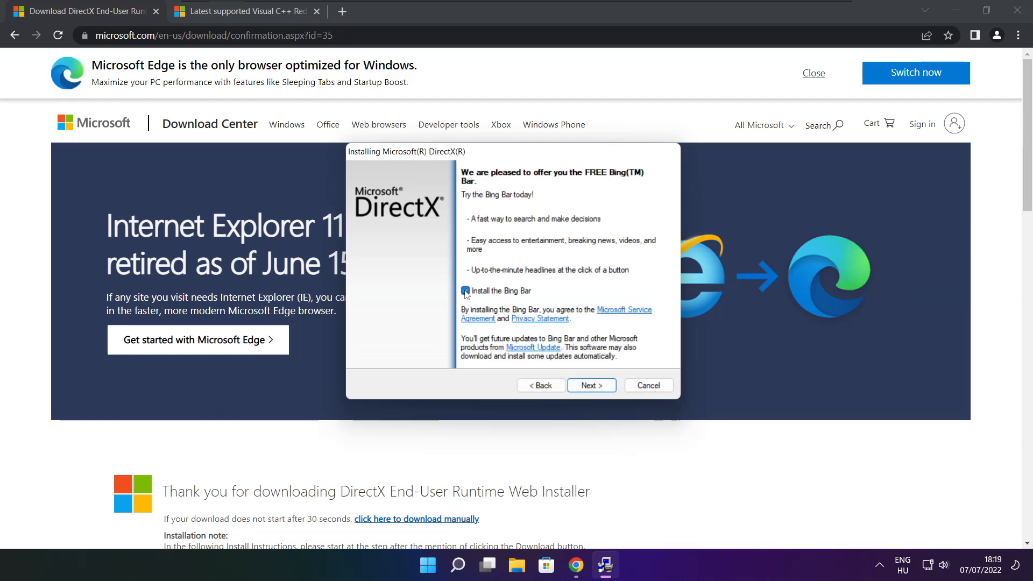
pyautogui.click(590, 385)
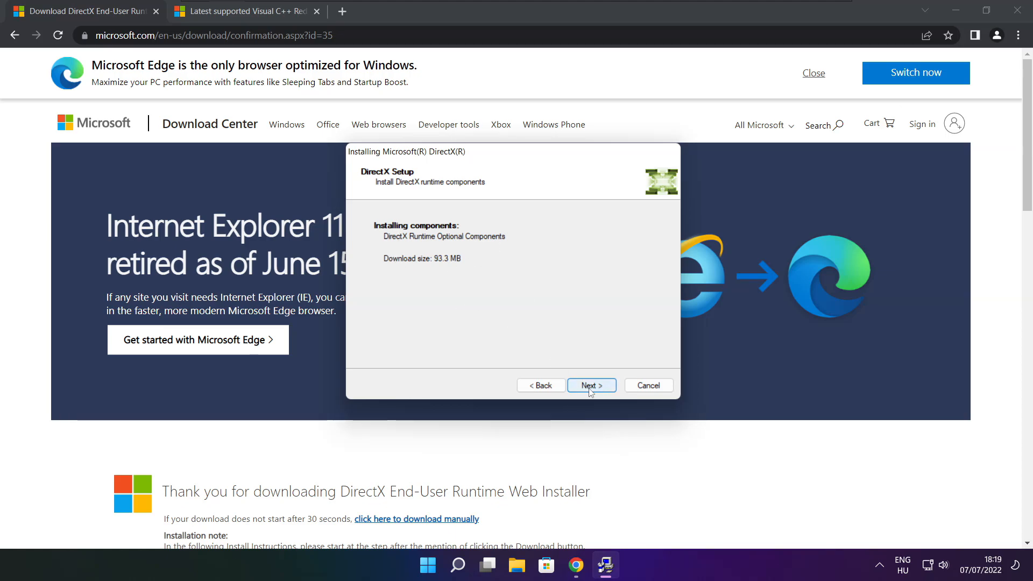
pyautogui.click(591, 385)
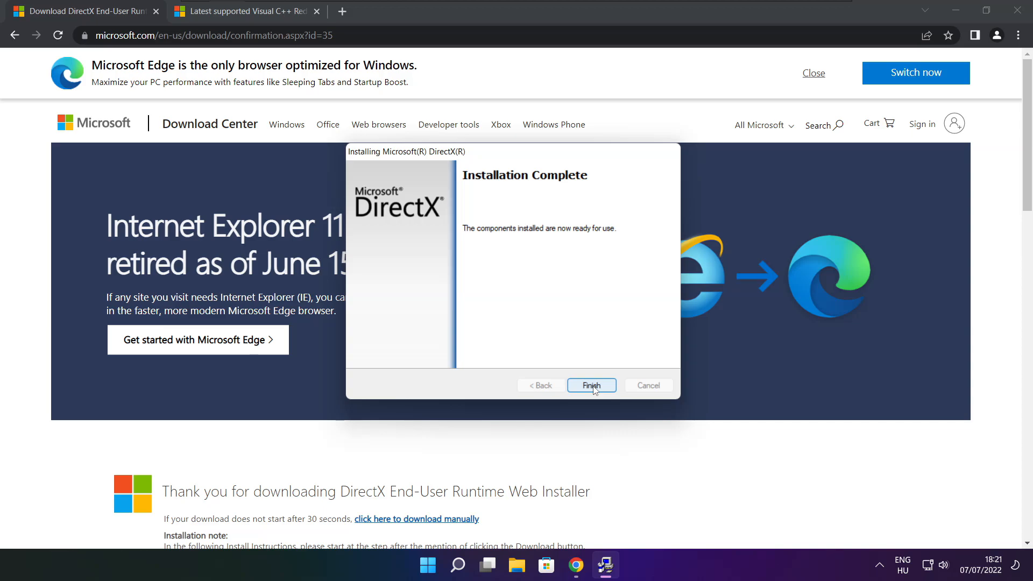
pyautogui.moveTo(639, 362)
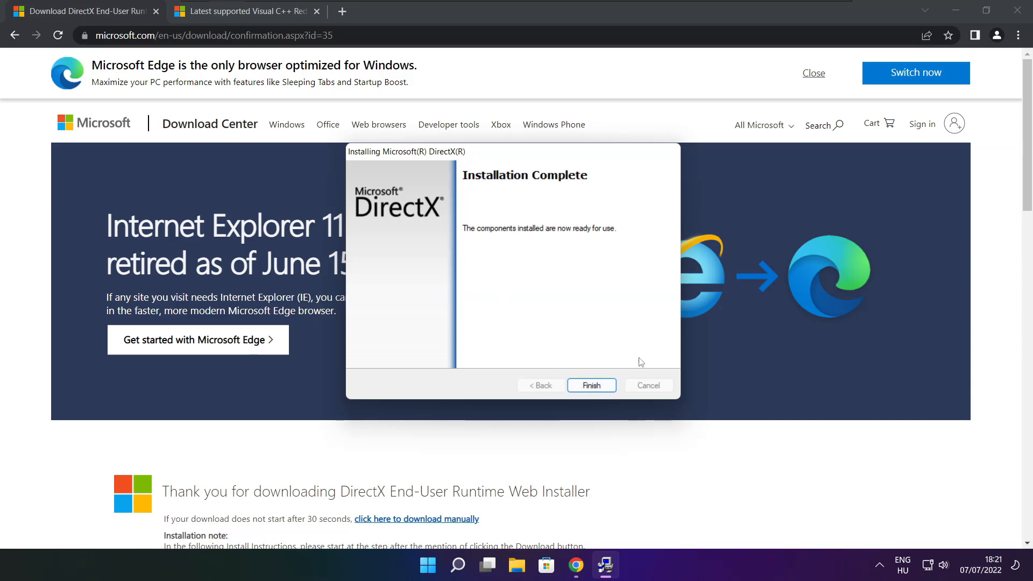
pyautogui.click(591, 386)
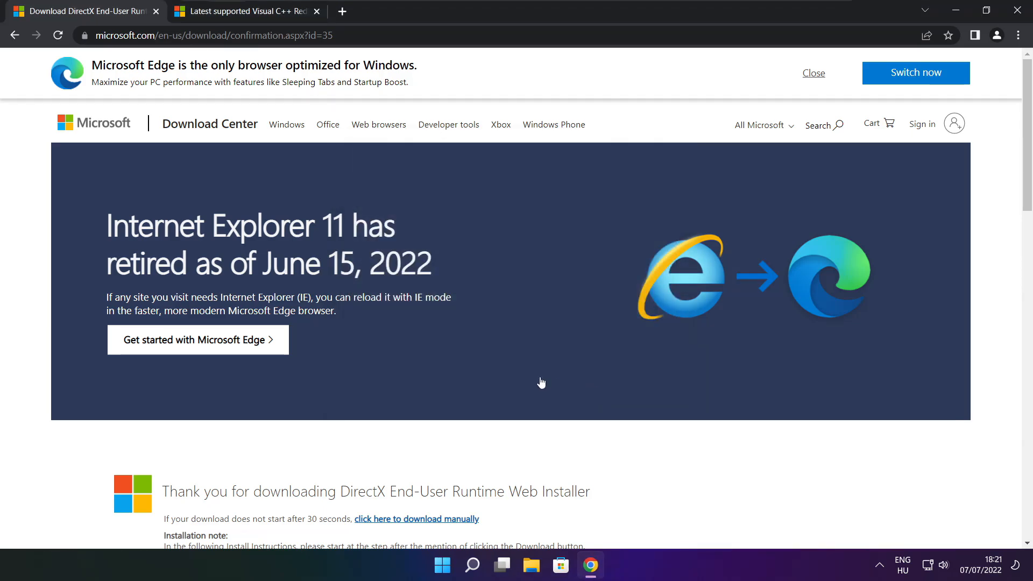
# Drop the DirectX tab and download the x64, x86 and ARM64 Visual C++ redistributables.
pyautogui.click(224, 11)
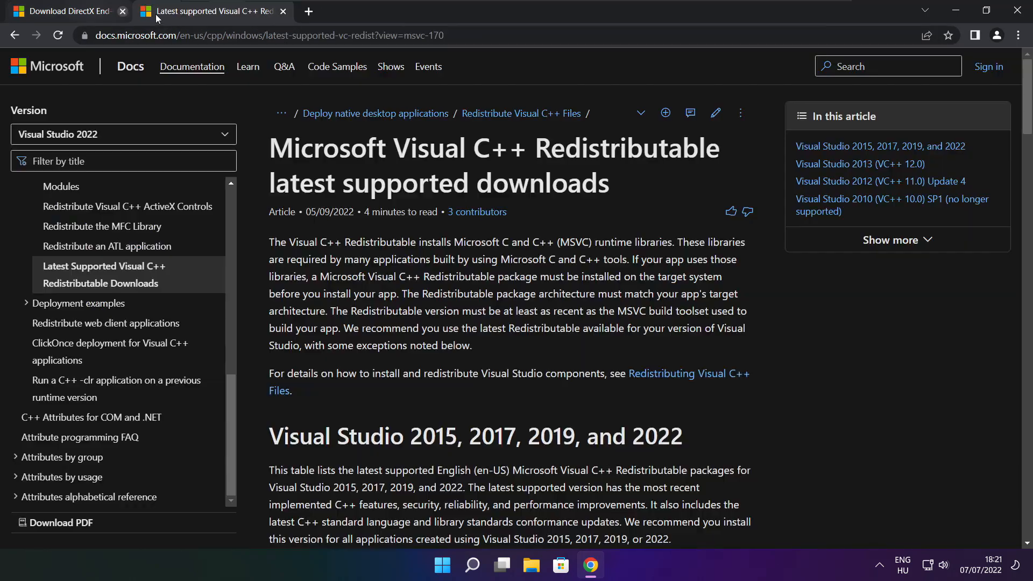
pyautogui.click(121, 11)
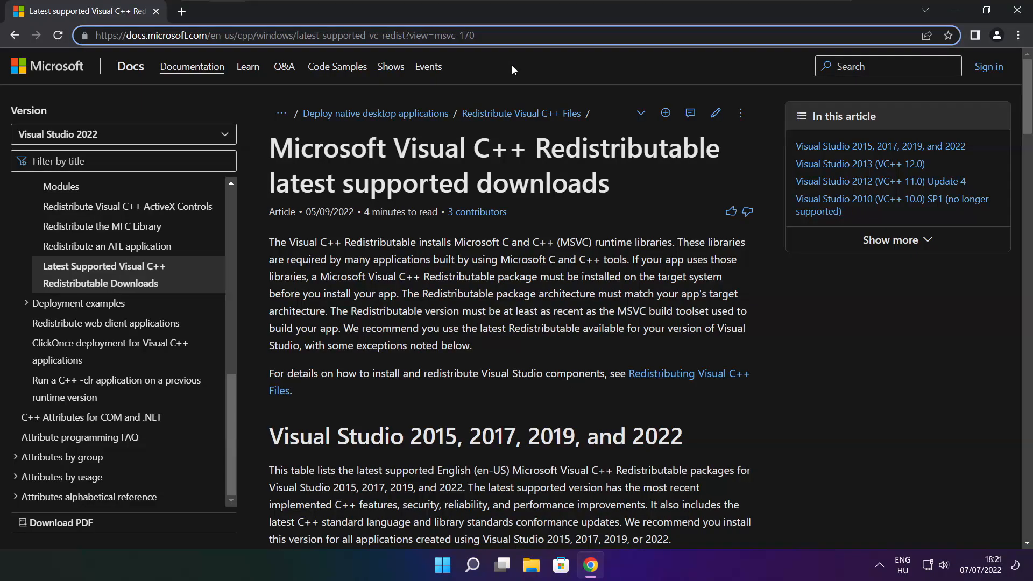
pyautogui.scroll(-3)
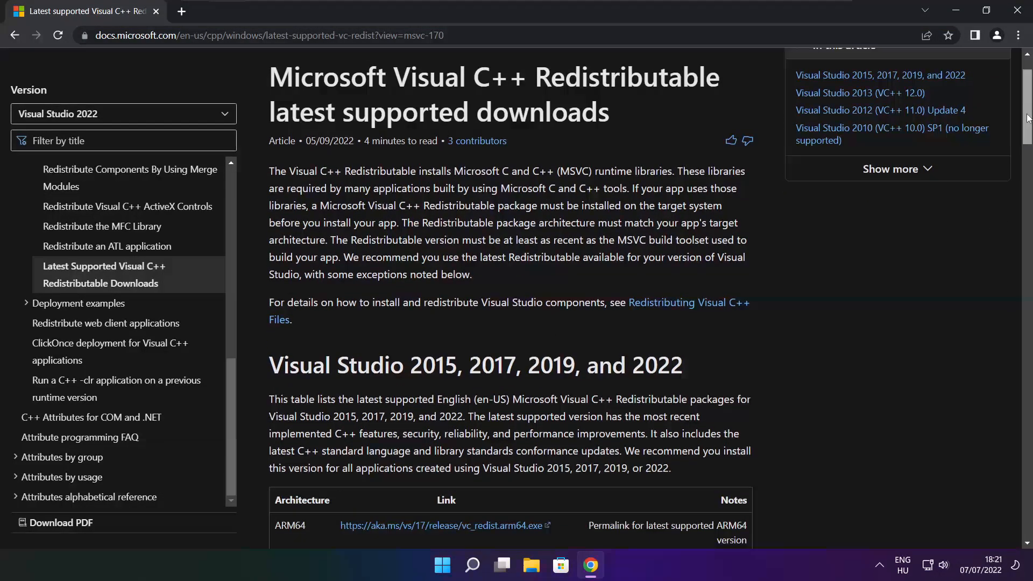
pyautogui.scroll(-3)
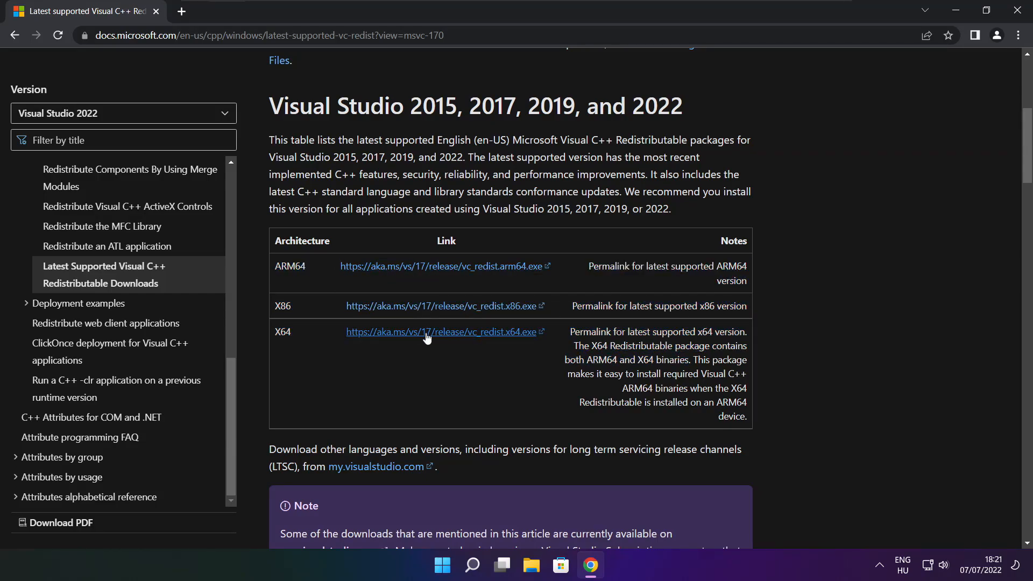
pyautogui.click(446, 266)
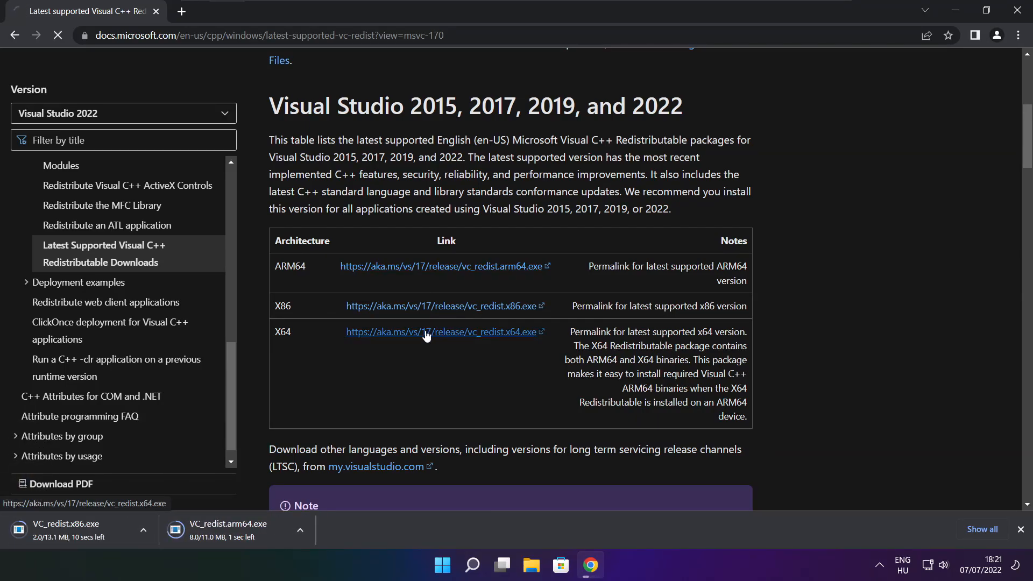
pyautogui.click(440, 331)
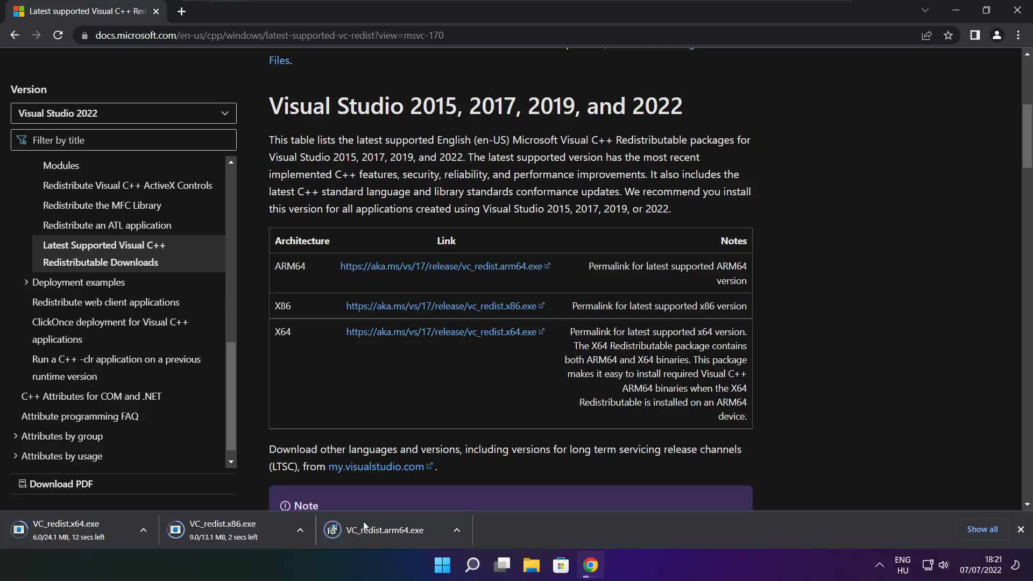
pyautogui.click(388, 529)
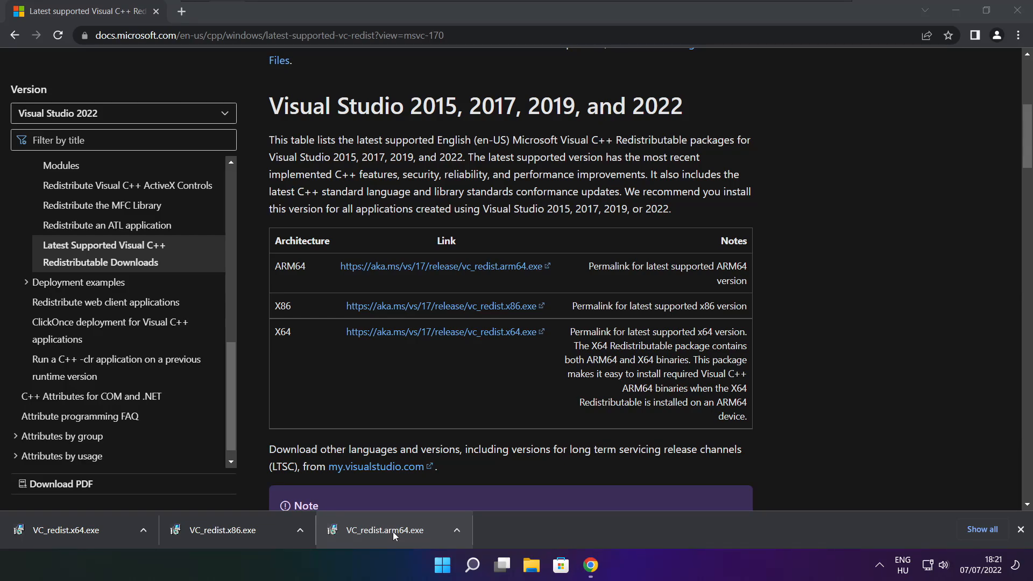
pyautogui.click(385, 529)
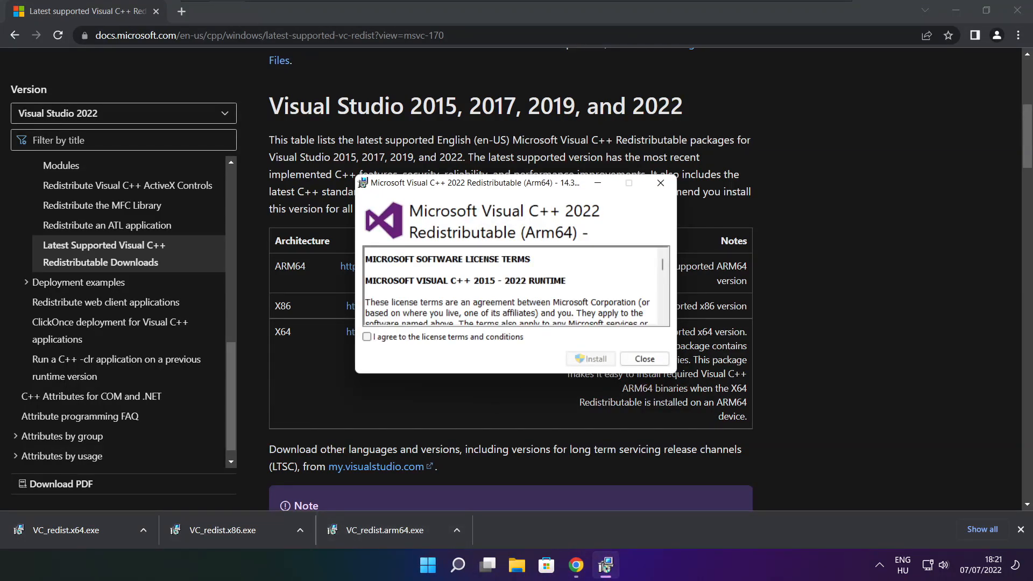
pyautogui.scroll(-3)
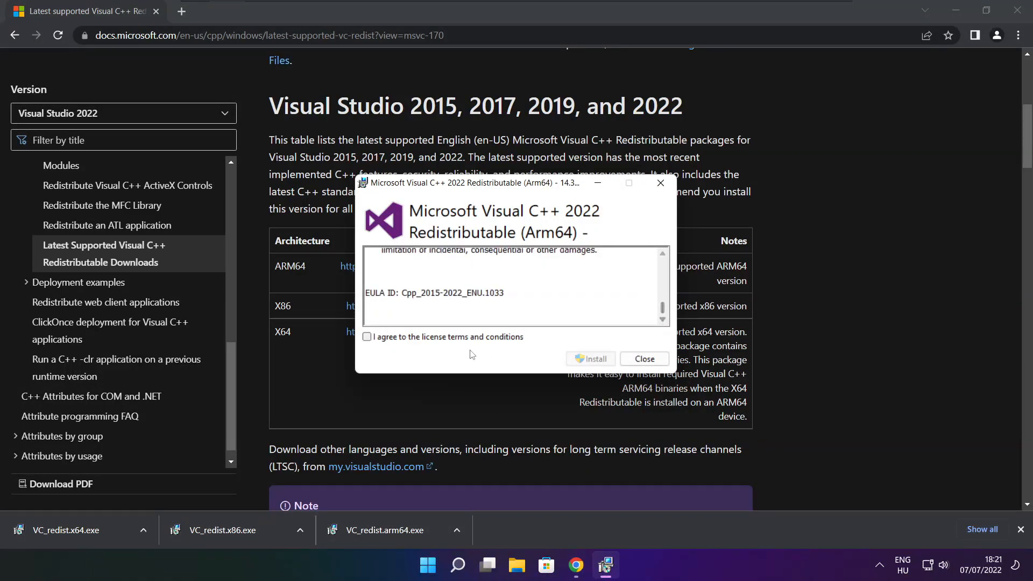
pyautogui.click(366, 337)
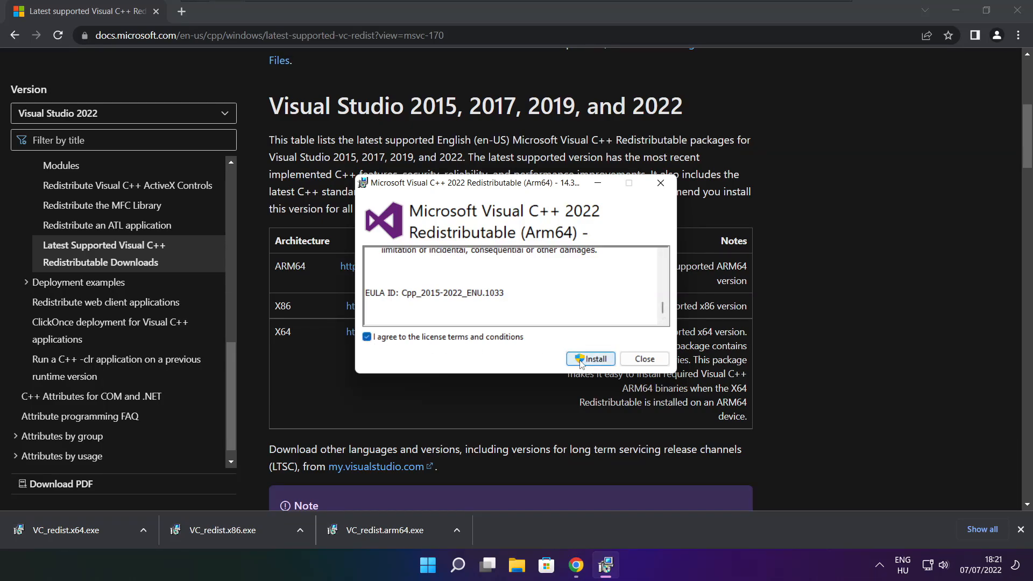
pyautogui.click(590, 359)
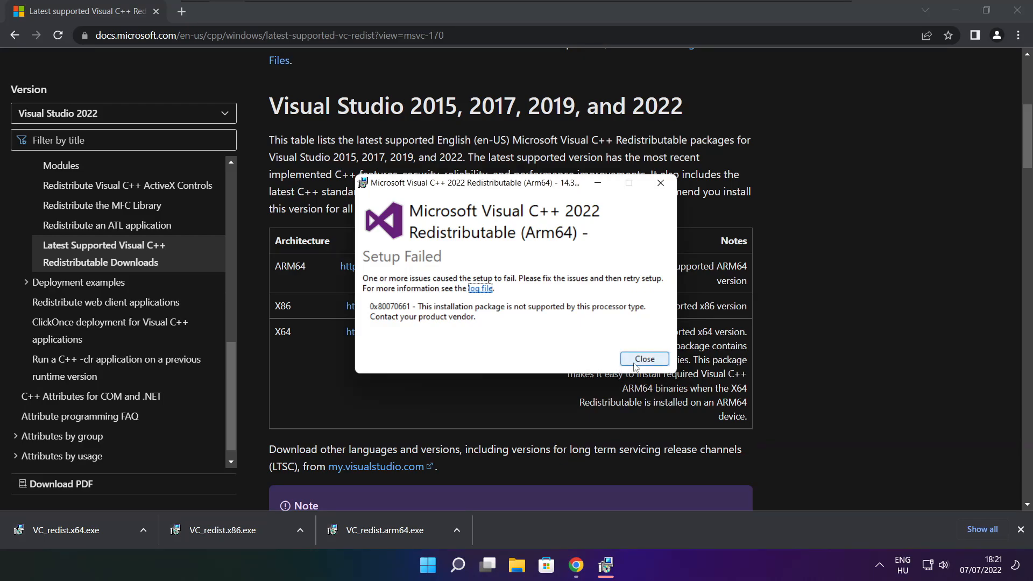
pyautogui.click(643, 359)
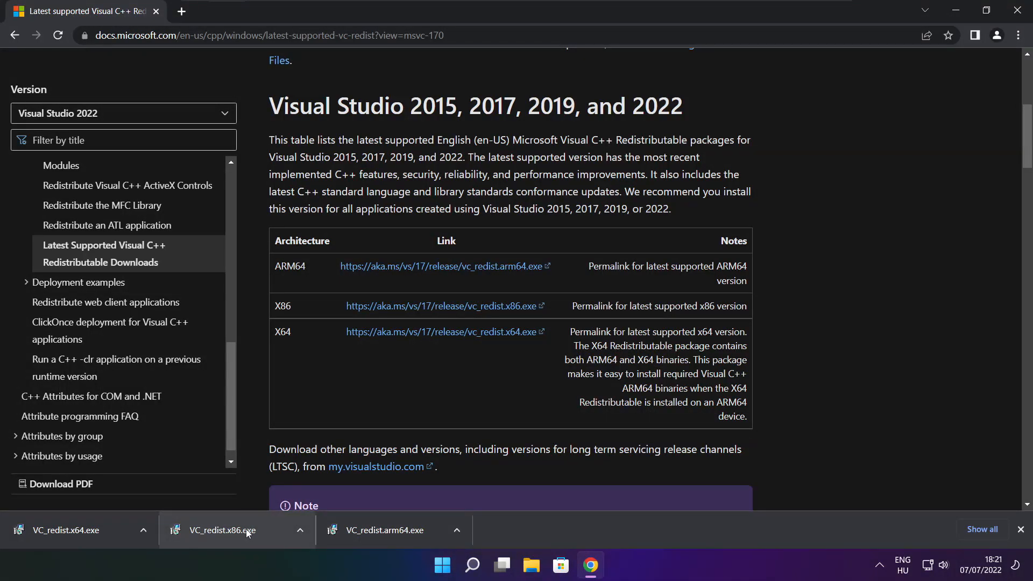
# Install VC_redist.x86.exe: accept the licence, install, and close after Setup Successful.
pyautogui.click(221, 529)
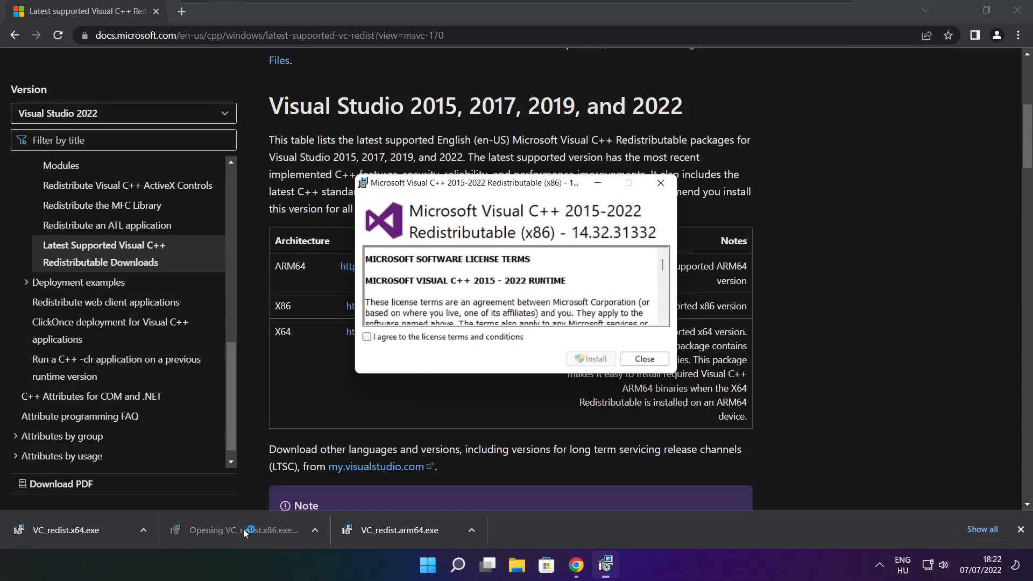
pyautogui.scroll(-3)
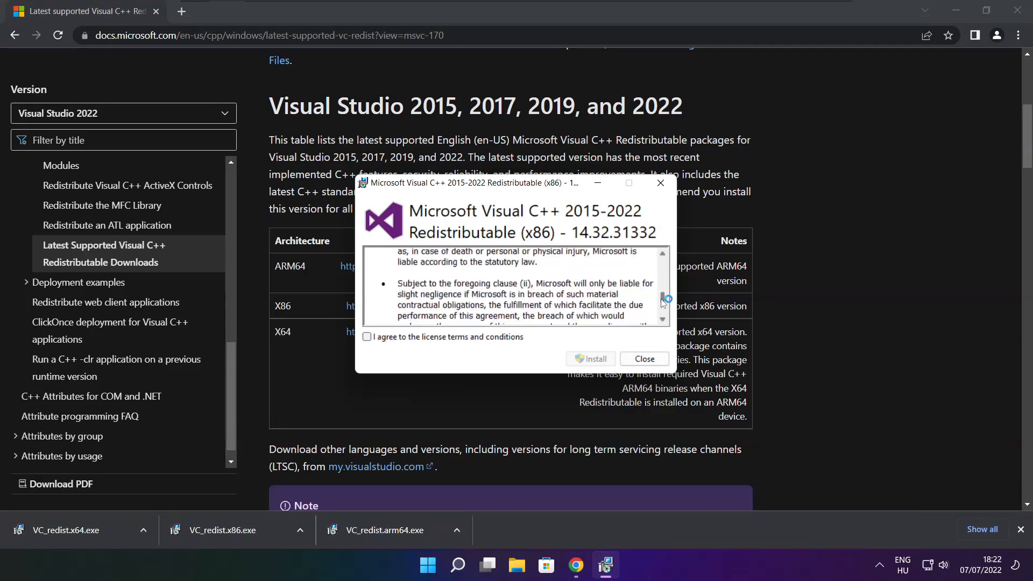
pyautogui.click(367, 336)
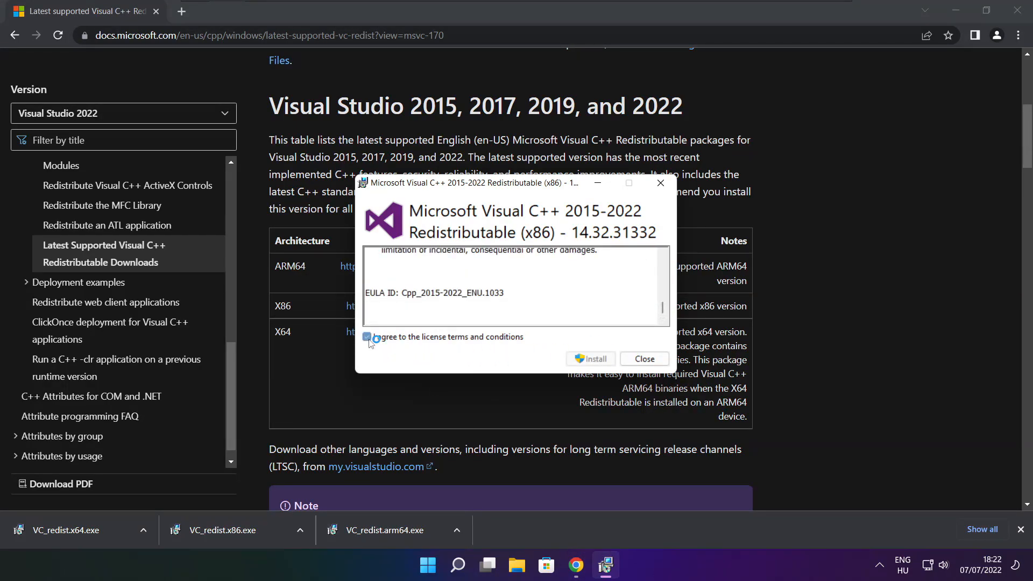
pyautogui.click(589, 359)
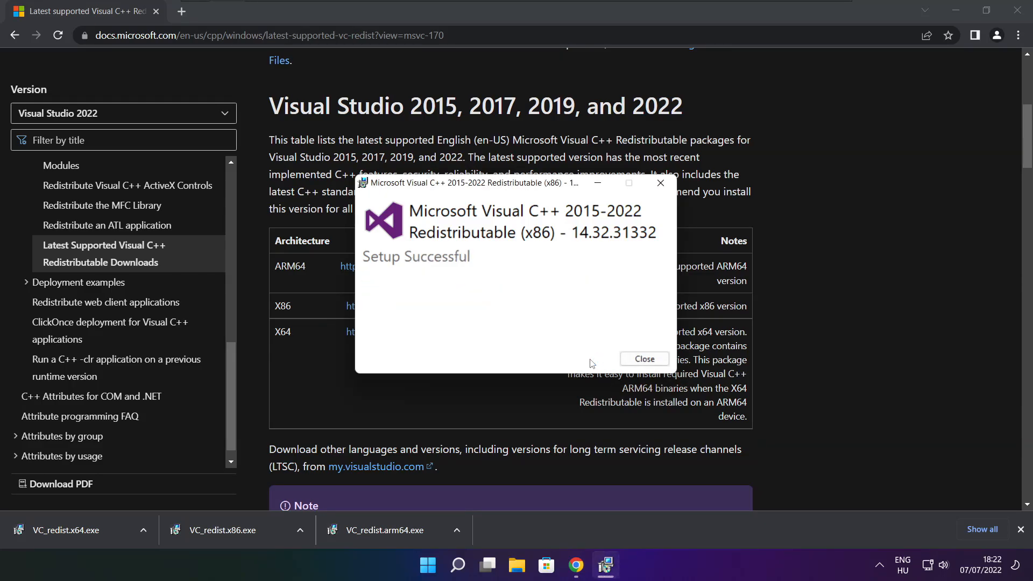
pyautogui.click(643, 358)
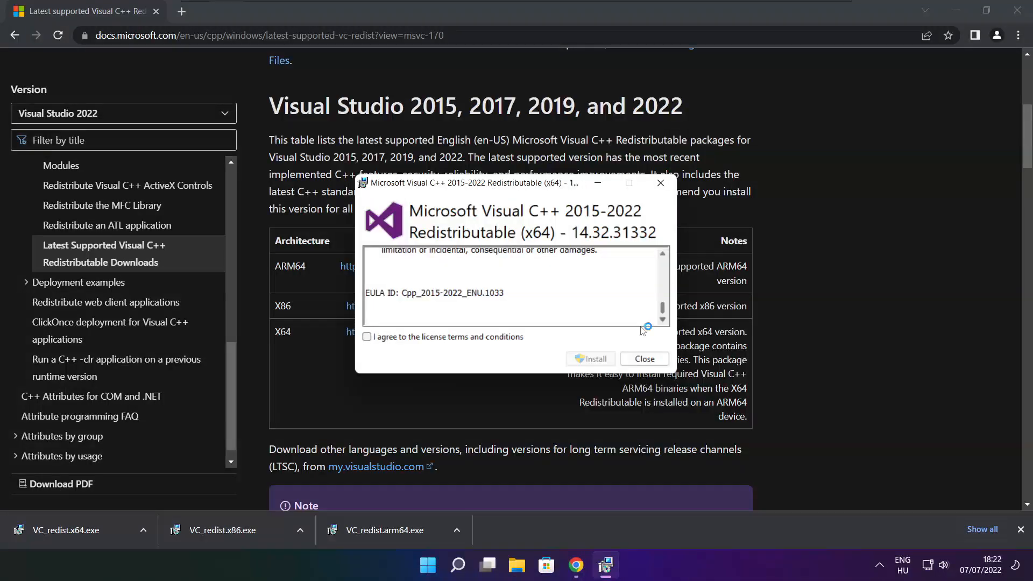
# Accept the license, install the x64 Visual C++ 2015–2022 package, and close the successful setup.
pyautogui.click(367, 337)
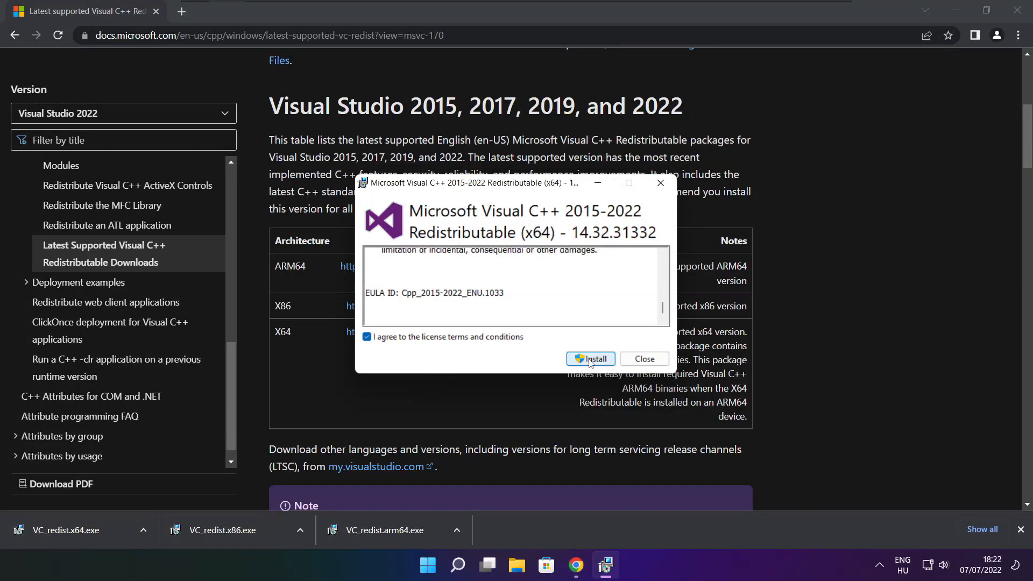
pyautogui.click(591, 360)
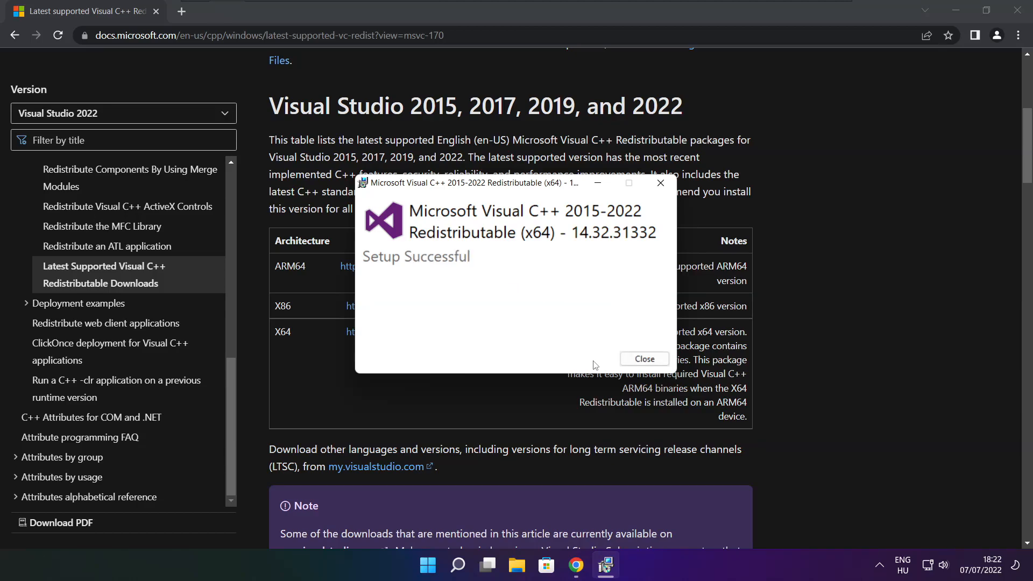
pyautogui.moveTo(643, 360)
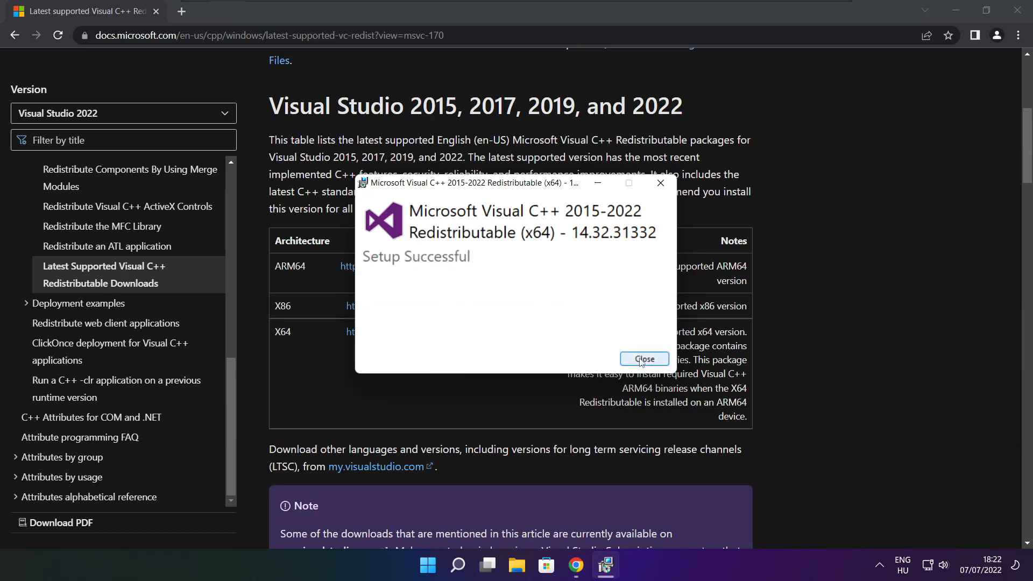
pyautogui.click(643, 360)
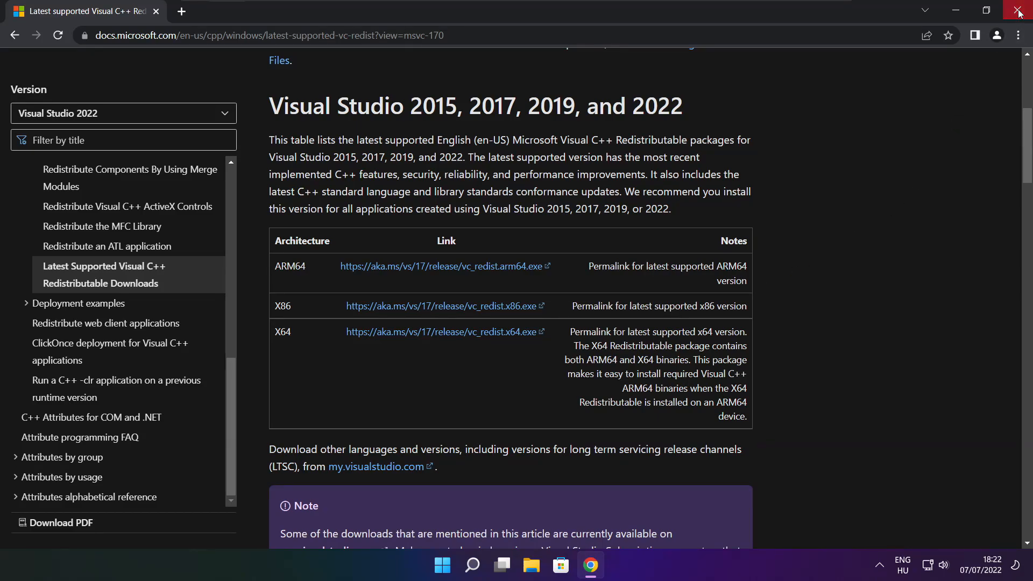
# Close Chrome and show the Start menu power options with Sleep, Shut down and Restart.
pyautogui.click(1018, 10)
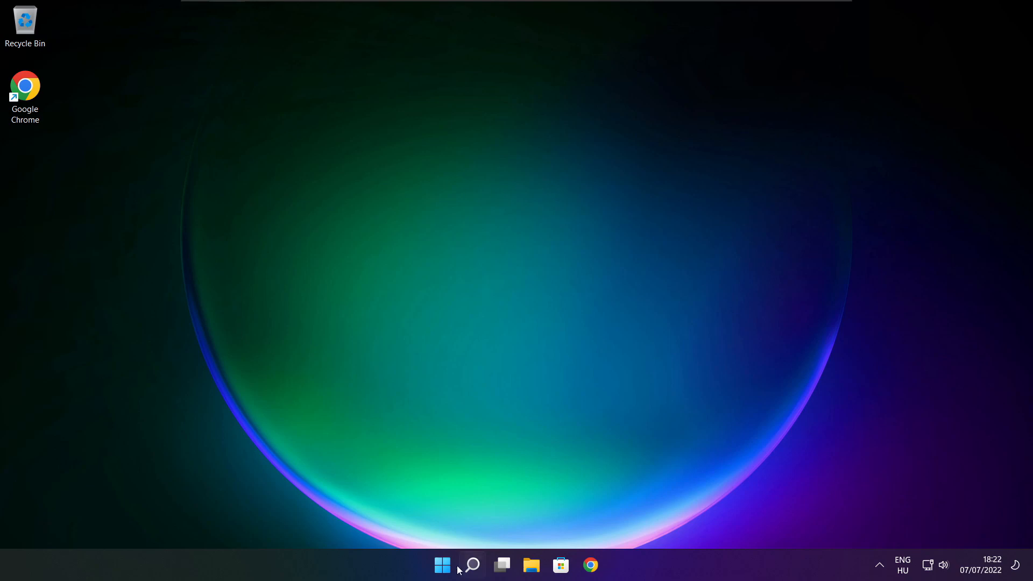
pyautogui.click(442, 565)
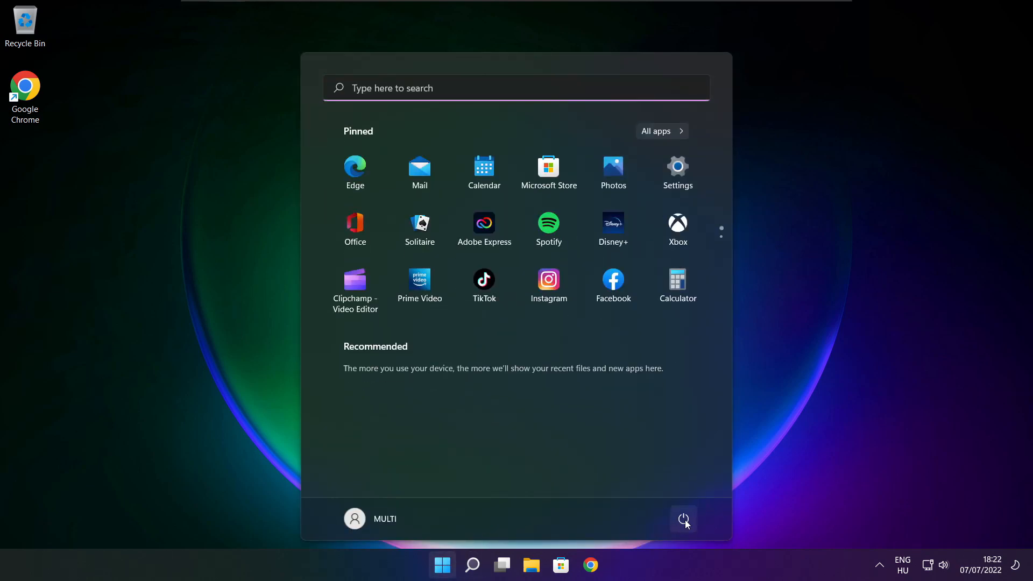
pyautogui.click(684, 519)
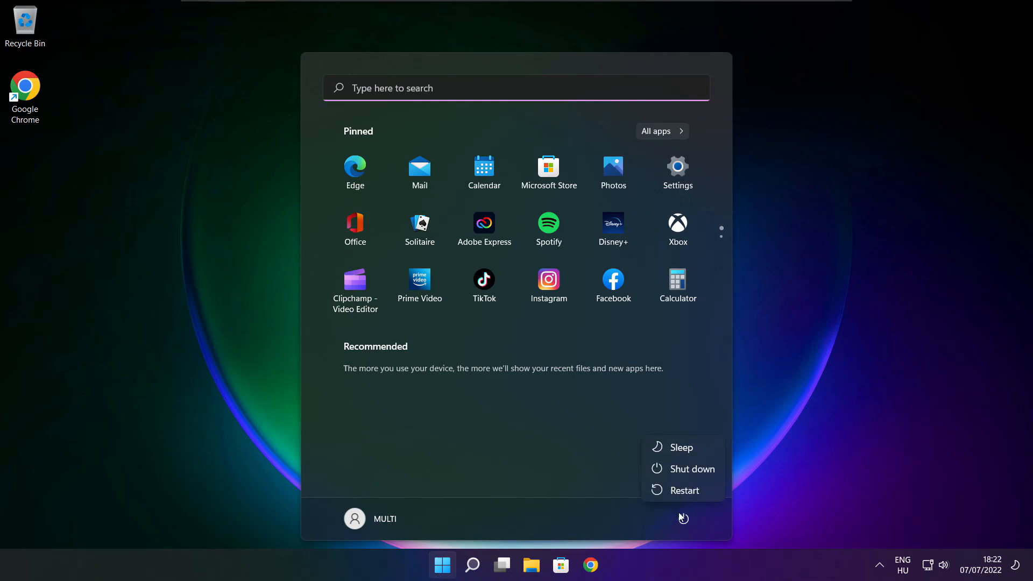